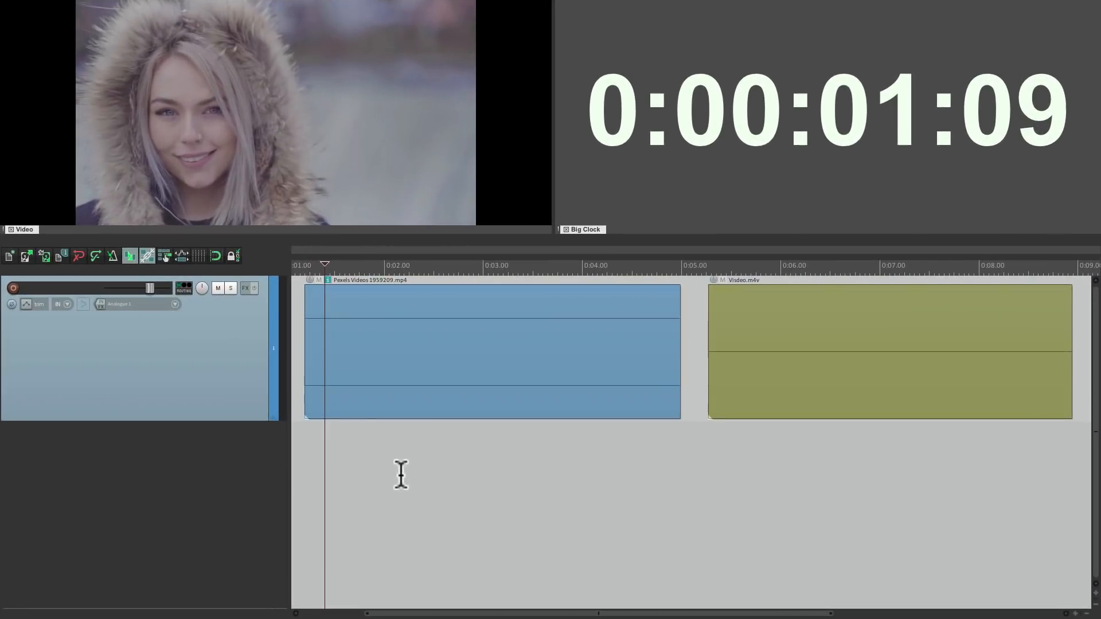
{"action": "mouse_move", "coordinate": [419, 413]}
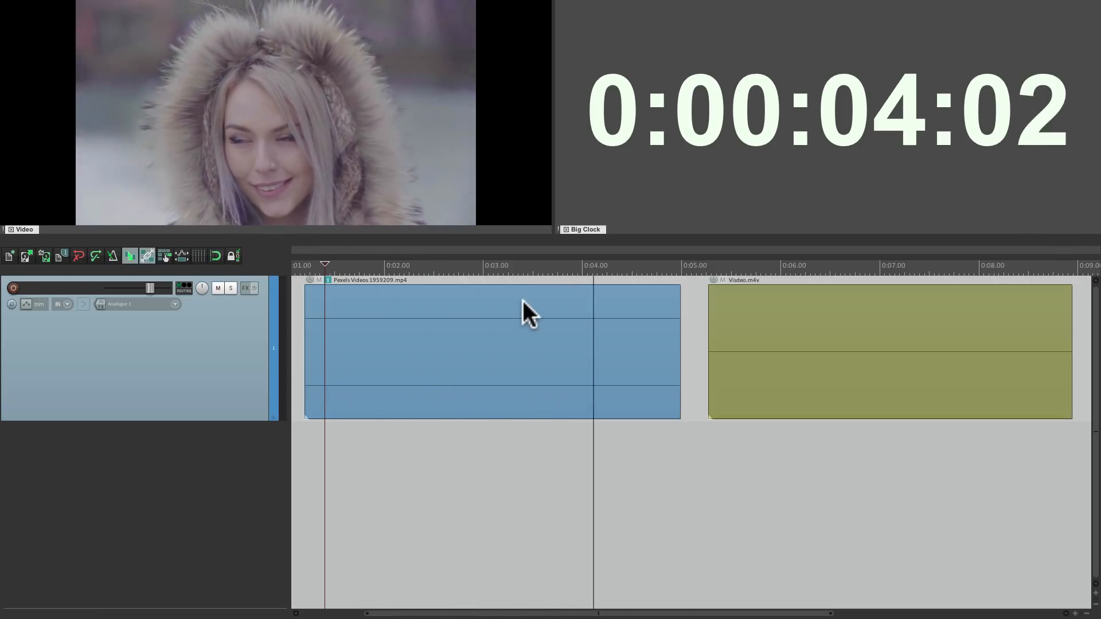
Add a Video processor to Track 1 from the FX browser and show its preset list
{"action": "left_click", "coordinate": [744, 265]}
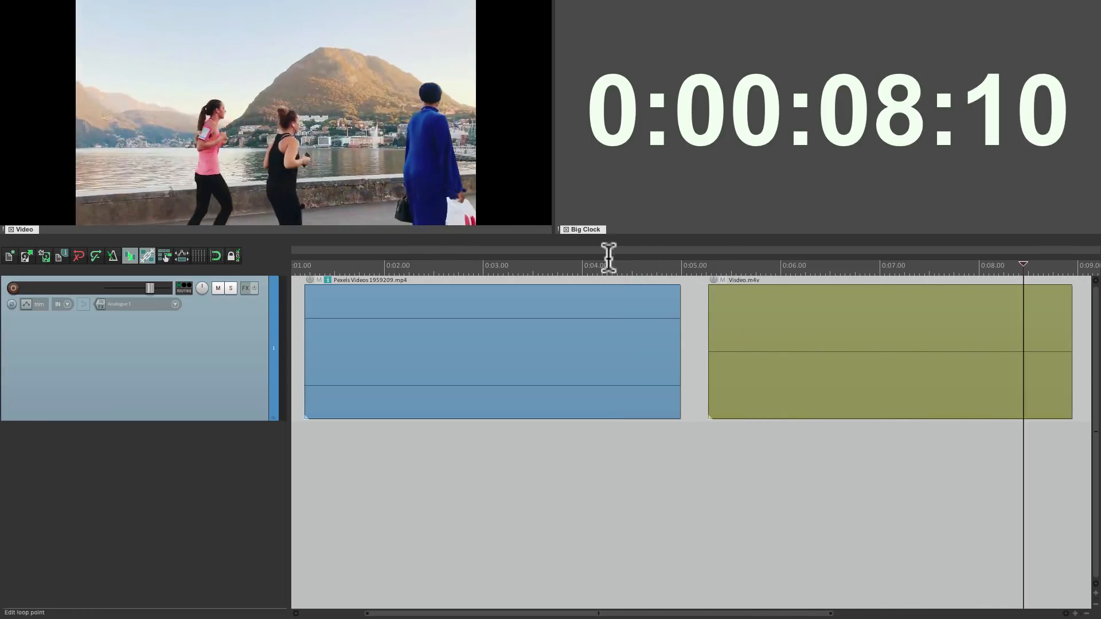
{"action": "left_click", "coordinate": [355, 265]}
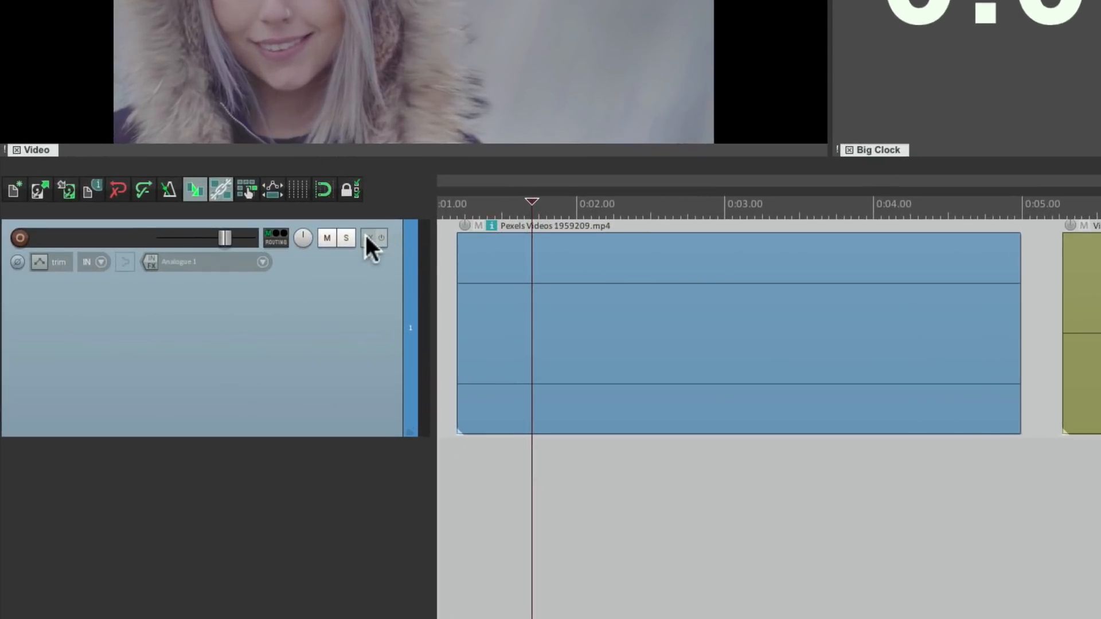
{"action": "left_click", "coordinate": [374, 237]}
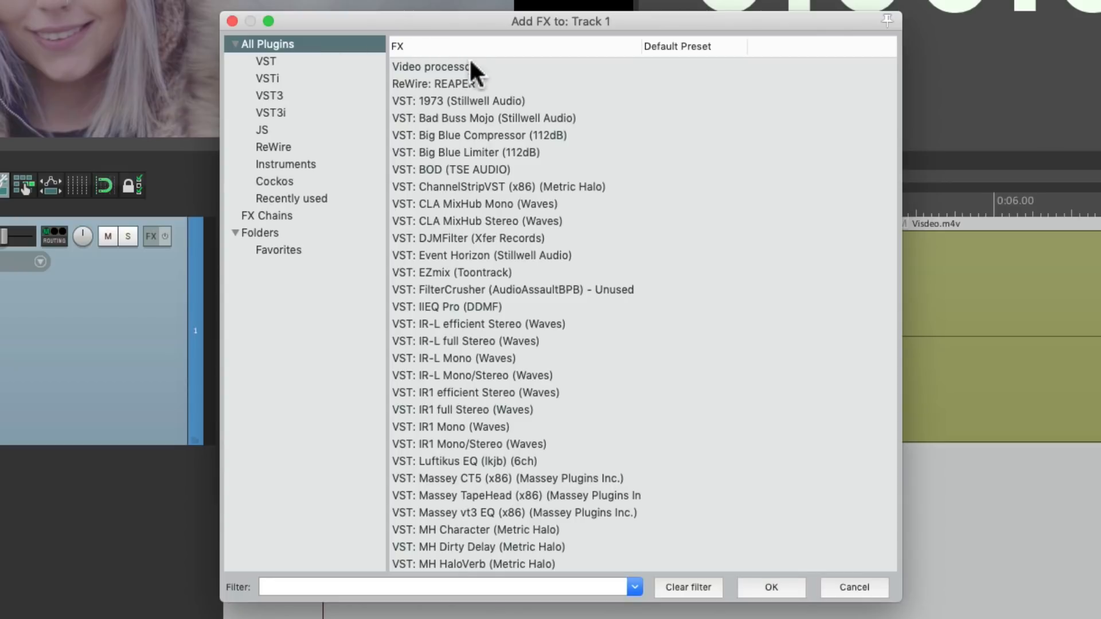
{"action": "double_click", "coordinate": [433, 67]}
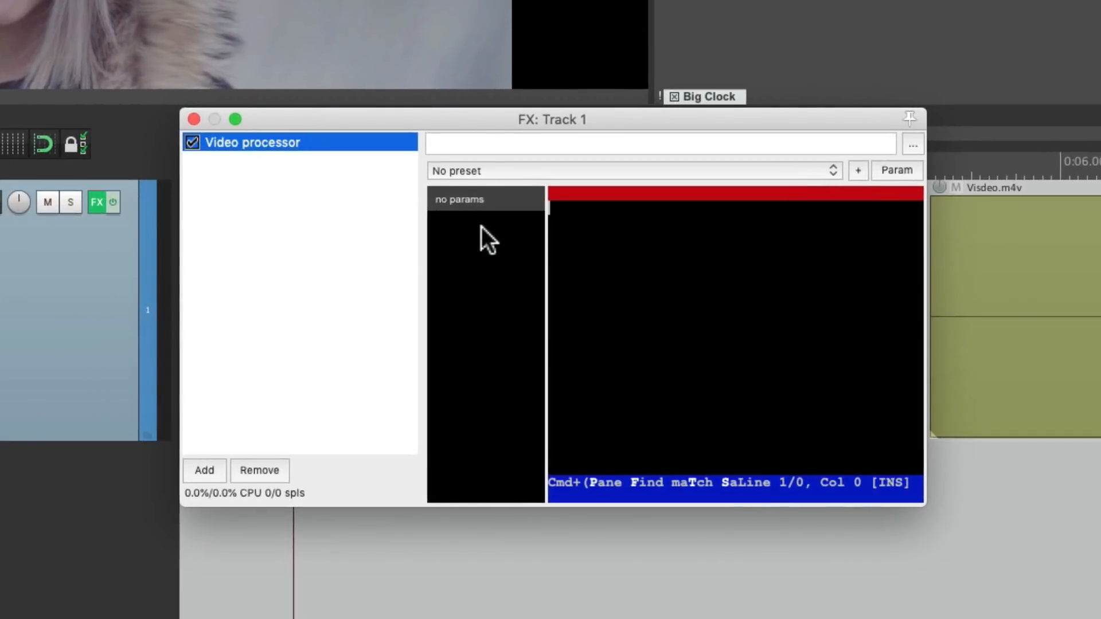
{"action": "left_click", "coordinate": [631, 170]}
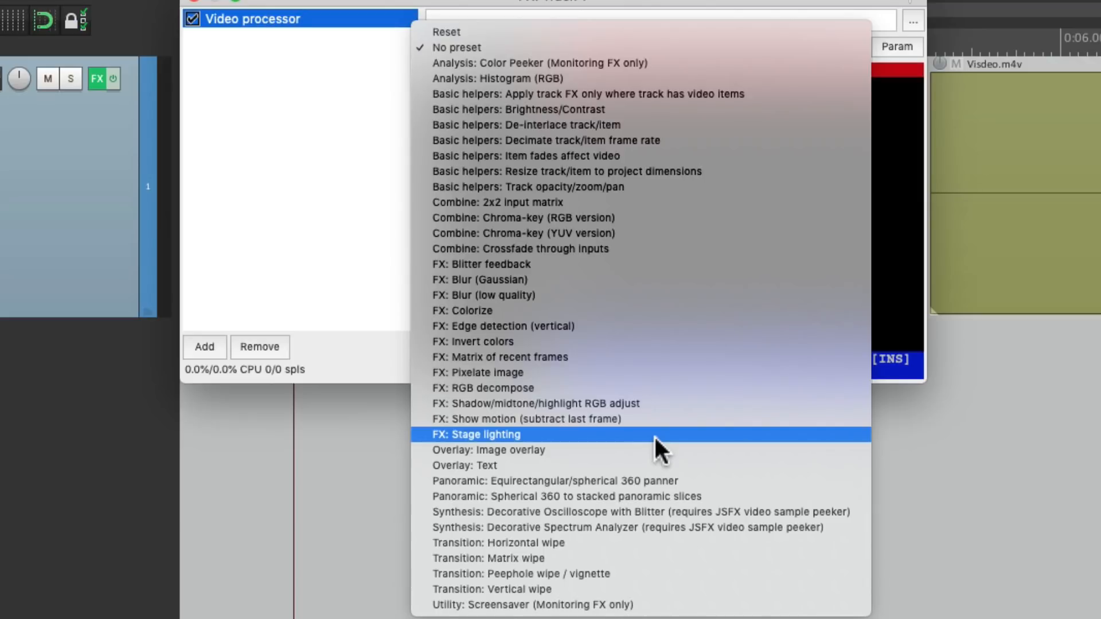
{"action": "mouse_move", "coordinate": [661, 582]}
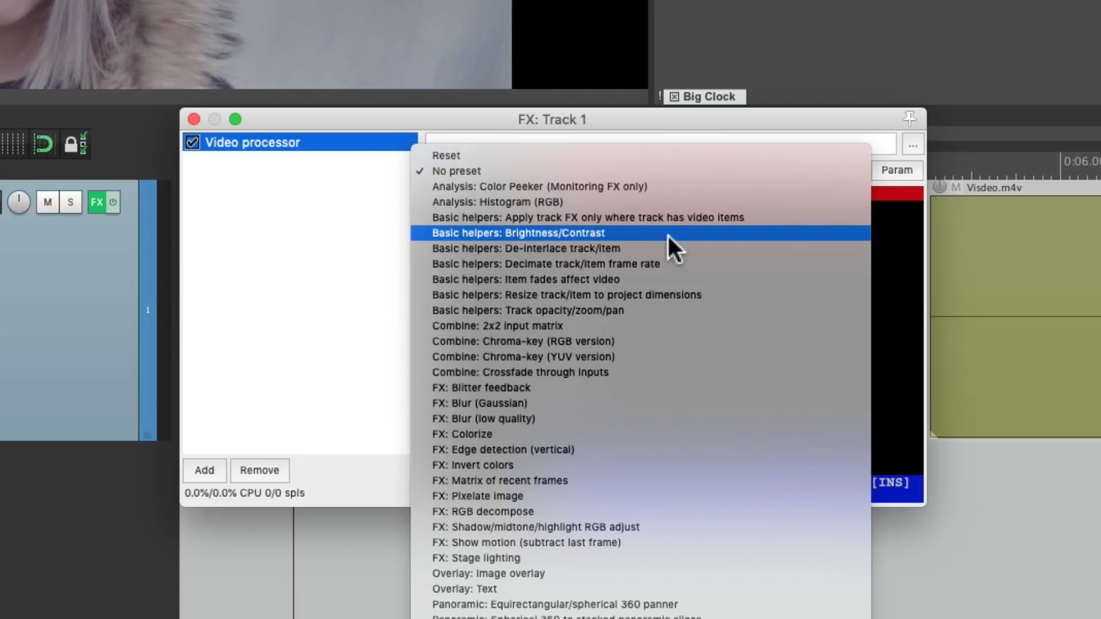
{"action": "mouse_move", "coordinate": [656, 310]}
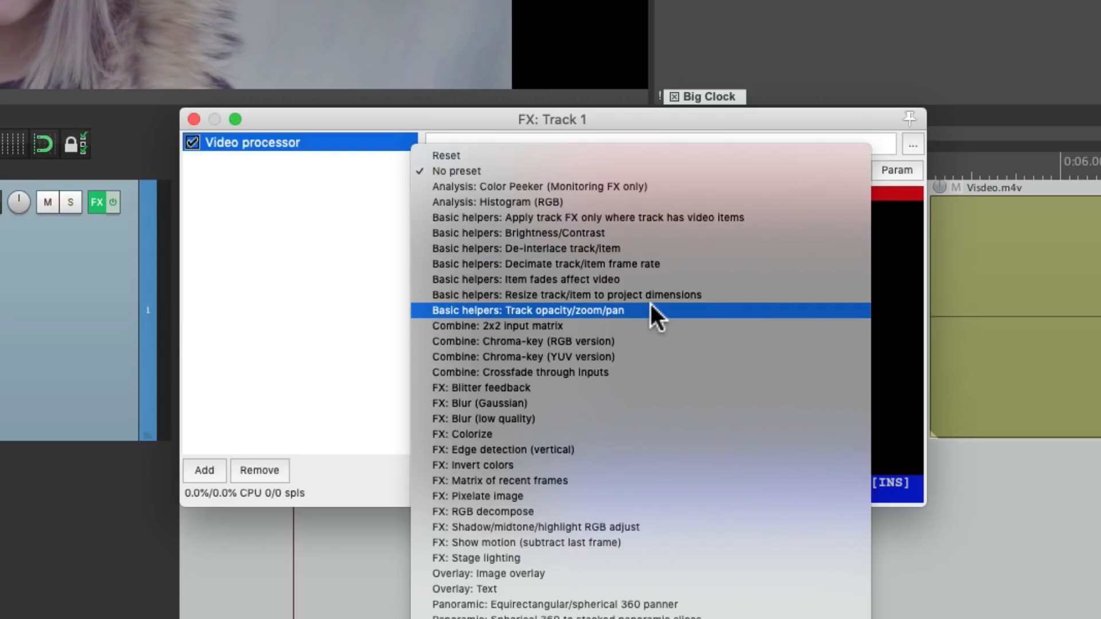
{"action": "mouse_move", "coordinate": [660, 288]}
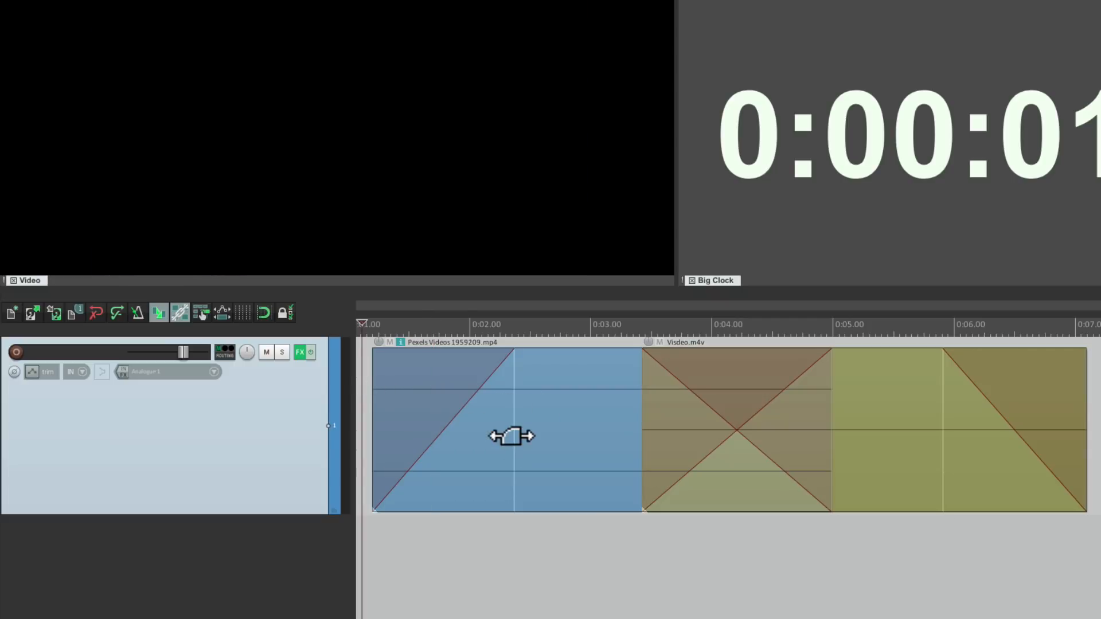
{"action": "mouse_move", "coordinate": [714, 409]}
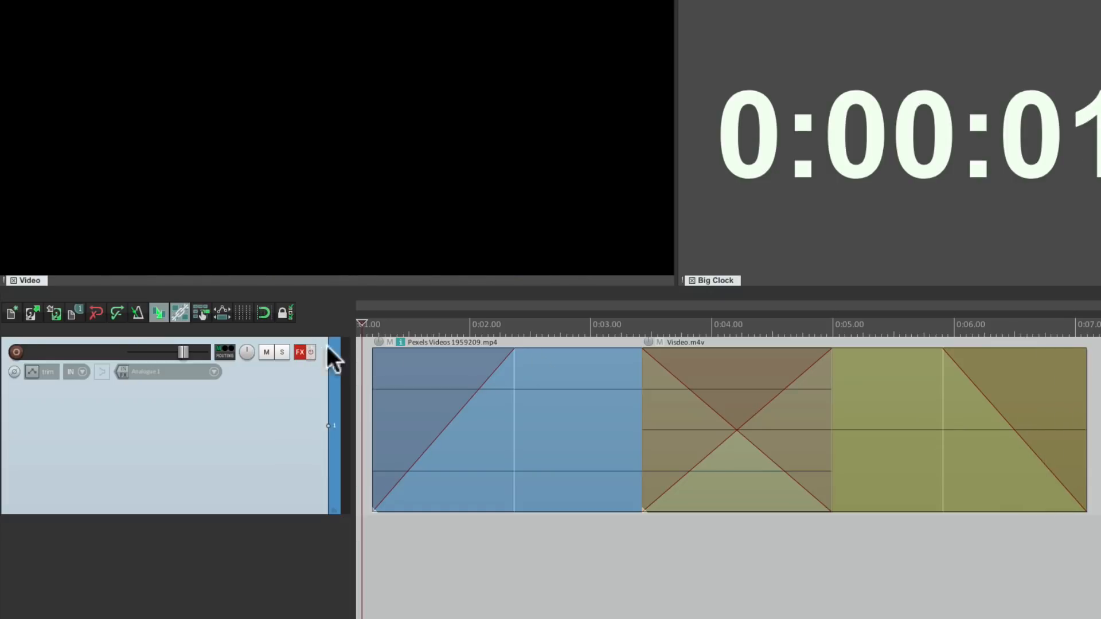
{"action": "mouse_move", "coordinate": [497, 412]}
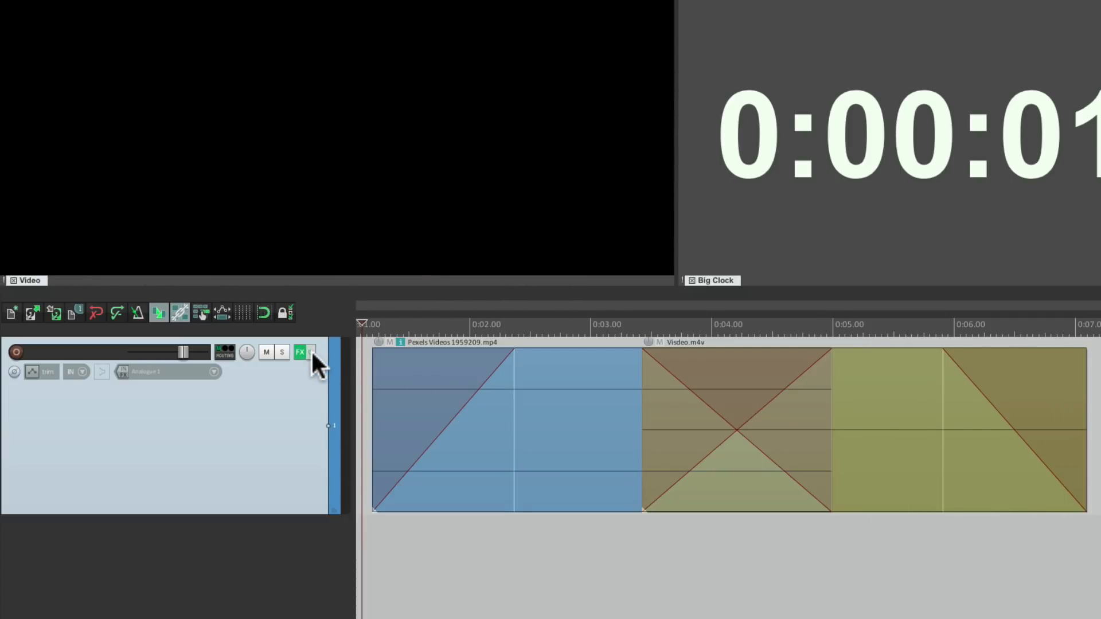
Load the Basic helpers: Item fades affect video preset in the track's video processor
{"action": "left_click", "coordinate": [299, 352]}
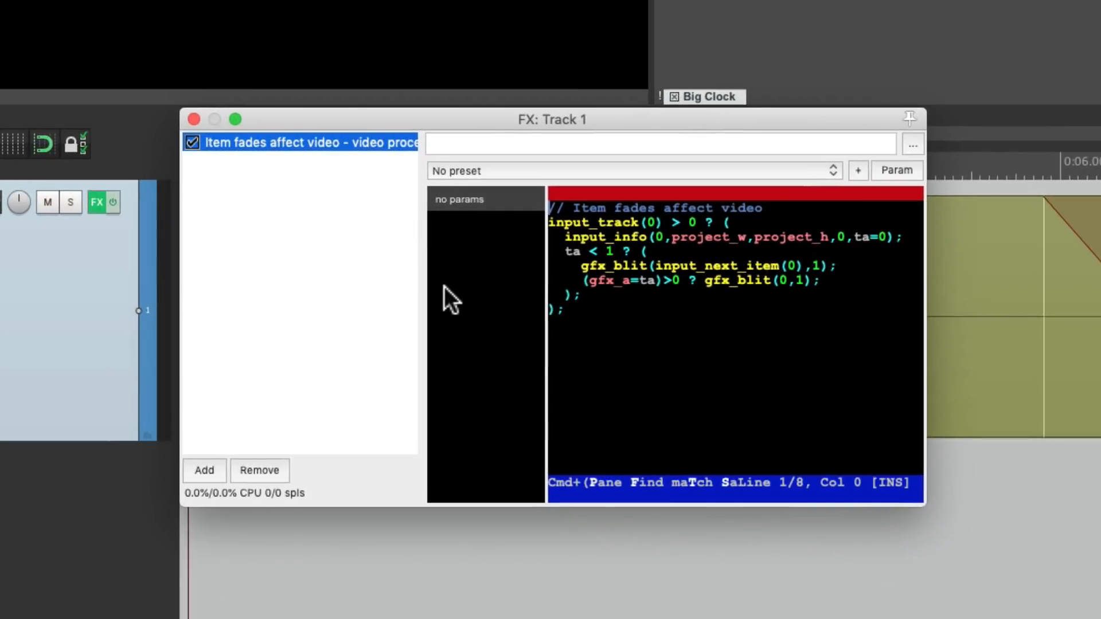
{"action": "left_click", "coordinate": [631, 171]}
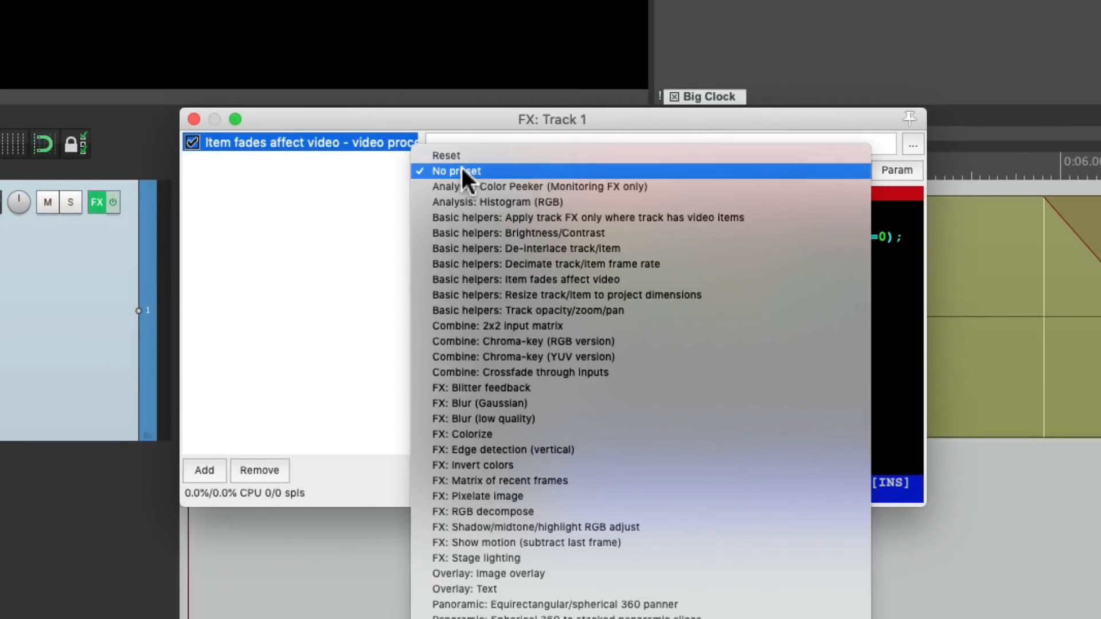
{"action": "mouse_move", "coordinate": [424, 295]}
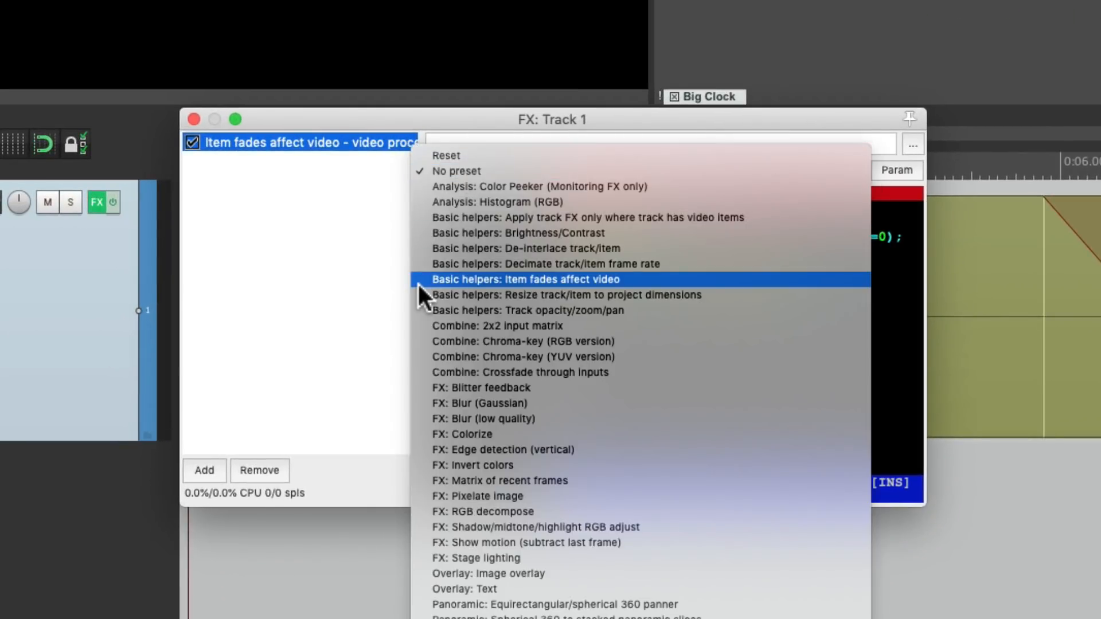
{"action": "left_click", "coordinate": [524, 279]}
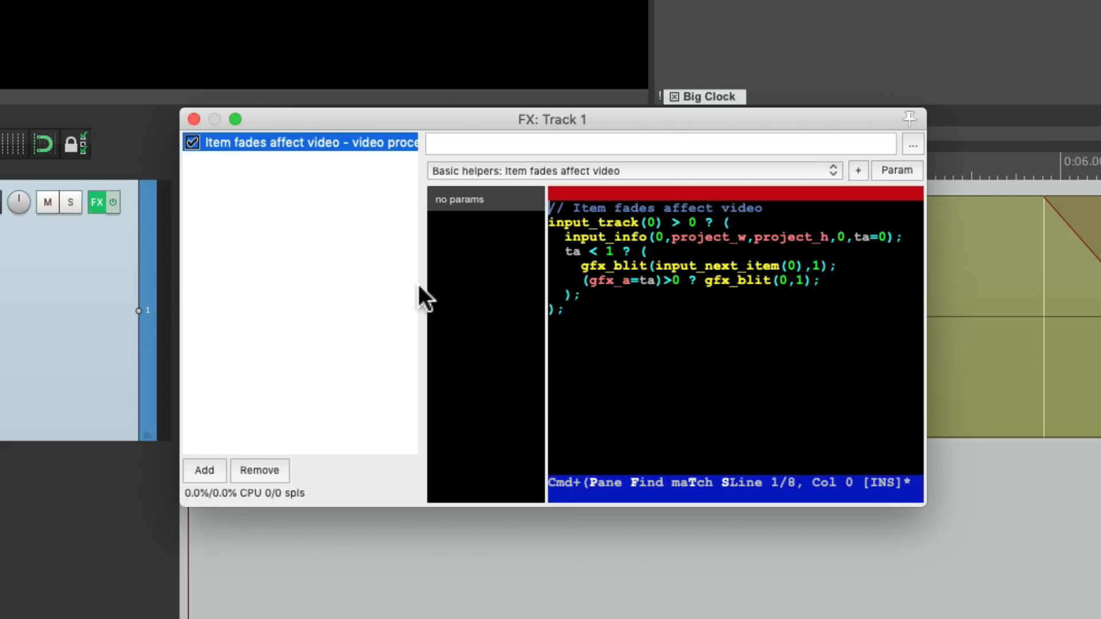
{"action": "mouse_move", "coordinate": [359, 242]}
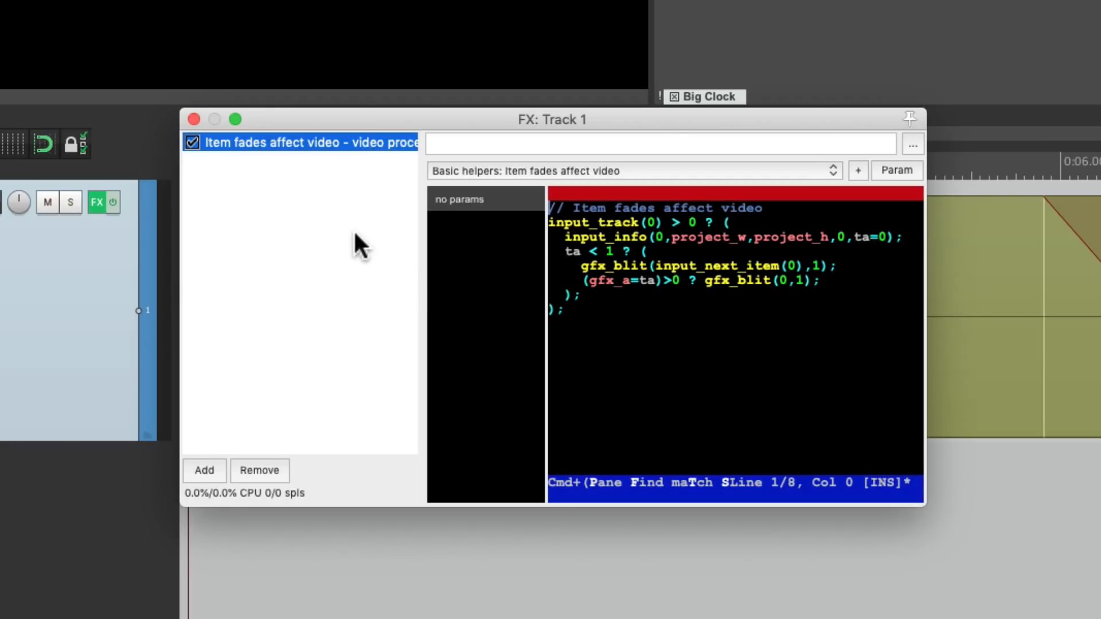
Add a second Video processor to the chain with the Basic helpers: Brightness/Contrast preset
{"action": "left_click", "coordinate": [204, 470]}
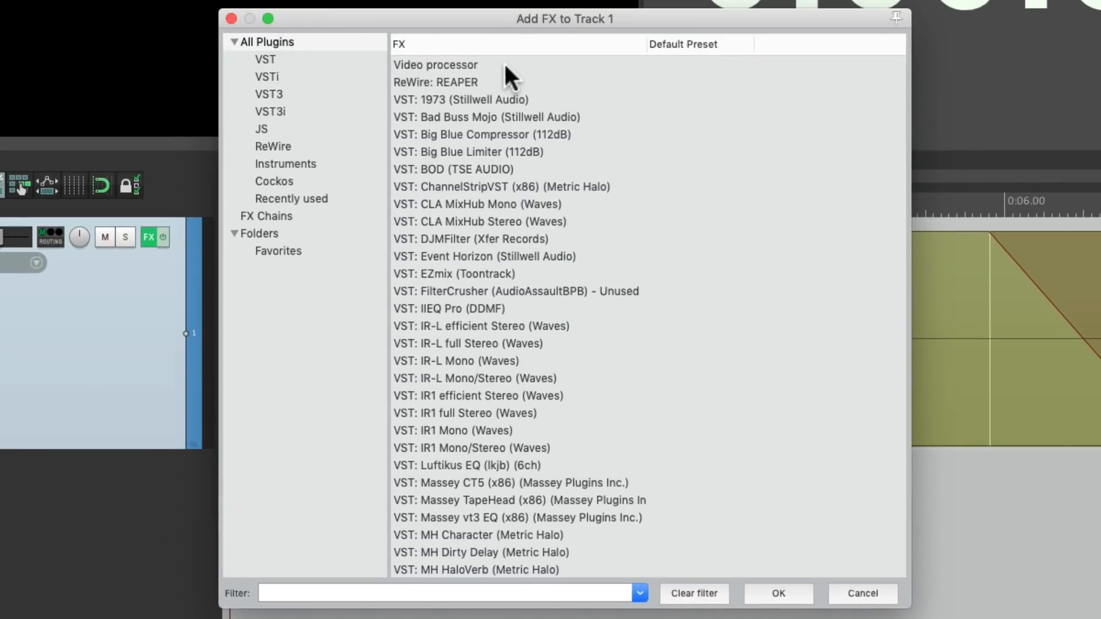
{"action": "double_click", "coordinate": [434, 64]}
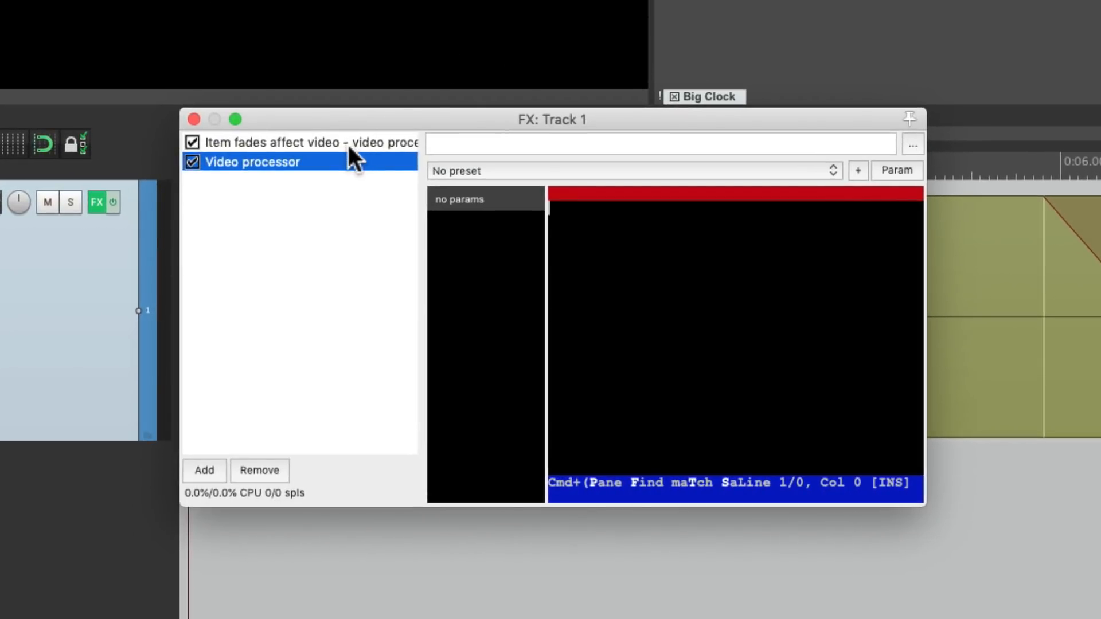
{"action": "mouse_move", "coordinate": [503, 181]}
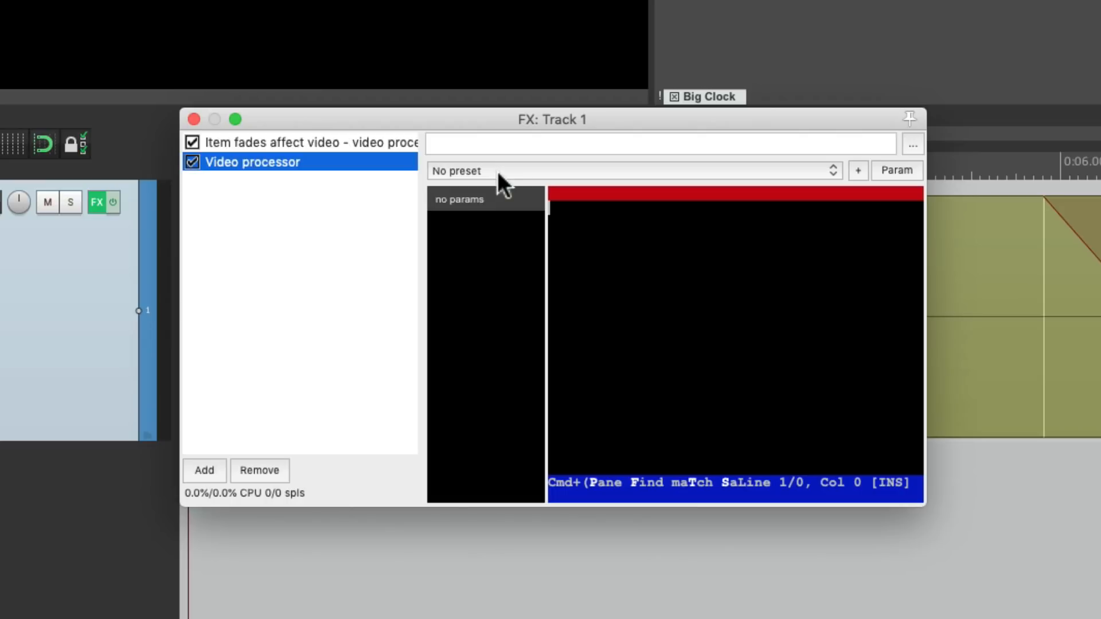
{"action": "left_click", "coordinate": [629, 171]}
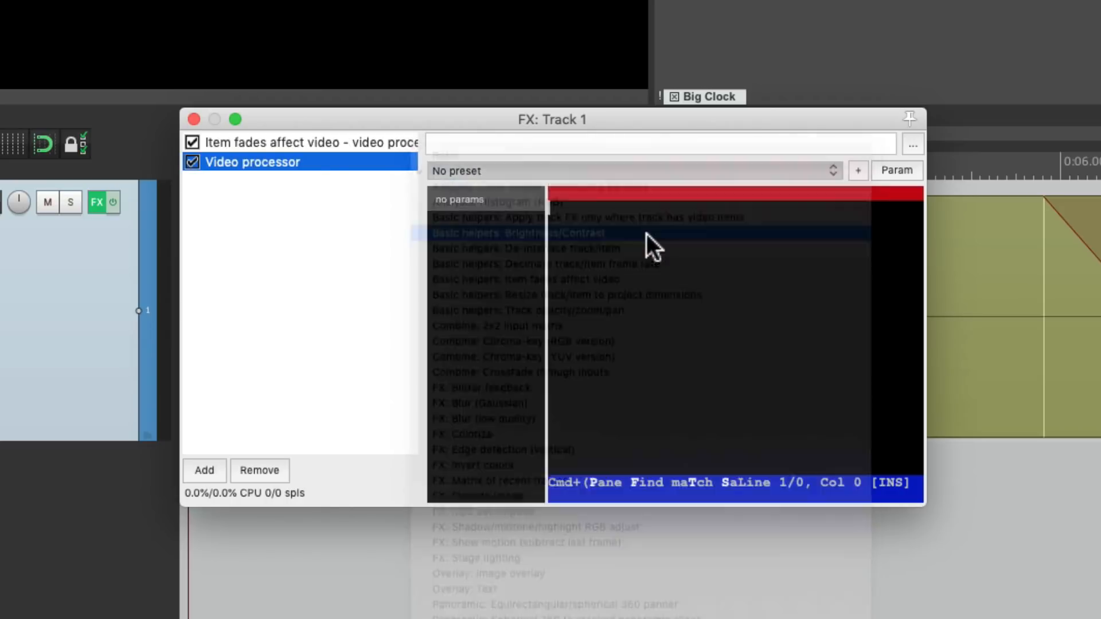
{"action": "left_click", "coordinate": [517, 233]}
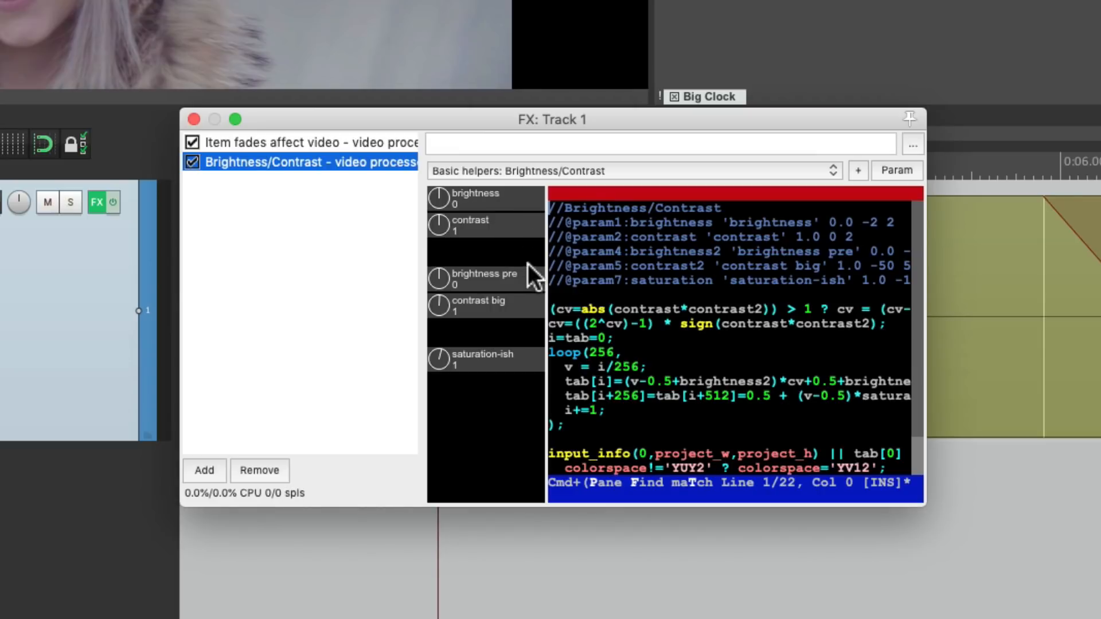
{"action": "mouse_move", "coordinate": [518, 320]}
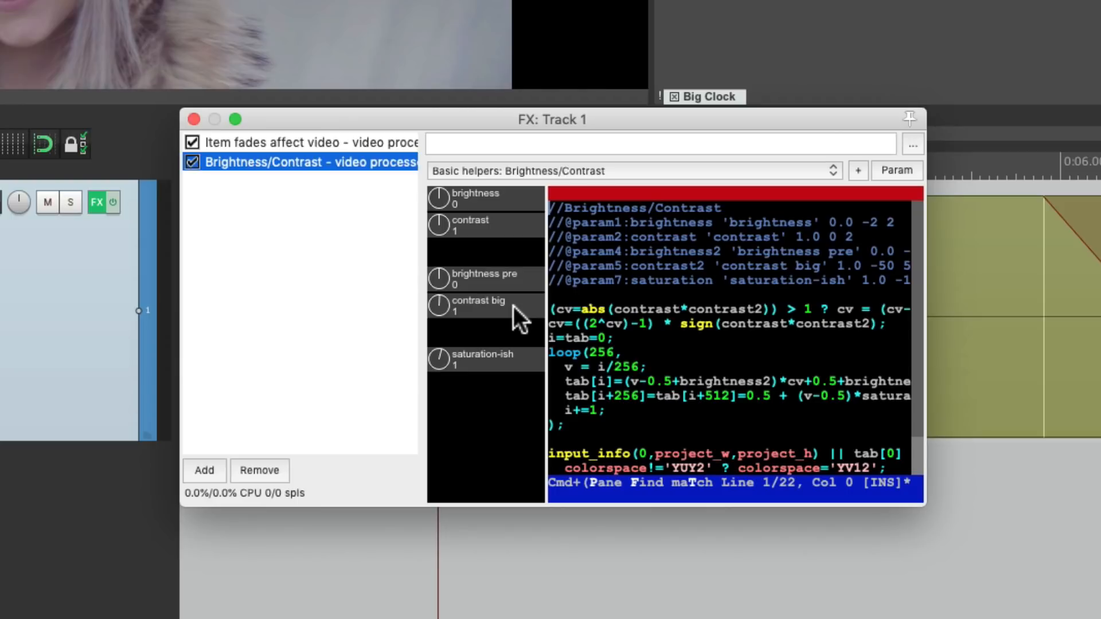
{"action": "mouse_move", "coordinate": [444, 223]}
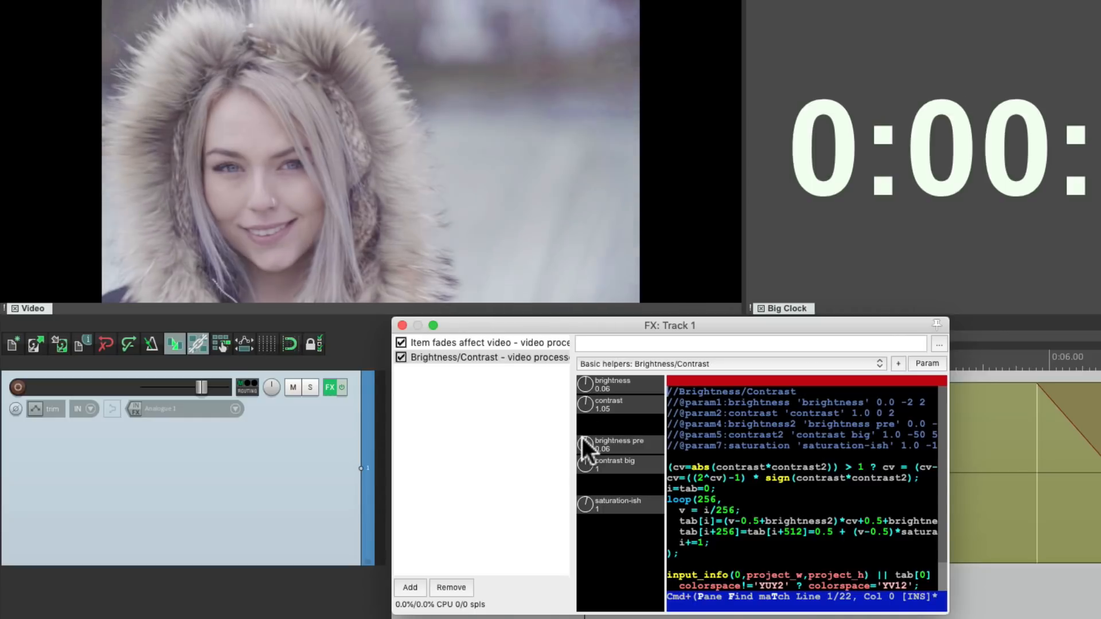
Set pre-brightness 0.02, contrast back to normal and saturation to 2
{"action": "left_click_drag", "start_coordinate": [586, 444], "coordinate": [586, 463]}
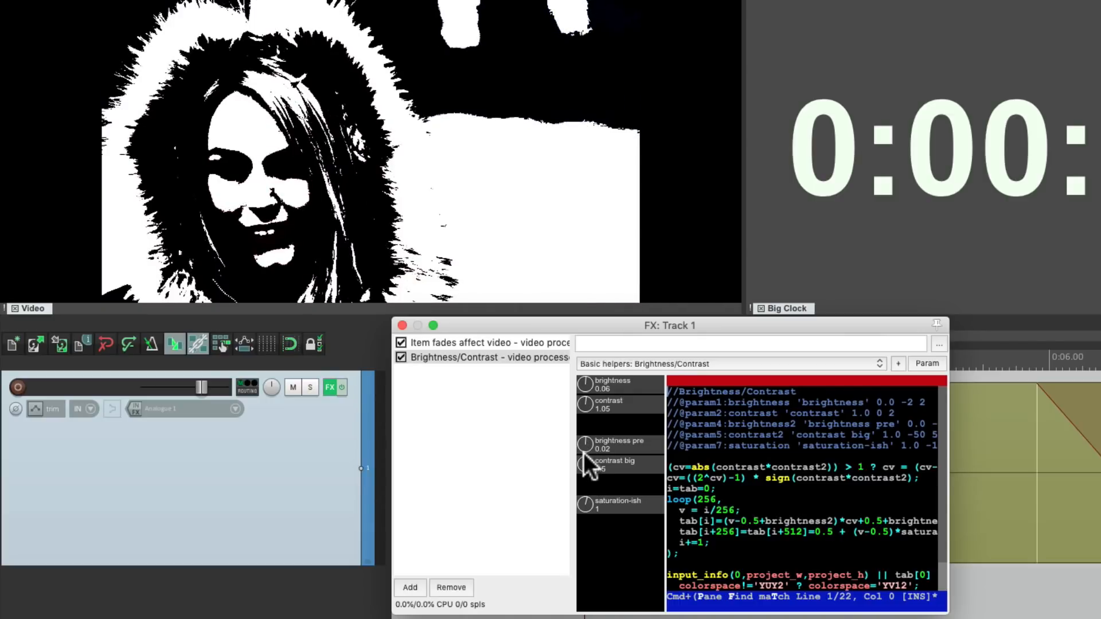
{"action": "left_click_drag", "start_coordinate": [585, 463], "coordinate": [586, 505]}
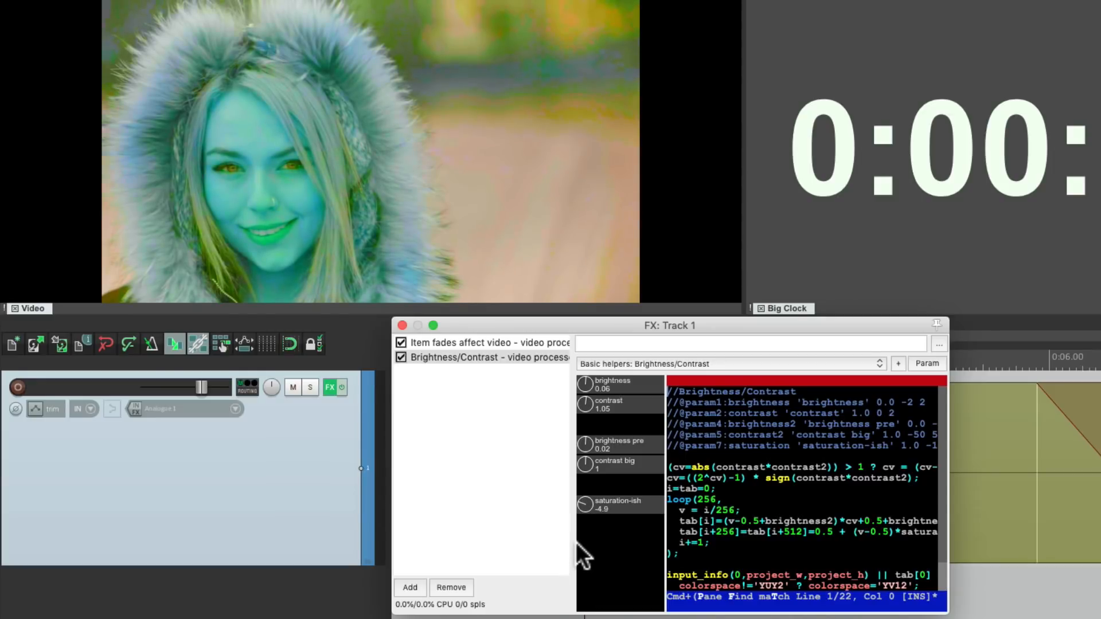
{"action": "left_click_drag", "start_coordinate": [586, 509], "coordinate": [586, 504]}
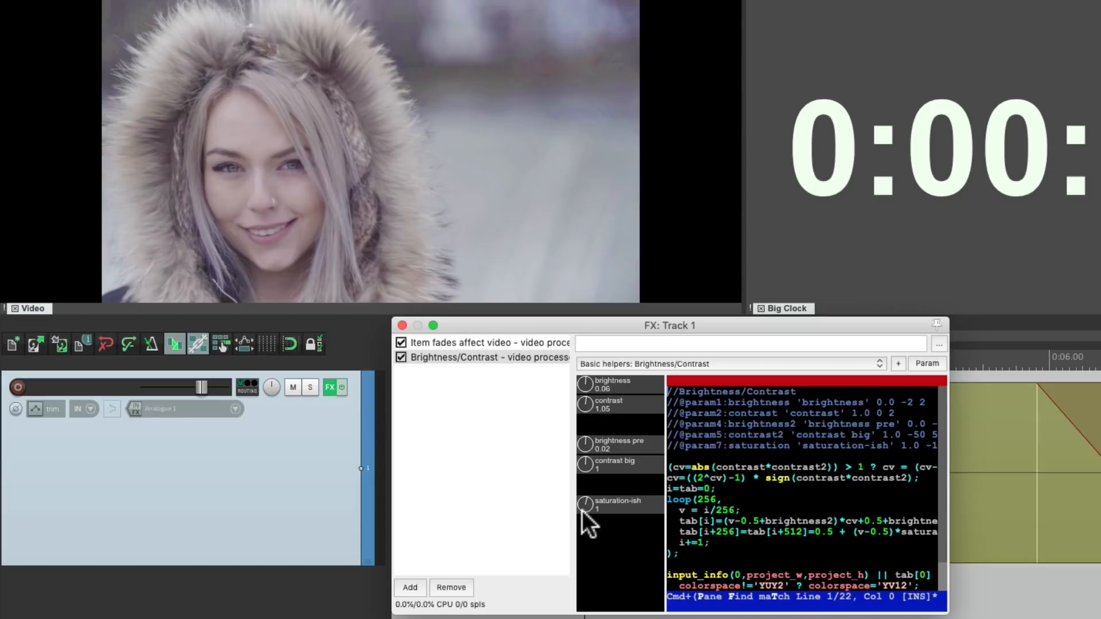
{"action": "left_click_drag", "start_coordinate": [586, 504], "coordinate": [586, 499]}
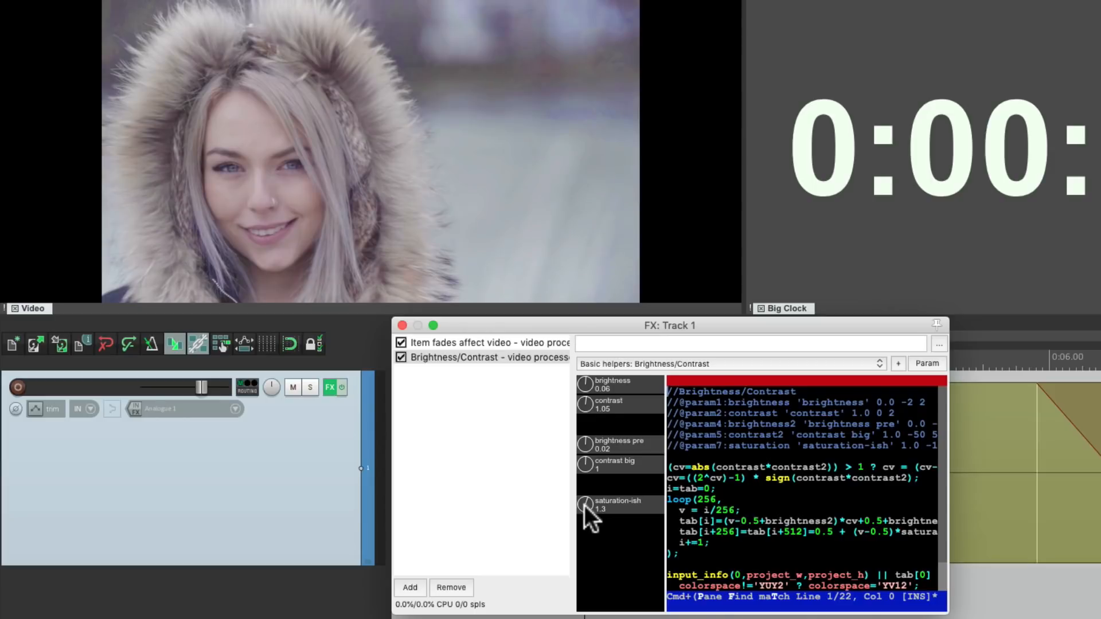
{"action": "left_click_drag", "start_coordinate": [586, 504], "coordinate": [586, 492]}
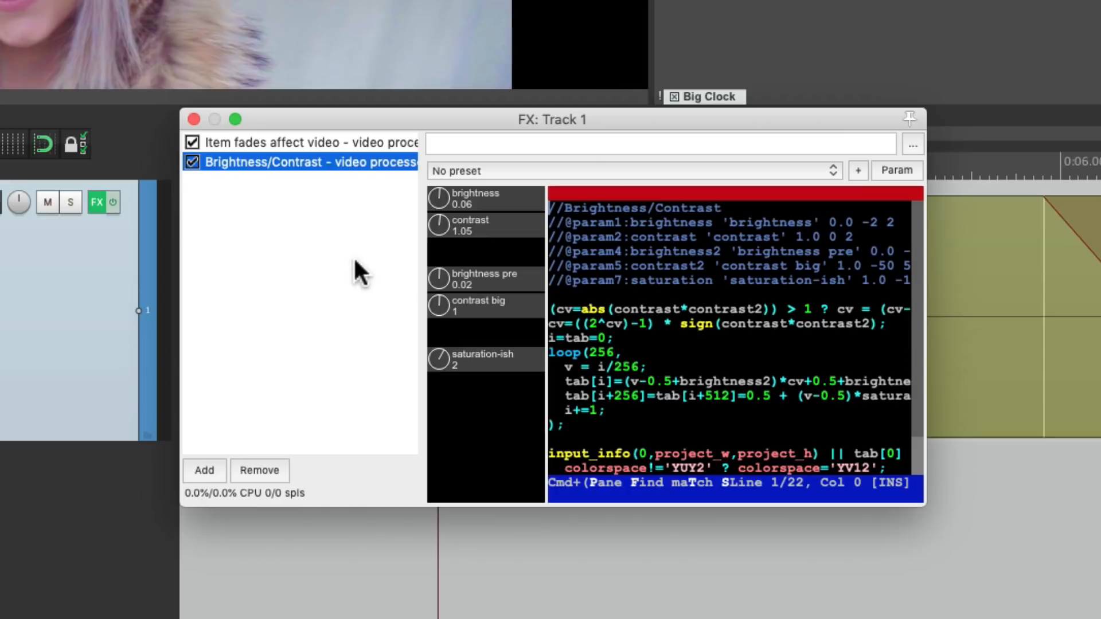
{"action": "mouse_move", "coordinate": [483, 292]}
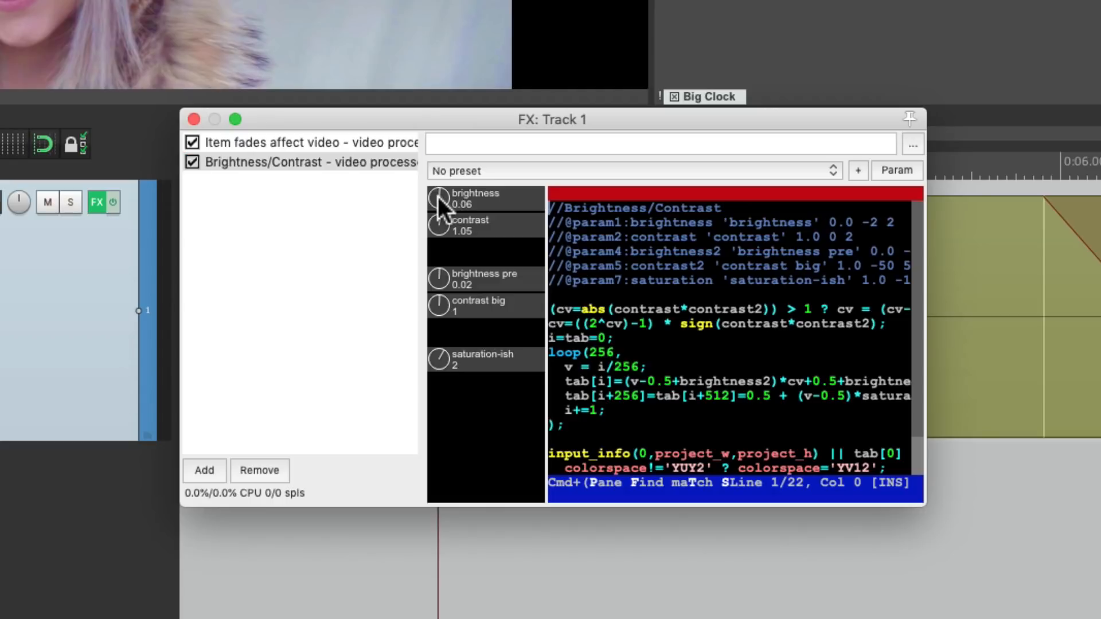
Shape the brightness envelope into a dip near the 3-second mark
{"action": "left_click", "coordinate": [896, 170]}
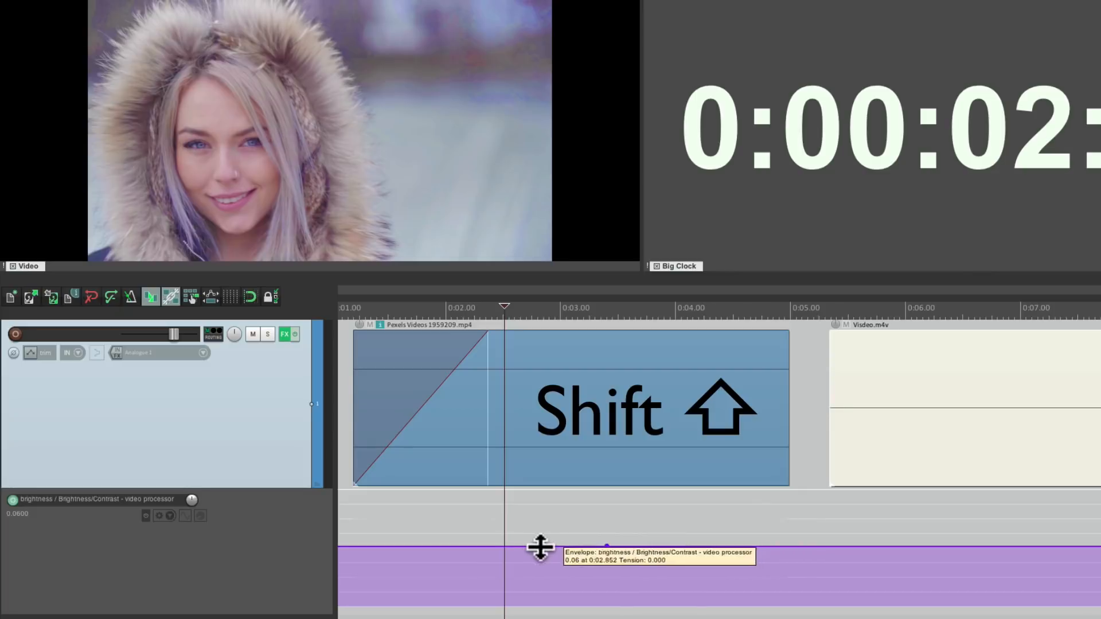
{"action": "left_click_drag", "start_coordinate": [536, 547], "coordinate": [684, 546]}
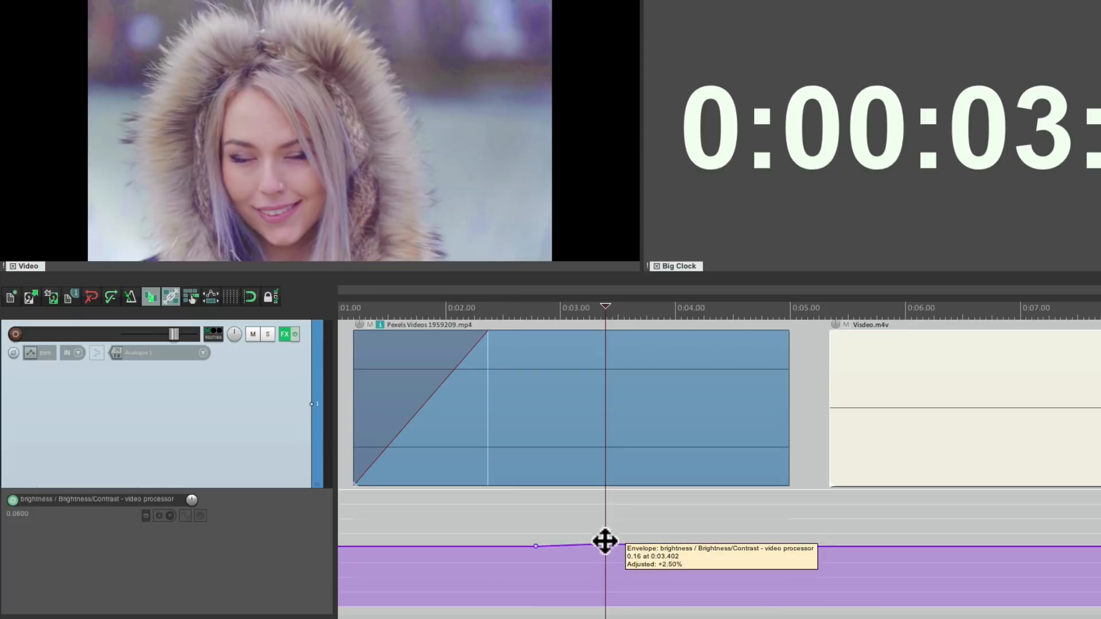
{"action": "left_click_drag", "start_coordinate": [605, 547], "coordinate": [605, 510]}
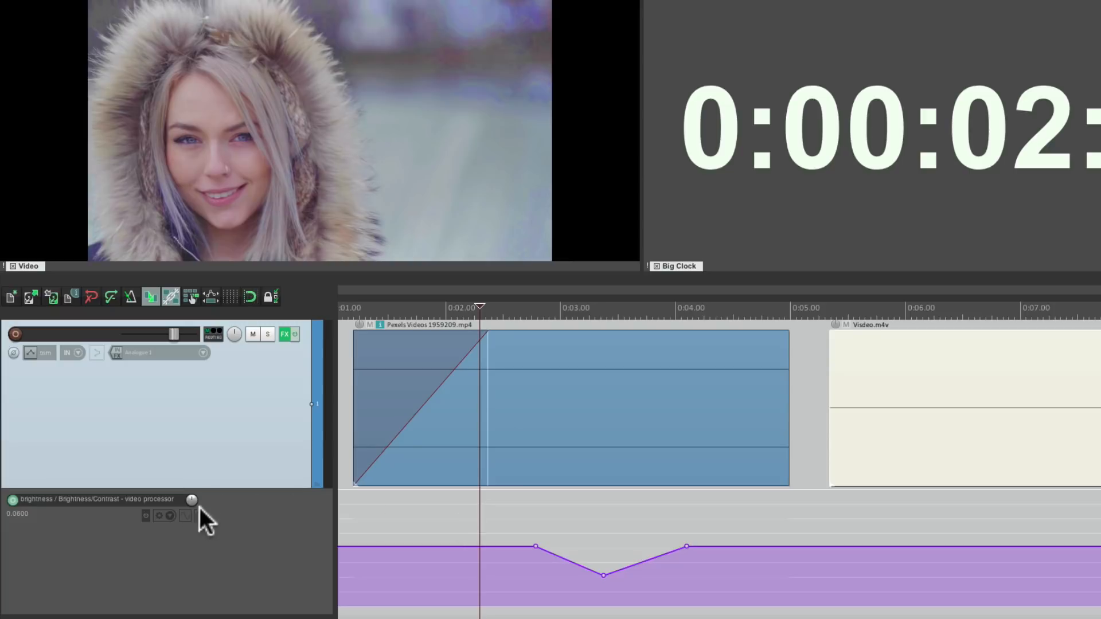
{"action": "mouse_move", "coordinate": [509, 513]}
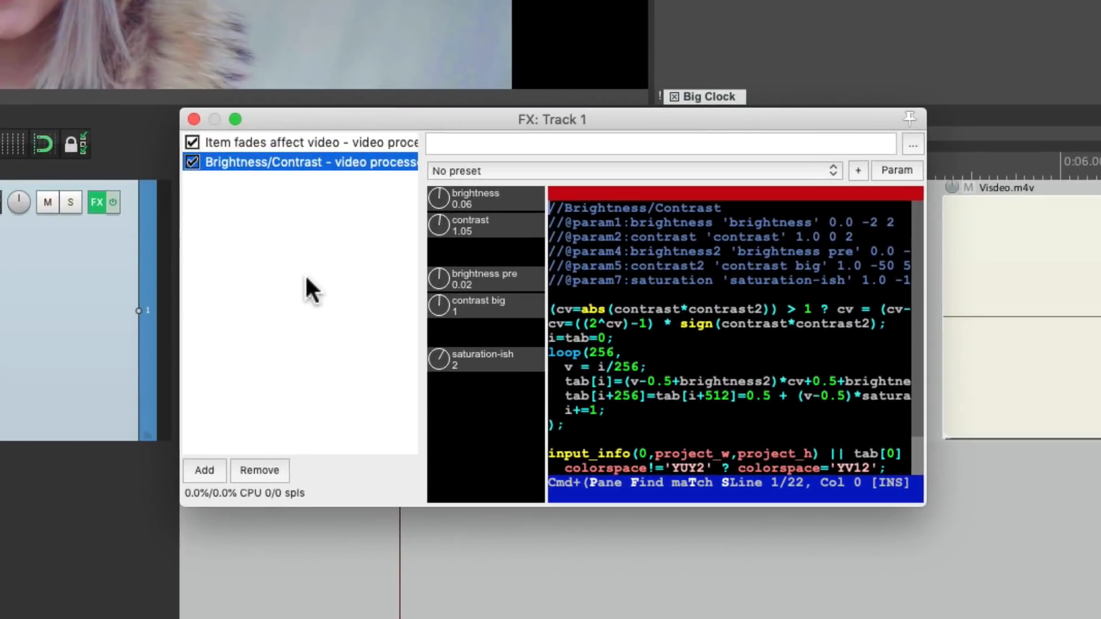
Add a Video processor with the Basic helpers: Track opacity/zoom/pan preset and select the Pexels clip on the lower track
{"action": "left_click", "coordinate": [204, 470]}
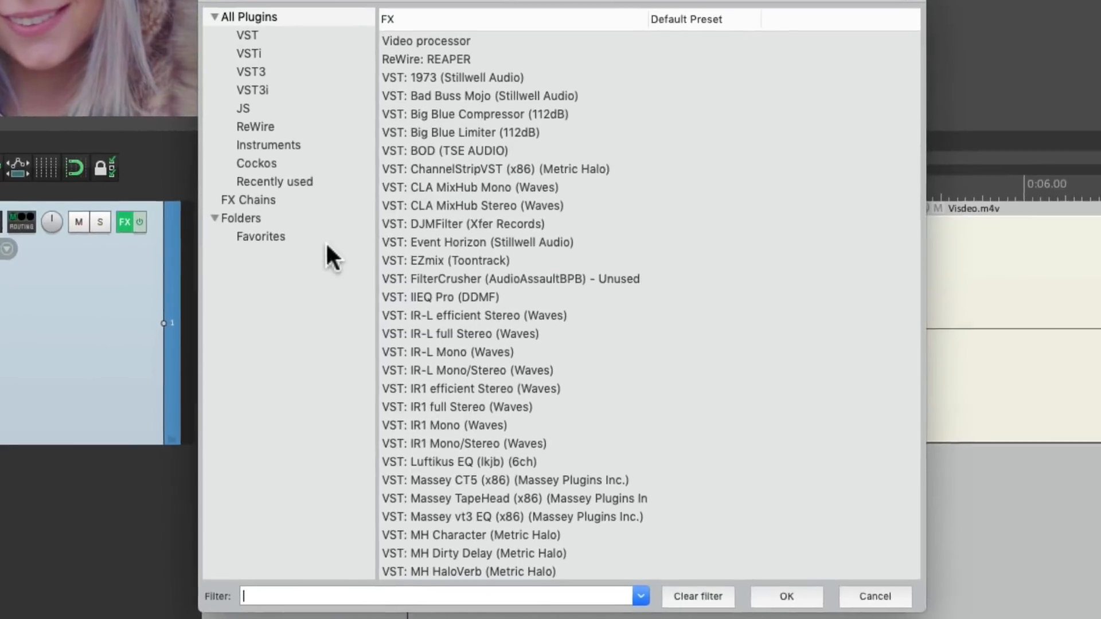
{"action": "double_click", "coordinate": [426, 42]}
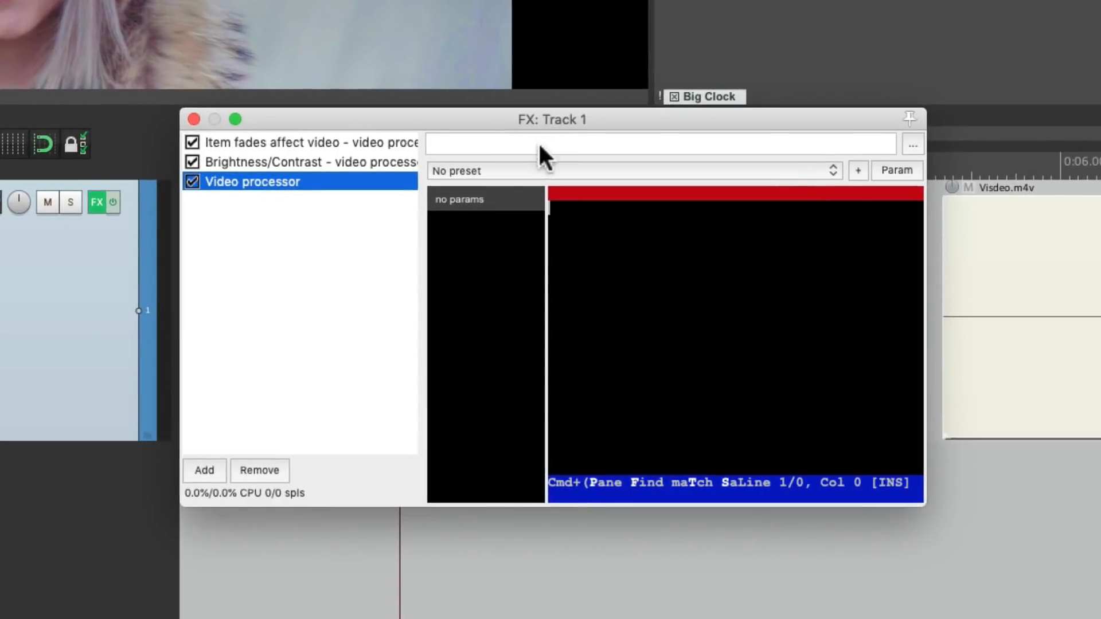
{"action": "left_click", "coordinate": [628, 171]}
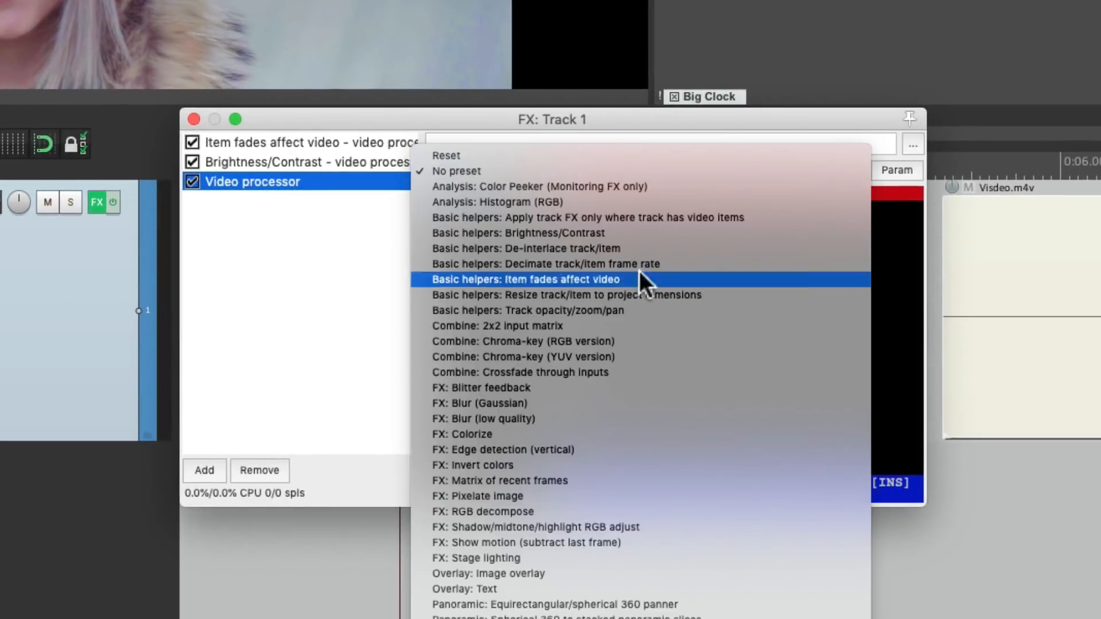
{"action": "mouse_move", "coordinate": [671, 314]}
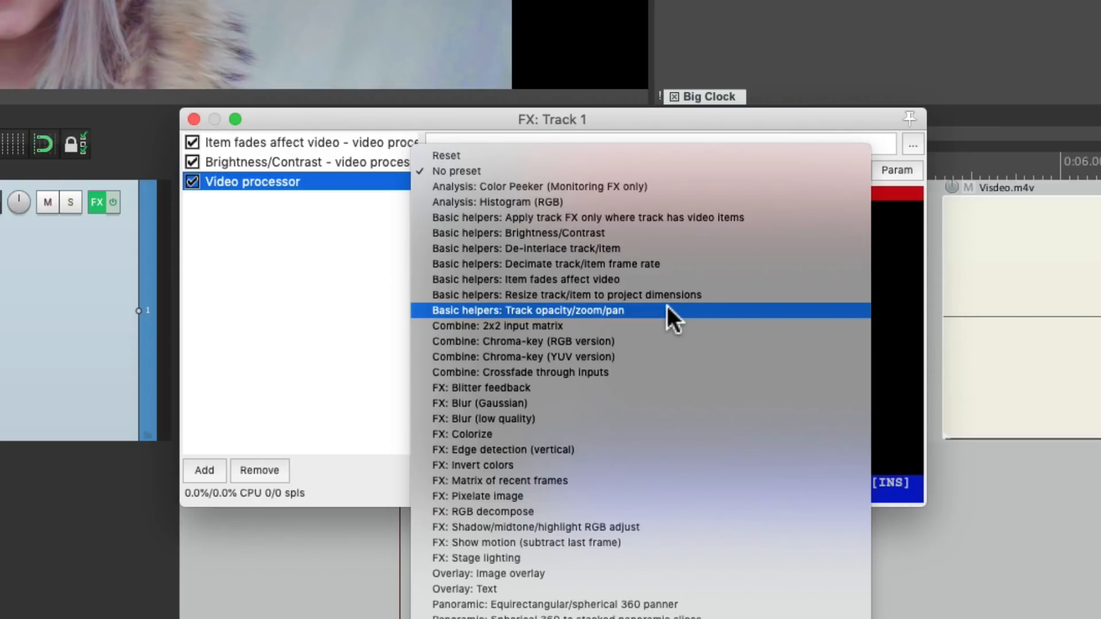
{"action": "left_click", "coordinate": [525, 310]}
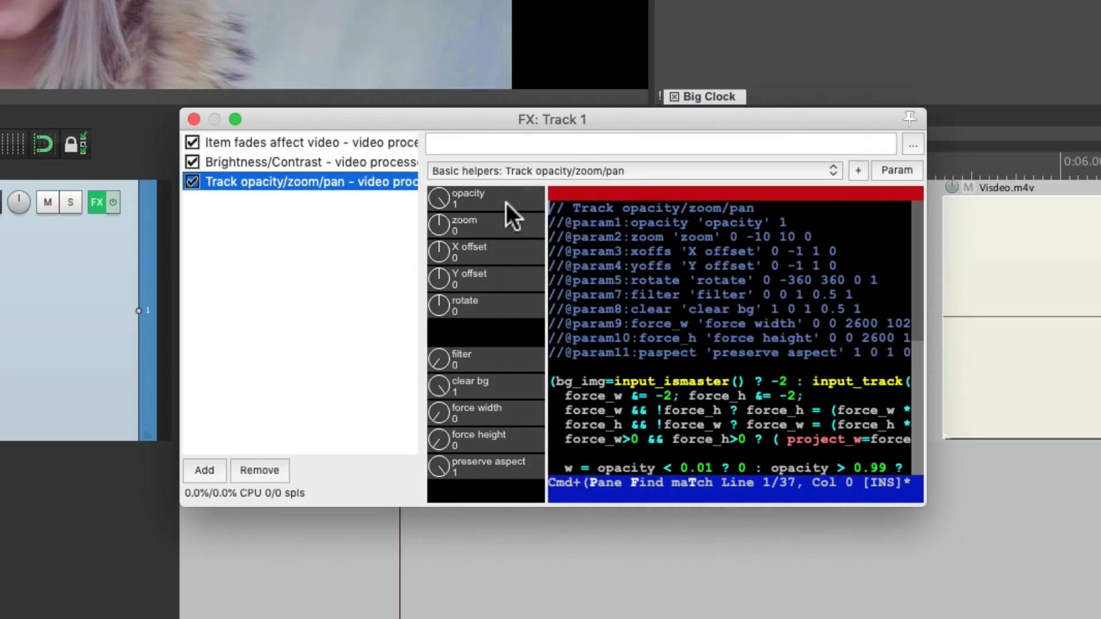
{"action": "mouse_move", "coordinate": [509, 263]}
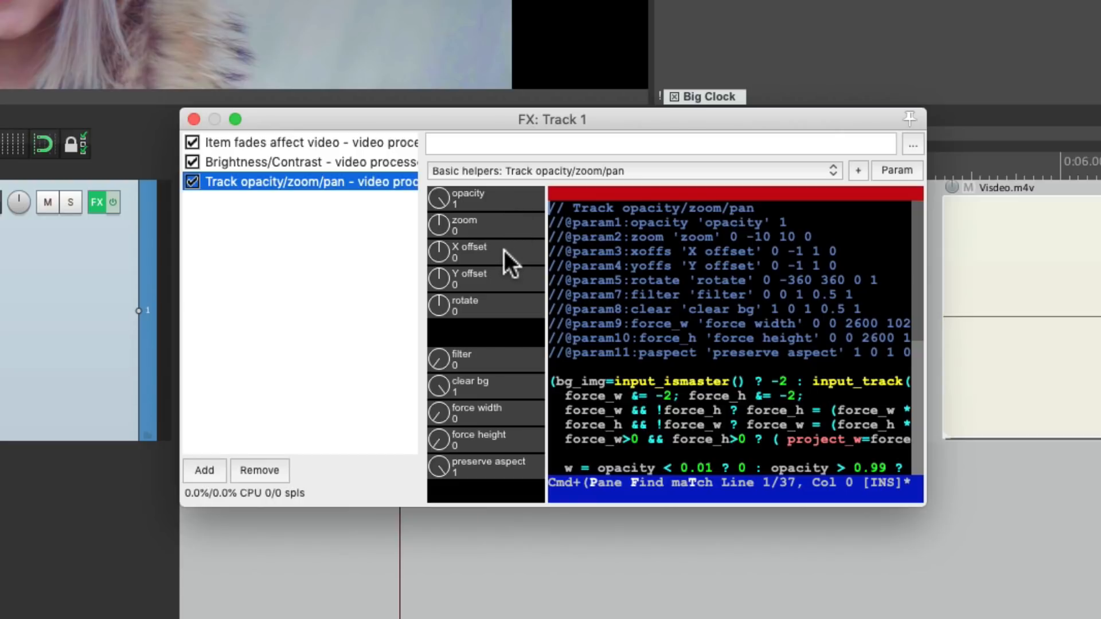
{"action": "mouse_move", "coordinate": [507, 297]}
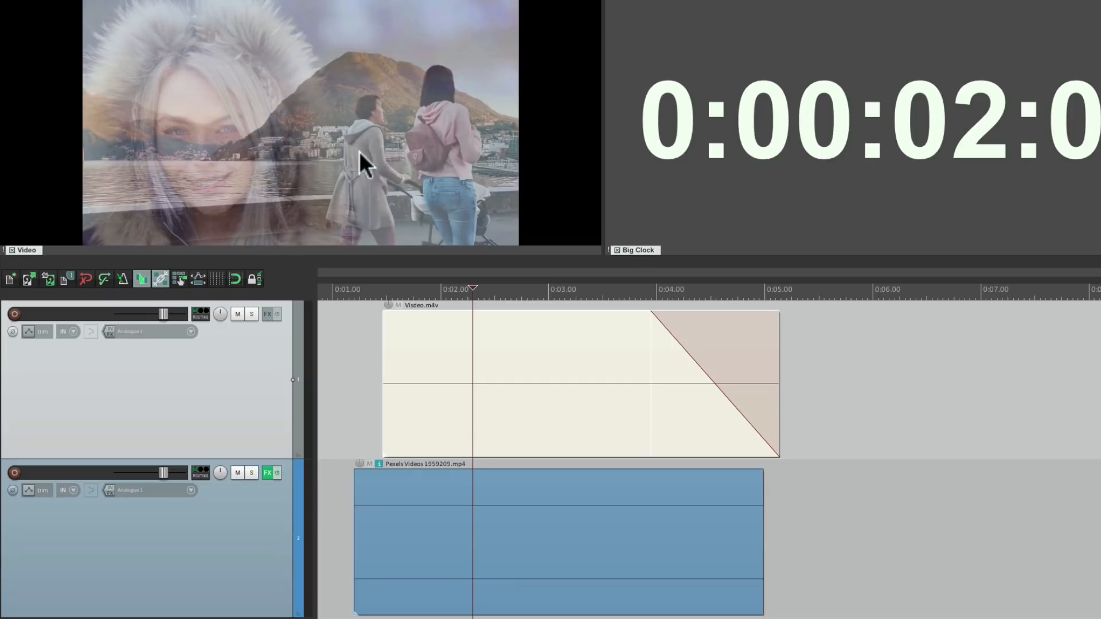
{"action": "mouse_move", "coordinate": [371, 155]}
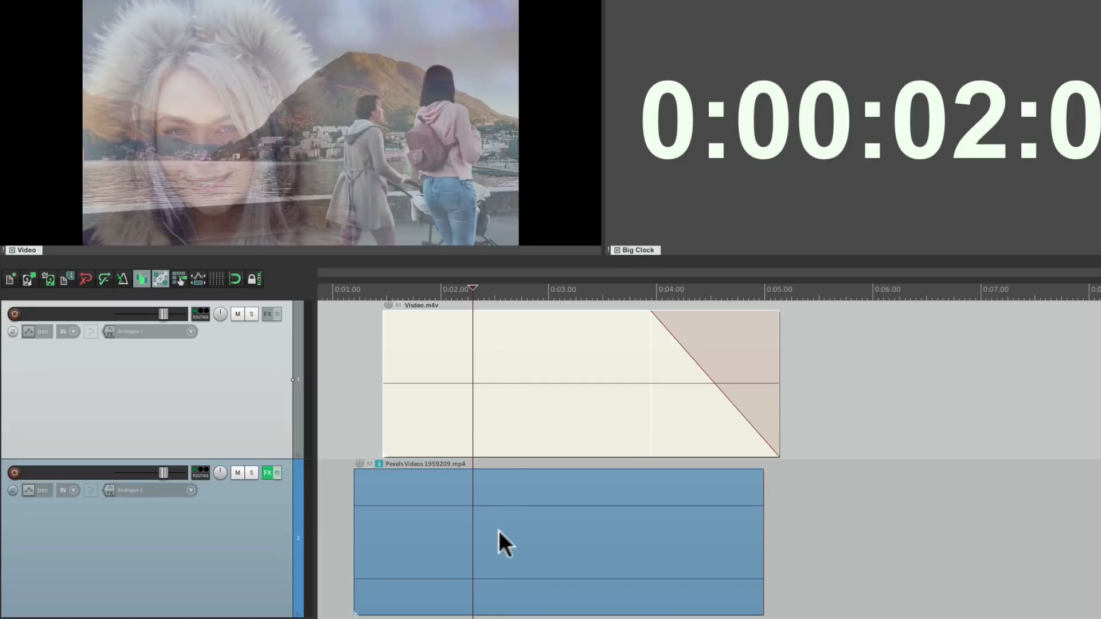
{"action": "left_click", "coordinate": [268, 472]}
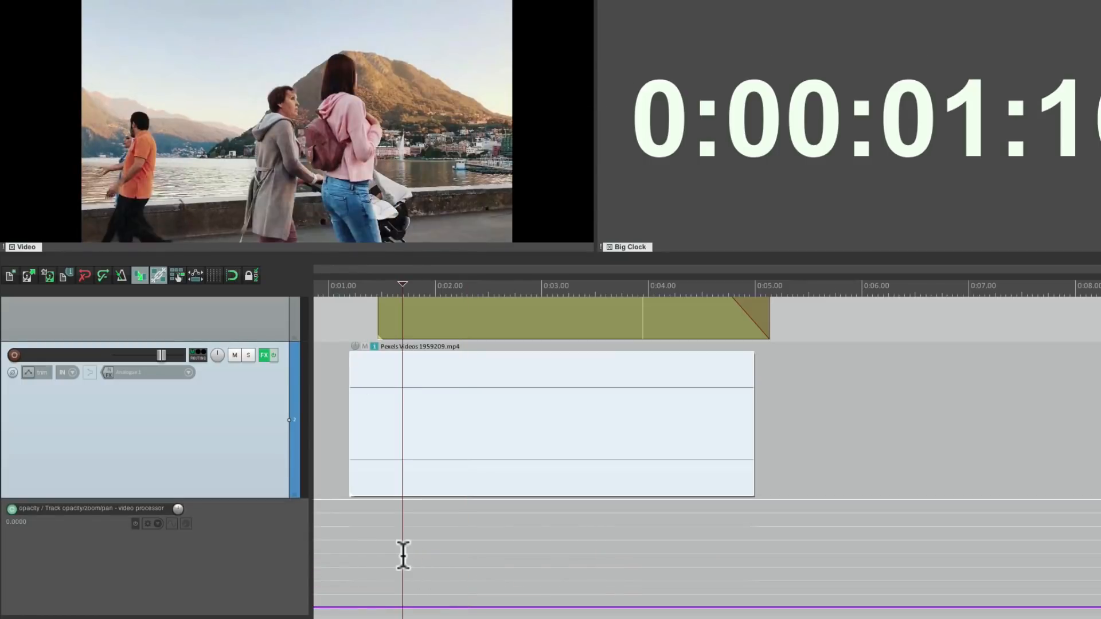
Ramp the opacity envelope from 0 up to 1 across the clip so the Pexels video fades in
{"action": "key", "text": "shift"}
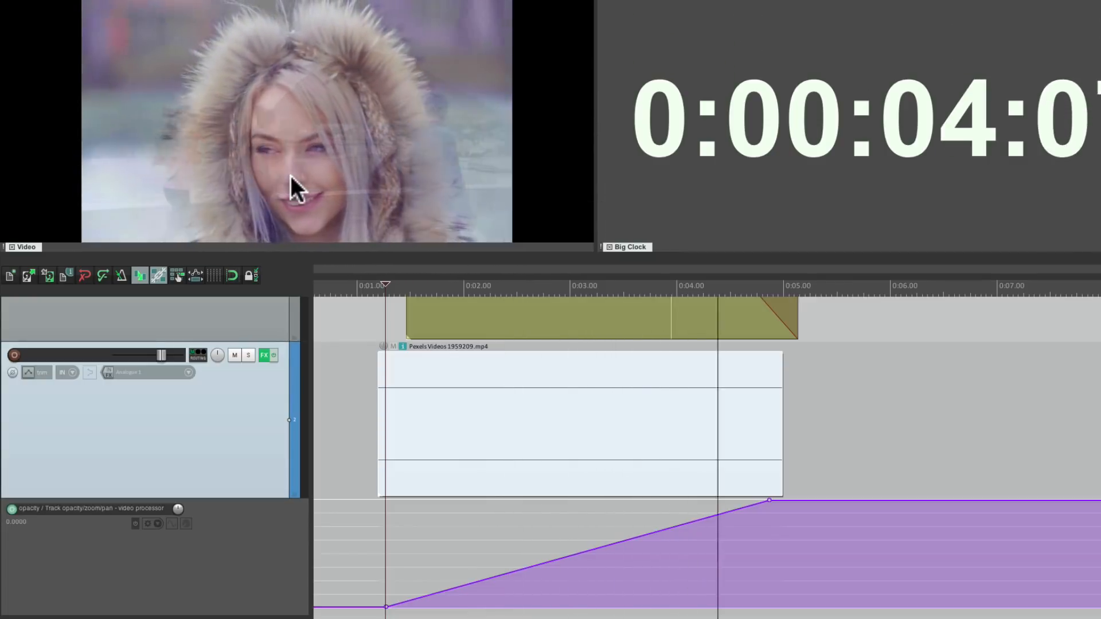
{"action": "left_click", "coordinate": [264, 354]}
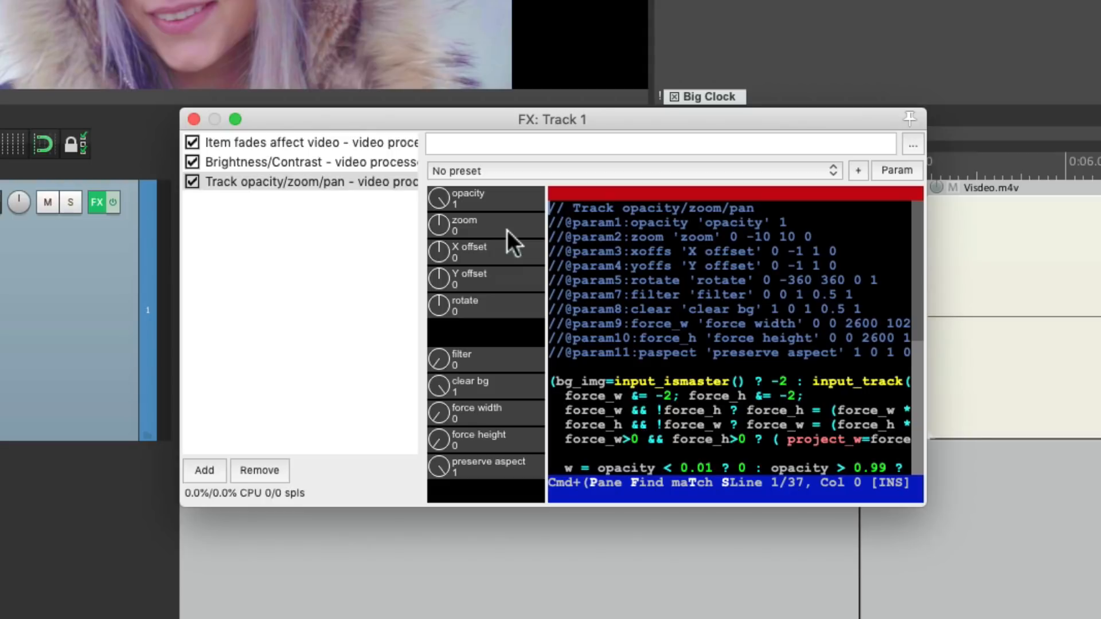
{"action": "mouse_move", "coordinate": [439, 231]}
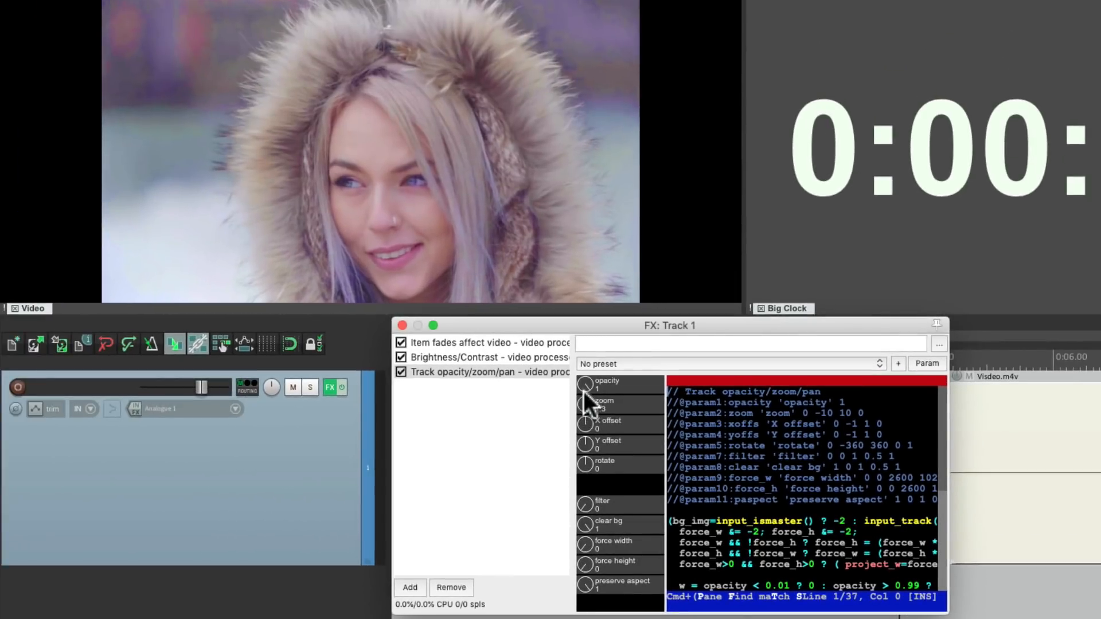
Set zoom 1.2, X offset -0.05, Y offset -0.25 and rotation back to 0
{"action": "left_click_drag", "start_coordinate": [586, 397], "coordinate": [586, 432]}
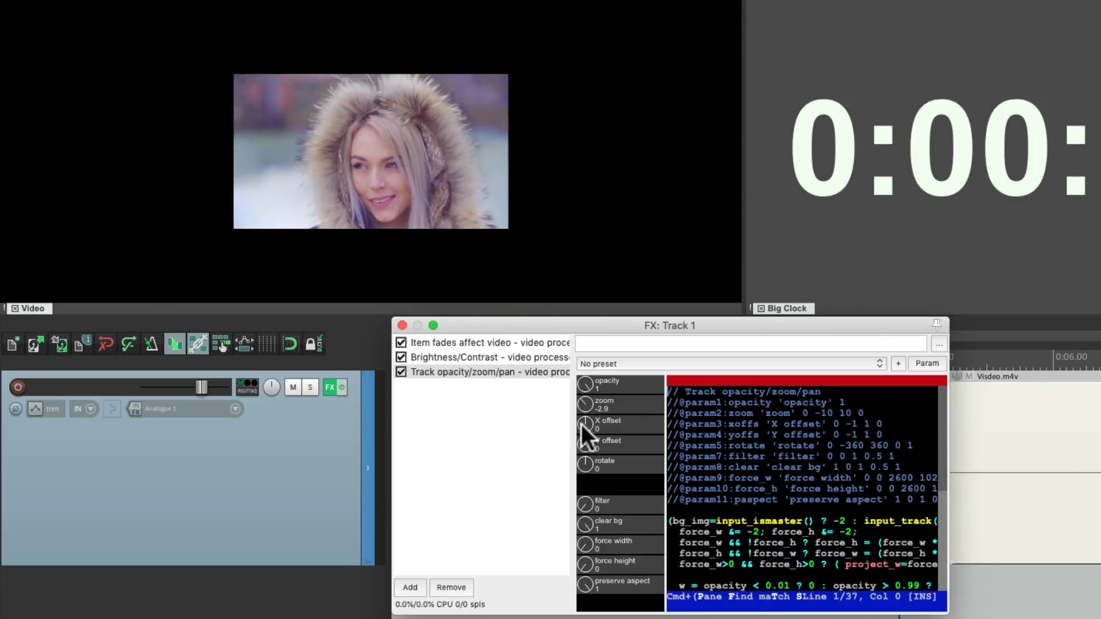
{"action": "left_click_drag", "start_coordinate": [585, 408], "coordinate": [593, 424]}
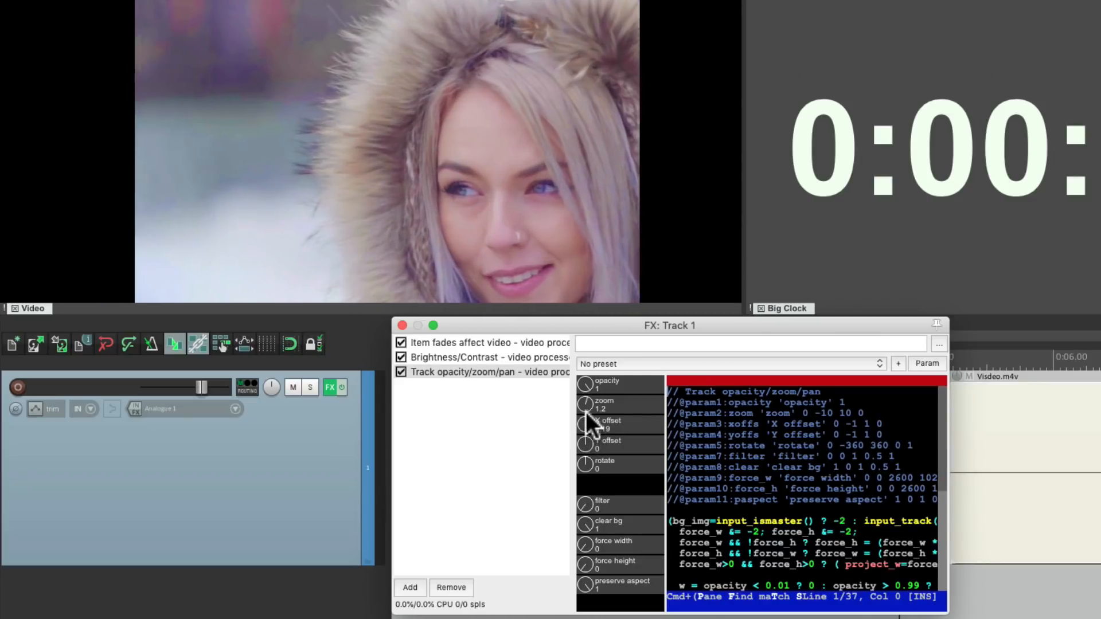
{"action": "left_click_drag", "start_coordinate": [586, 424], "coordinate": [586, 446]}
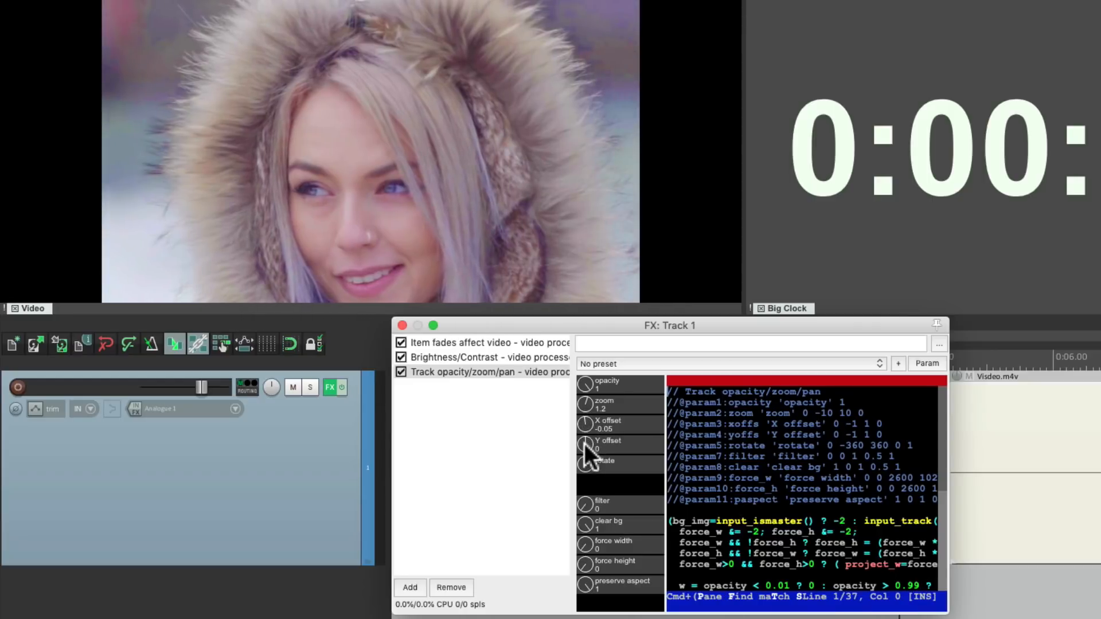
{"action": "left_click_drag", "start_coordinate": [586, 446], "coordinate": [586, 439]}
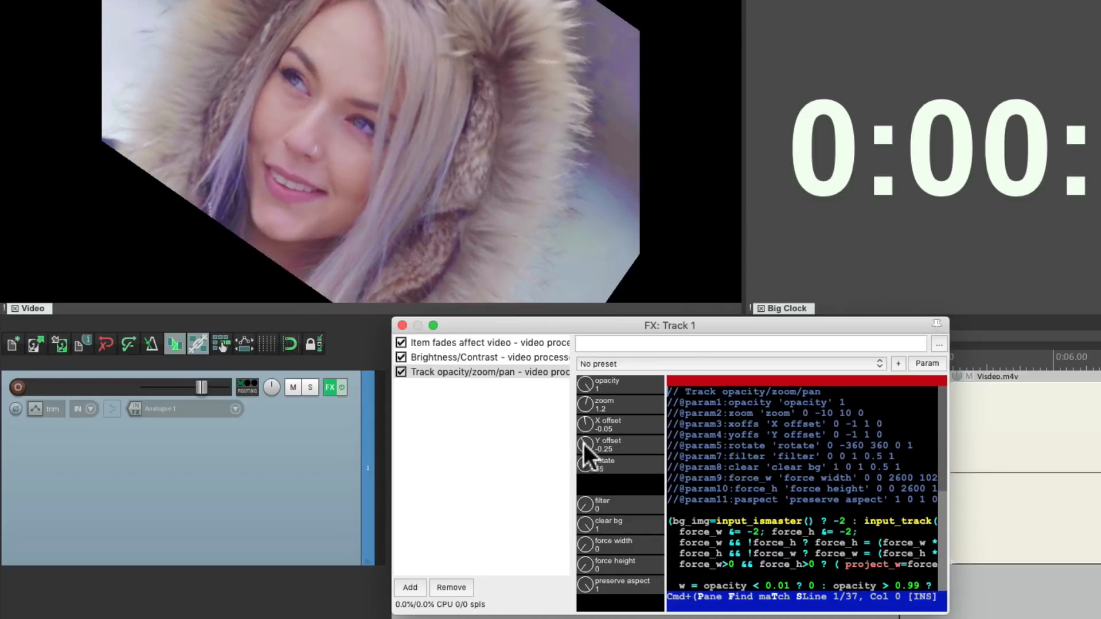
{"action": "left_click_drag", "start_coordinate": [585, 450], "coordinate": [585, 496]}
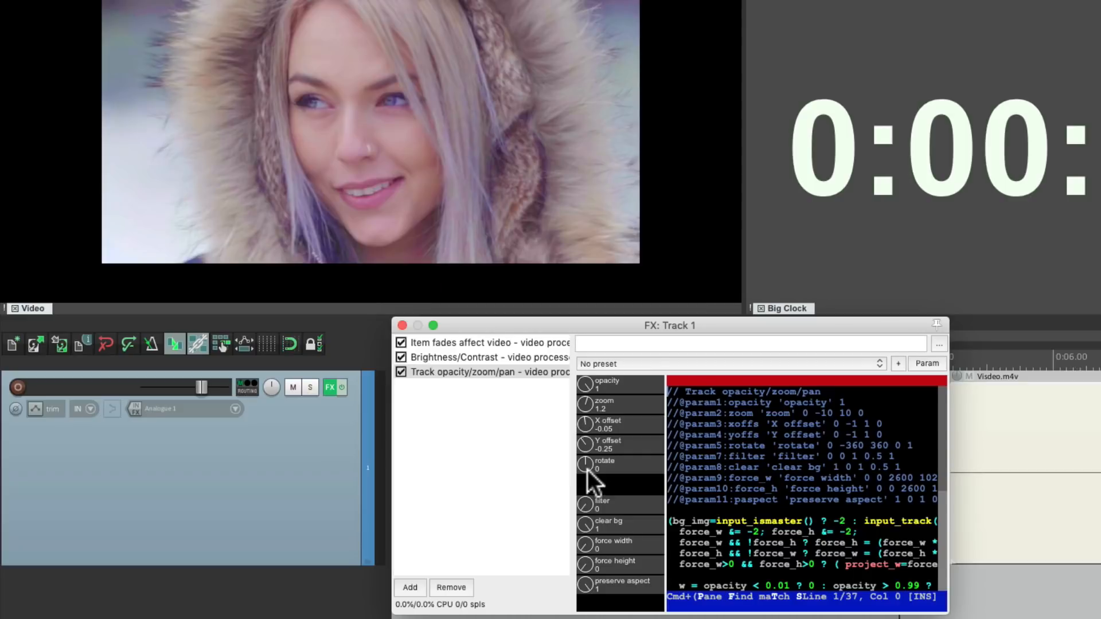
{"action": "mouse_move", "coordinate": [592, 460]}
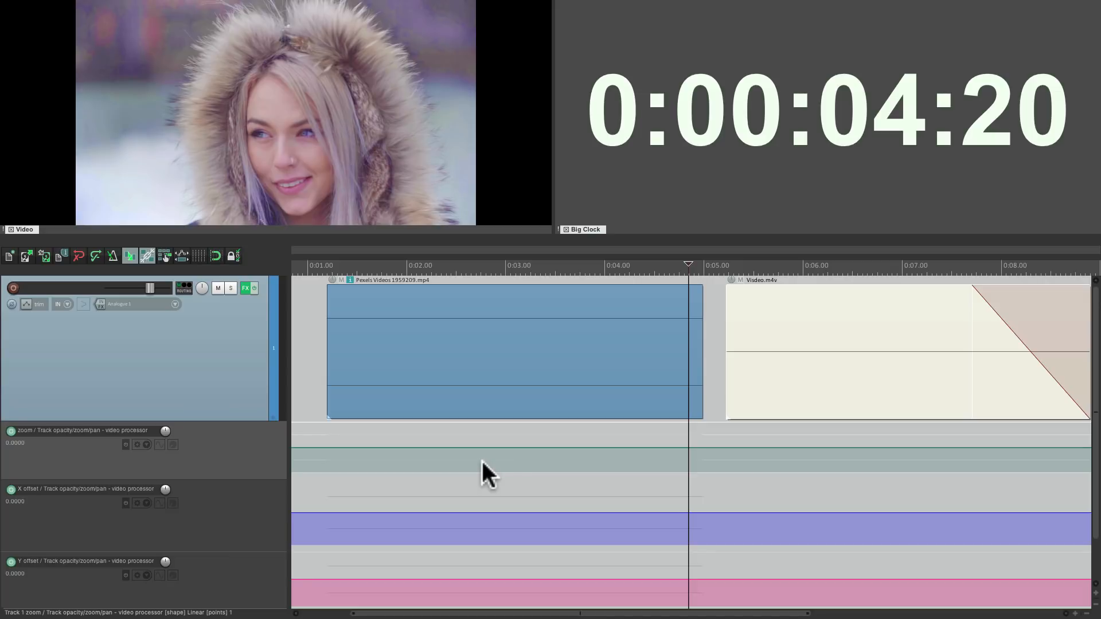
Raise zoom and shift the X and Y offset envelopes near 3 seconds to push in on the face
{"action": "left_click", "coordinate": [427, 265]}
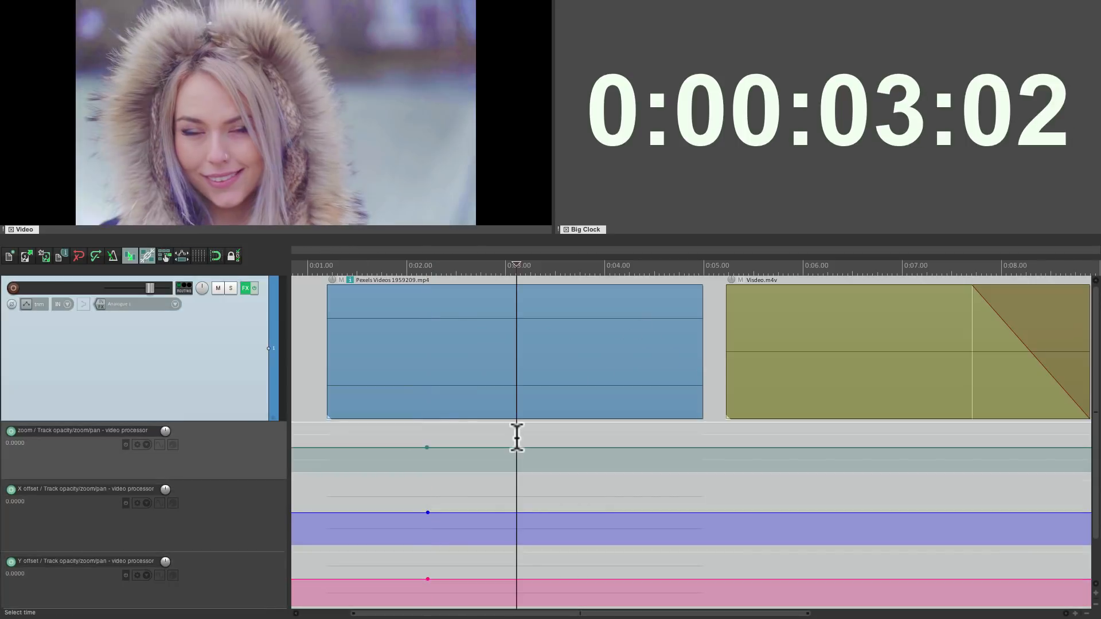
{"action": "mouse_move", "coordinate": [515, 449]}
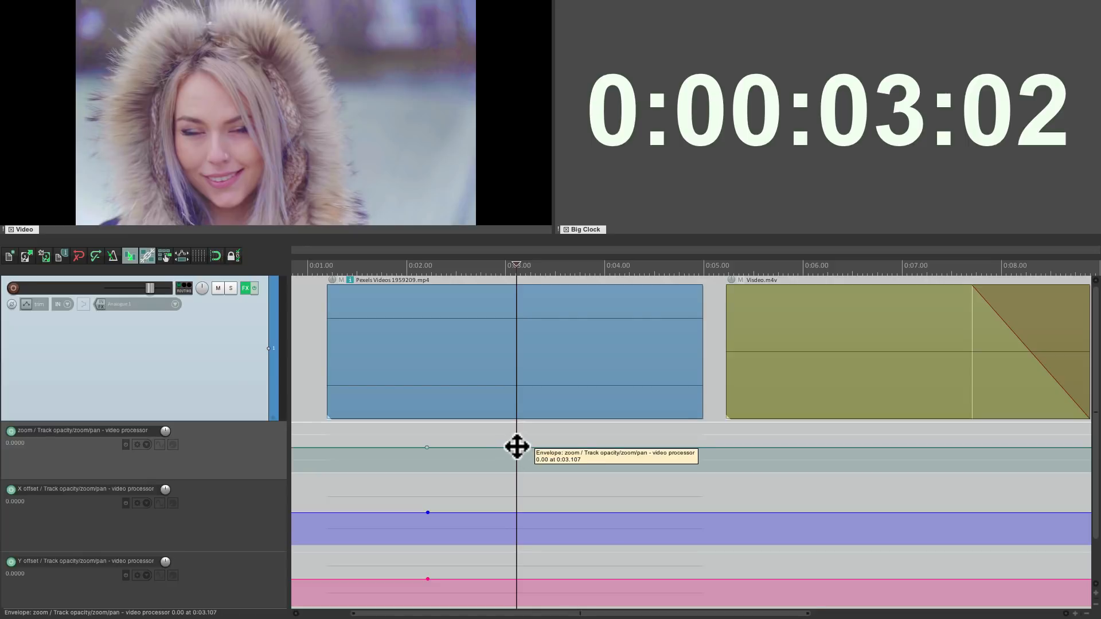
{"action": "left_click_drag", "start_coordinate": [516, 447], "coordinate": [516, 428]}
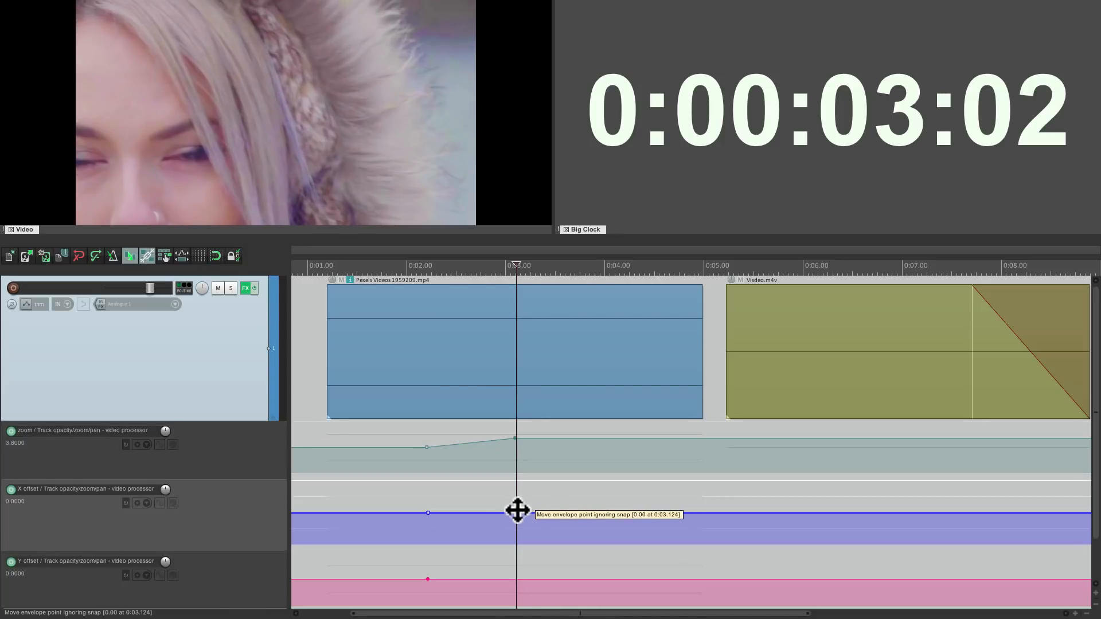
{"action": "left_click_drag", "start_coordinate": [519, 512], "coordinate": [518, 504]}
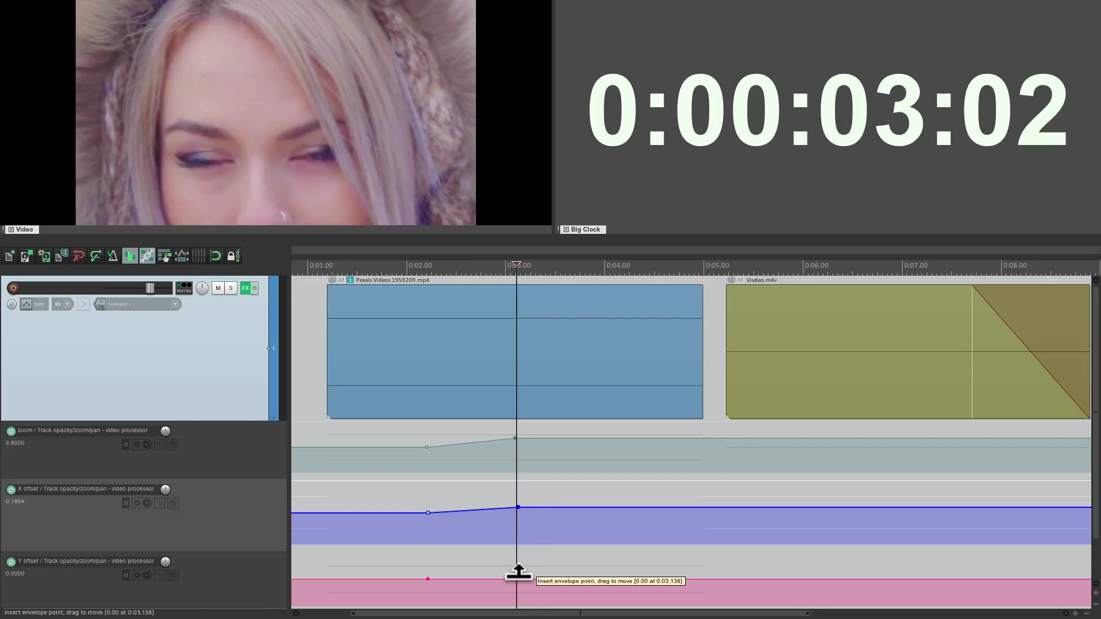
{"action": "left_click_drag", "start_coordinate": [516, 578], "coordinate": [517, 573]}
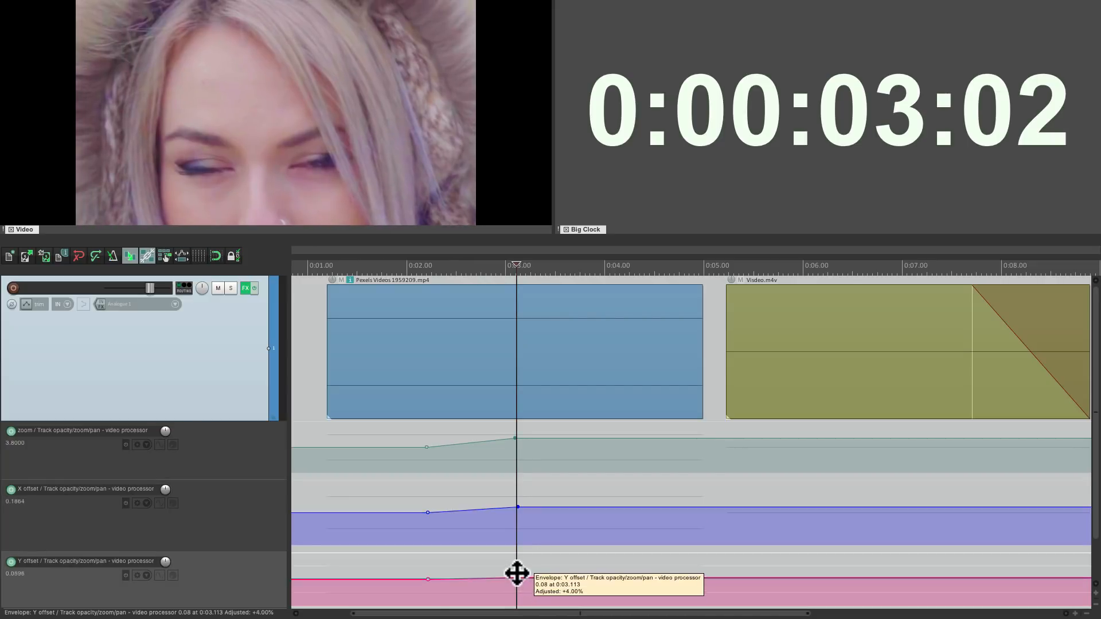
{"action": "left_click_drag", "start_coordinate": [515, 579], "coordinate": [516, 581]}
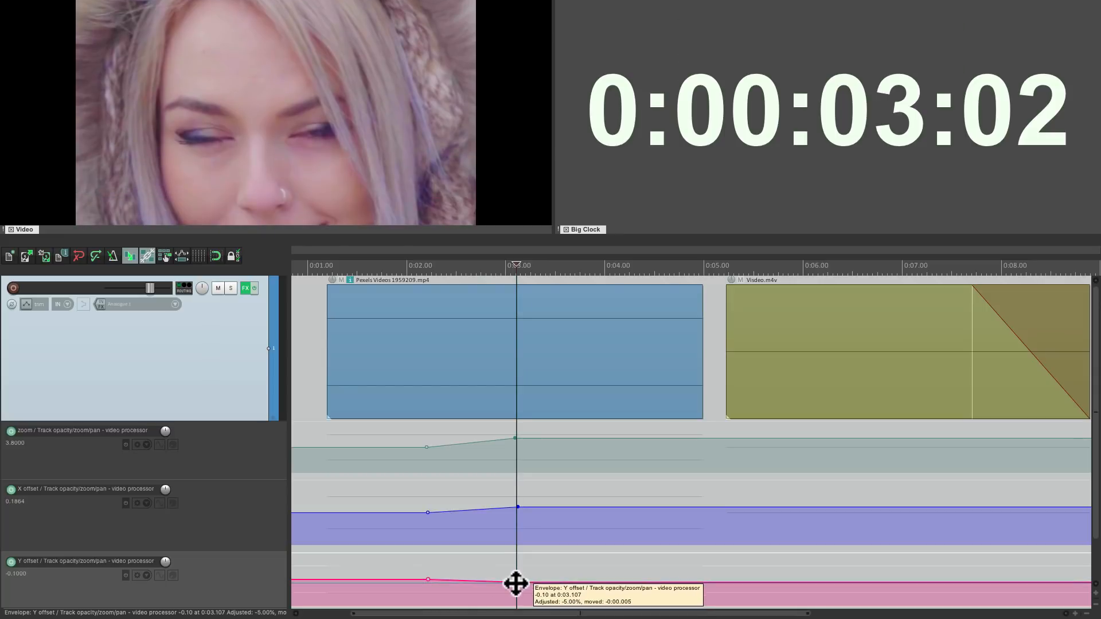
{"action": "left_click_drag", "start_coordinate": [518, 580], "coordinate": [517, 595]}
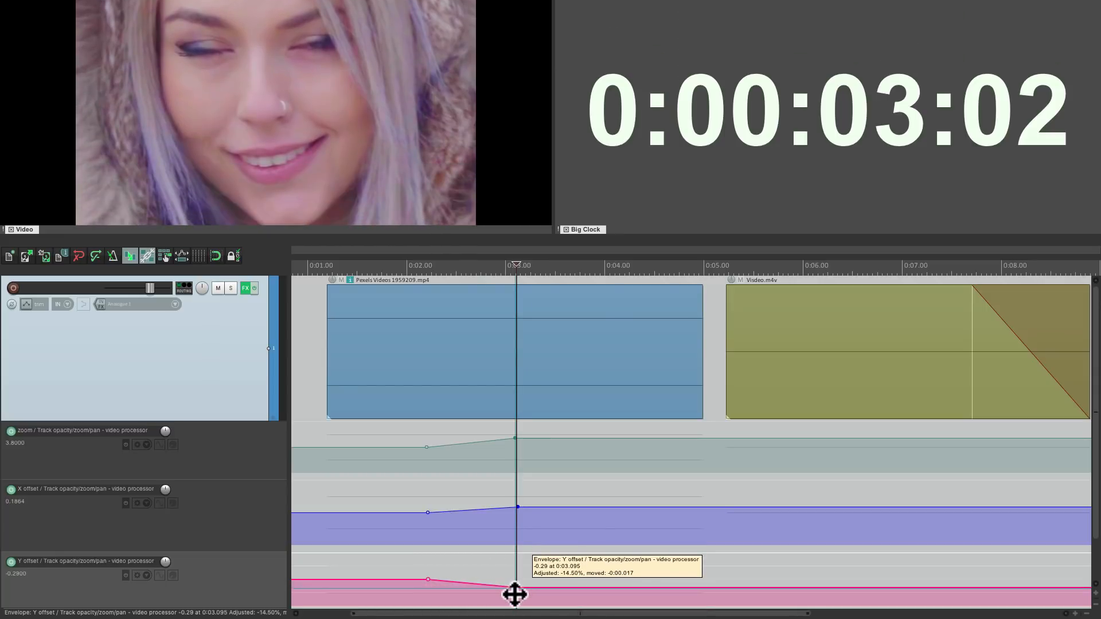
{"action": "left_click_drag", "start_coordinate": [516, 595], "coordinate": [516, 593]}
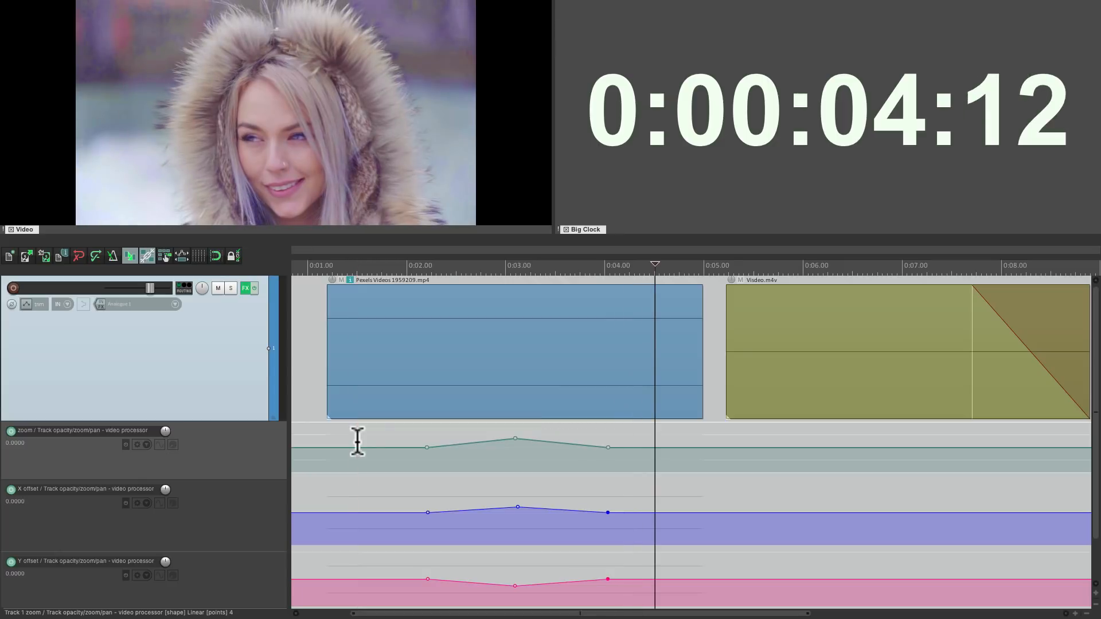
Remove the Track opacity/zoom/pan effect from Track 1's FX chain
{"action": "left_click", "coordinate": [245, 288]}
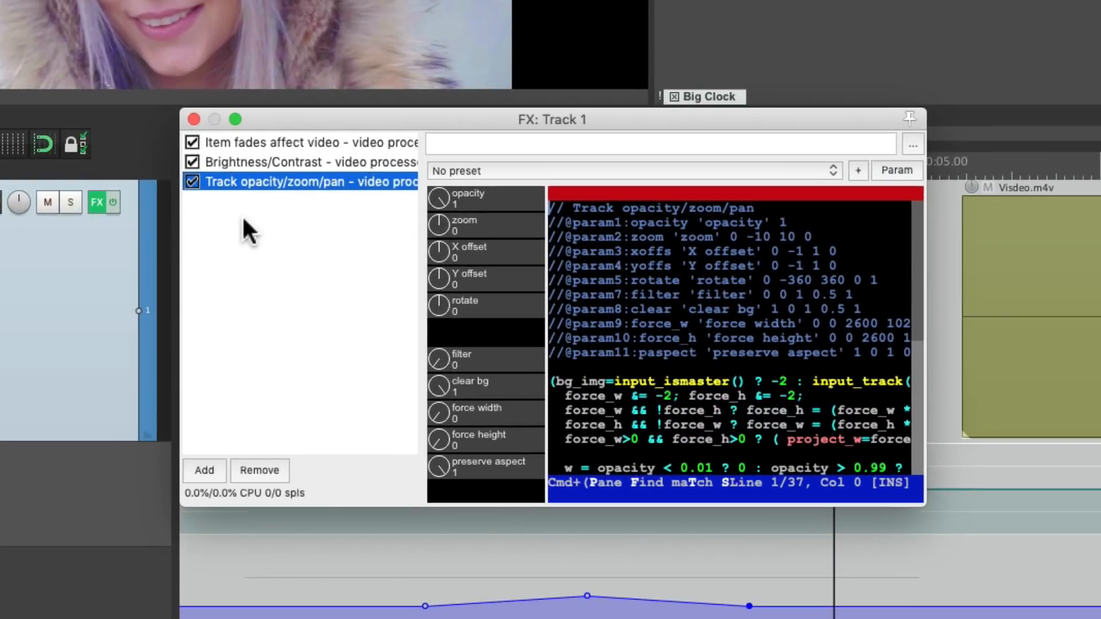
{"action": "left_click", "coordinate": [257, 470]}
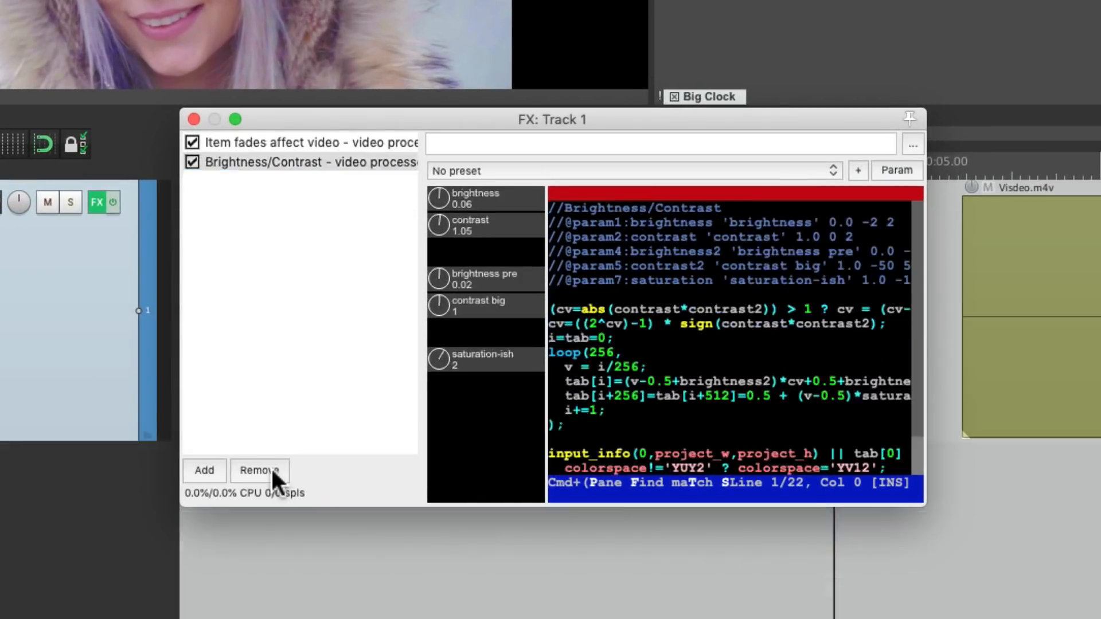
{"action": "left_click", "coordinate": [309, 161]}
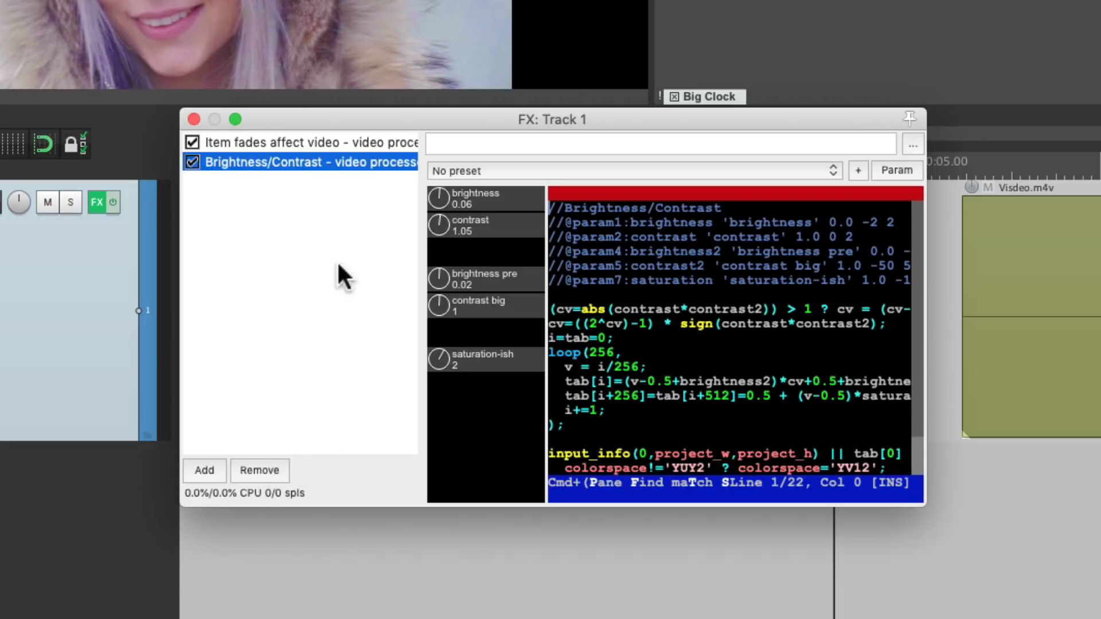
Add a Video processor with the Decimate track/item frame rate preset, divisor 15 and alpha 0.49
{"action": "left_click", "coordinate": [204, 470]}
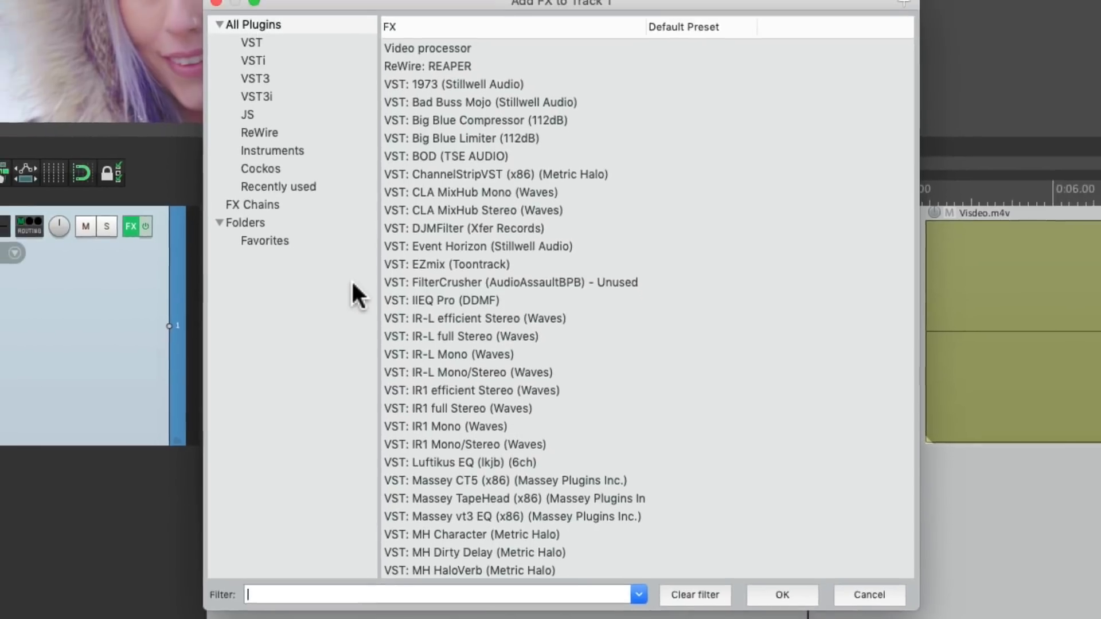
{"action": "double_click", "coordinate": [426, 48]}
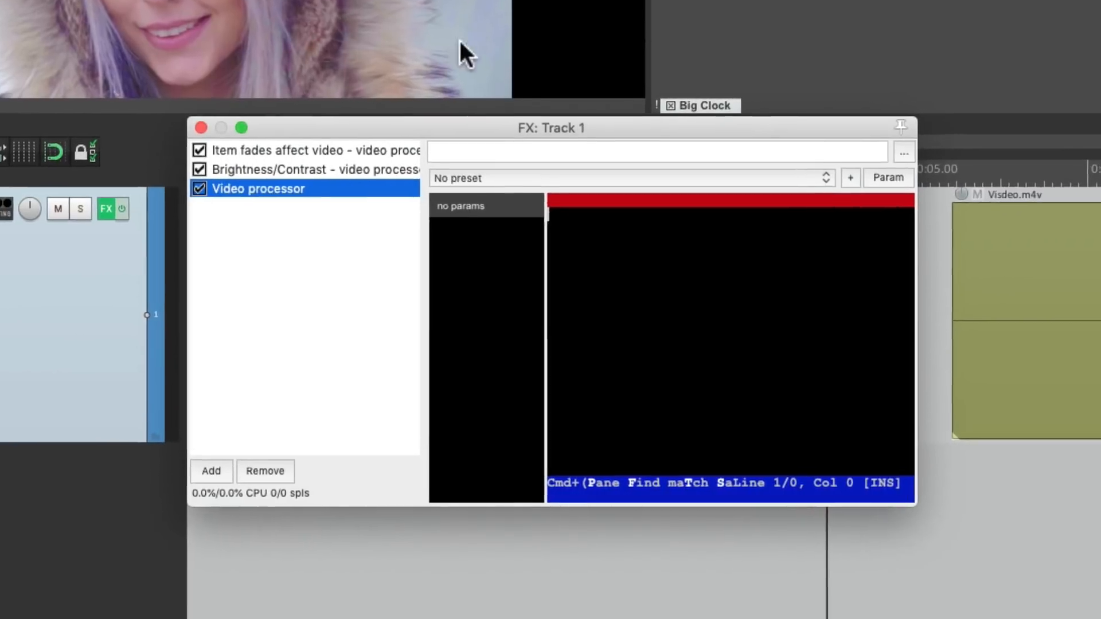
{"action": "left_click", "coordinate": [625, 177]}
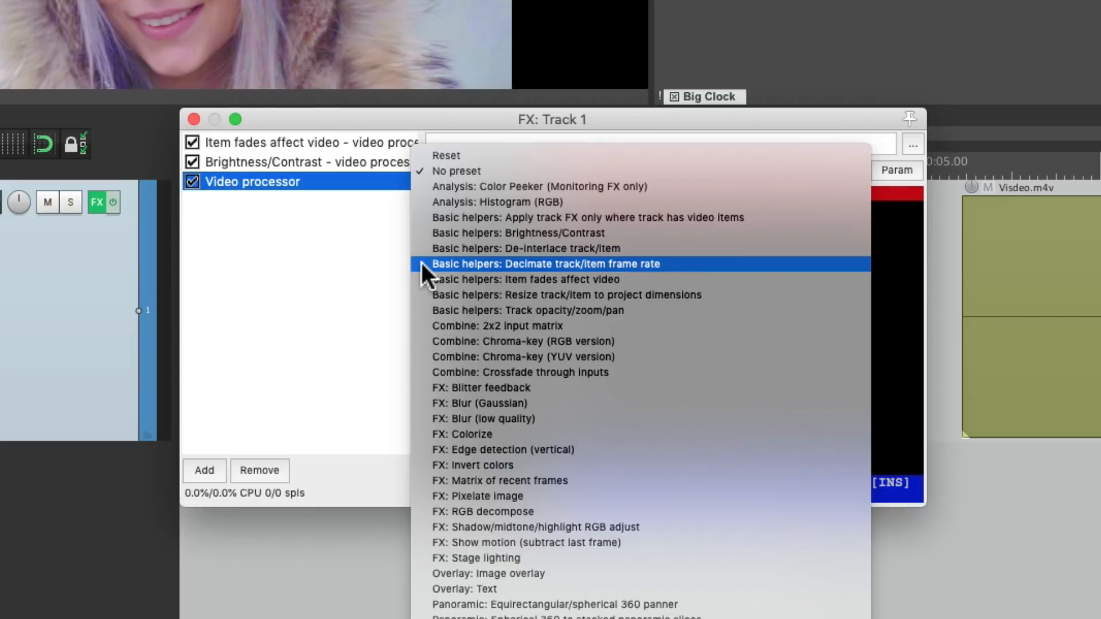
{"action": "left_click", "coordinate": [544, 263]}
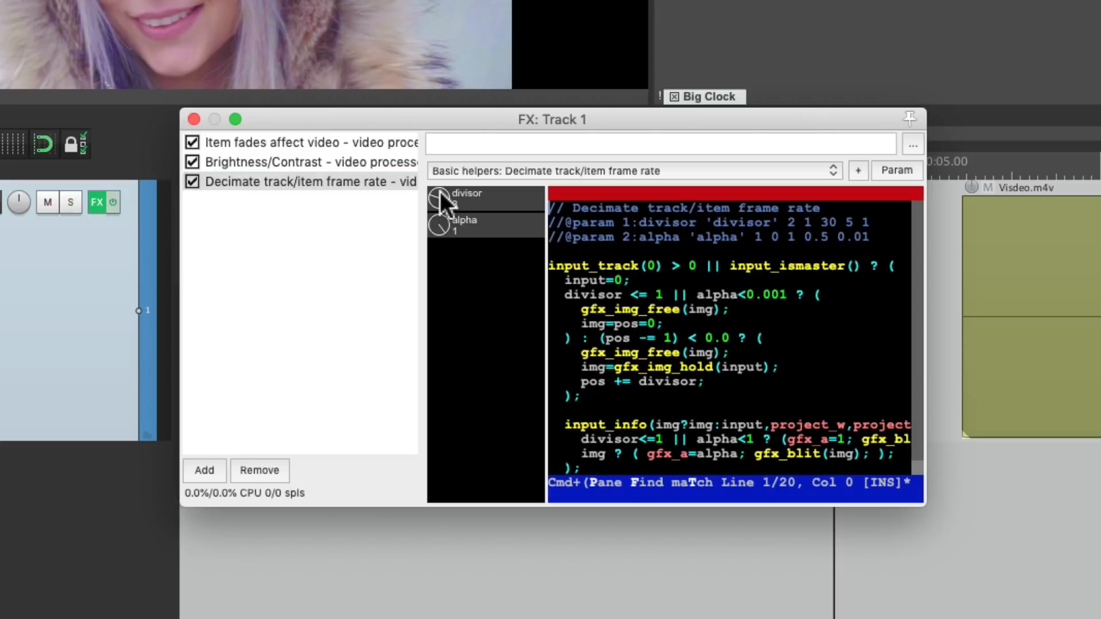
{"action": "mouse_move", "coordinate": [449, 248]}
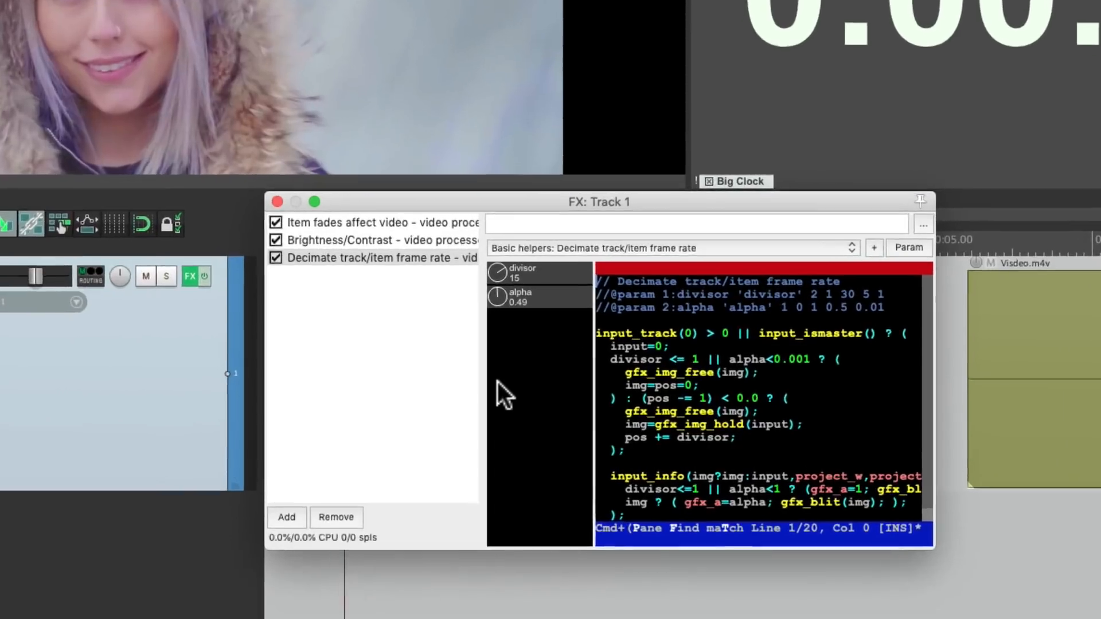
Load the 'Apply track FX only where track has video items' preset, then remove that processor from Track 1
{"action": "left_click", "coordinate": [667, 248]}
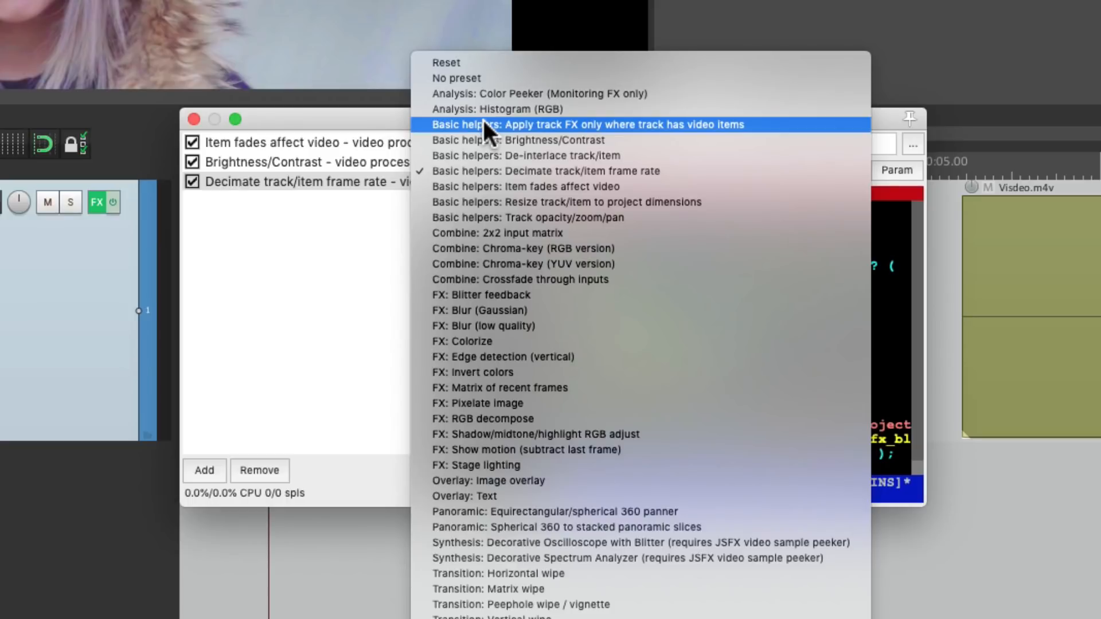
{"action": "left_click", "coordinate": [587, 124]}
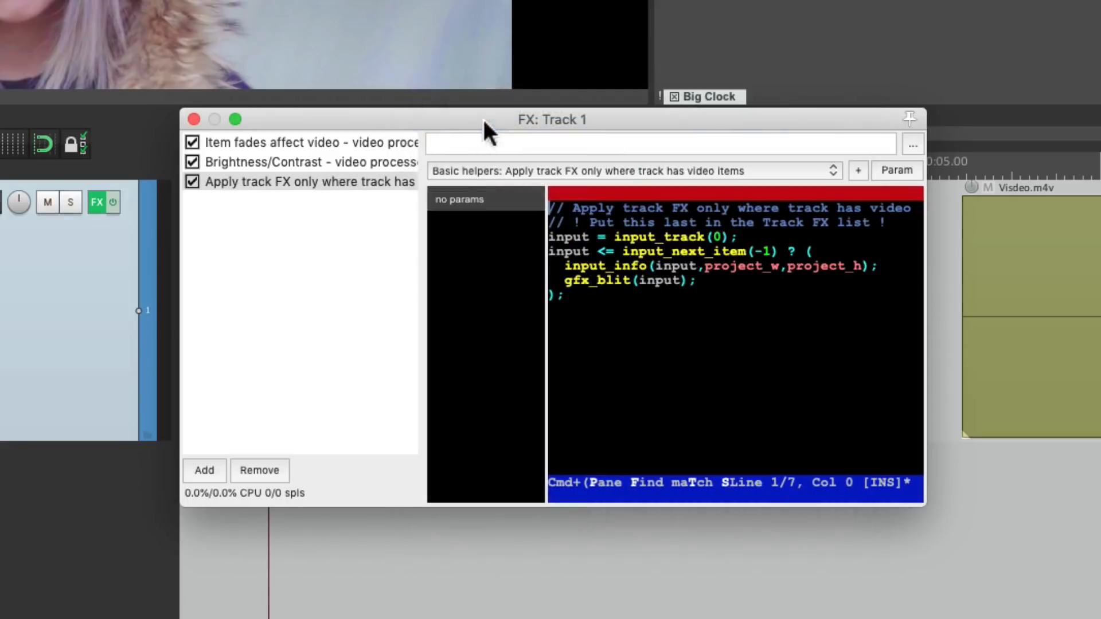
{"action": "left_click", "coordinate": [302, 161]}
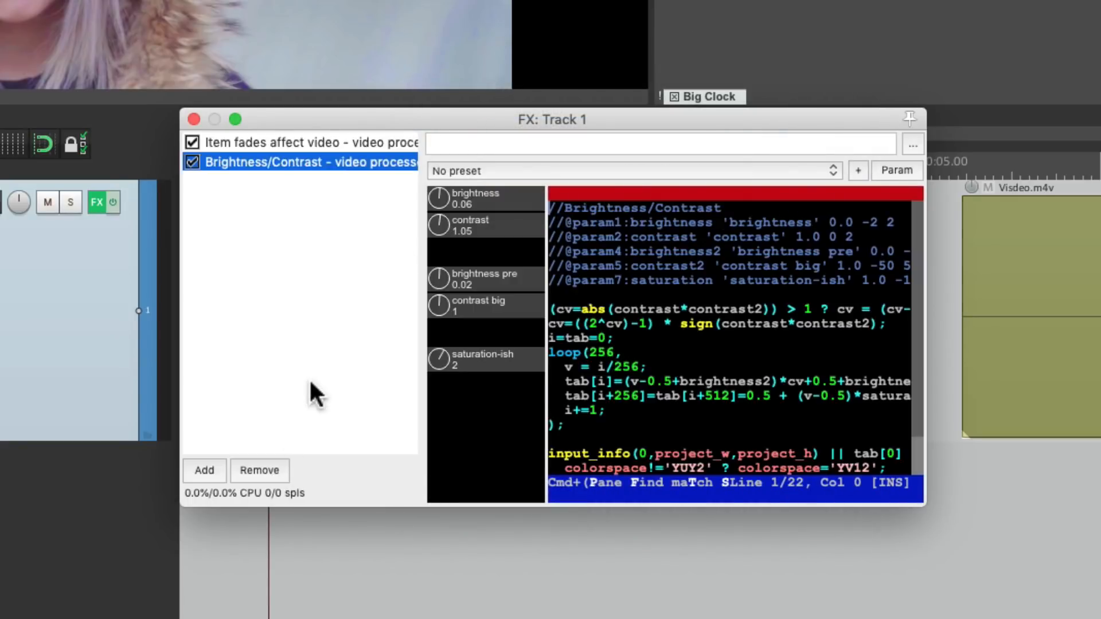
{"action": "left_click", "coordinate": [193, 118]}
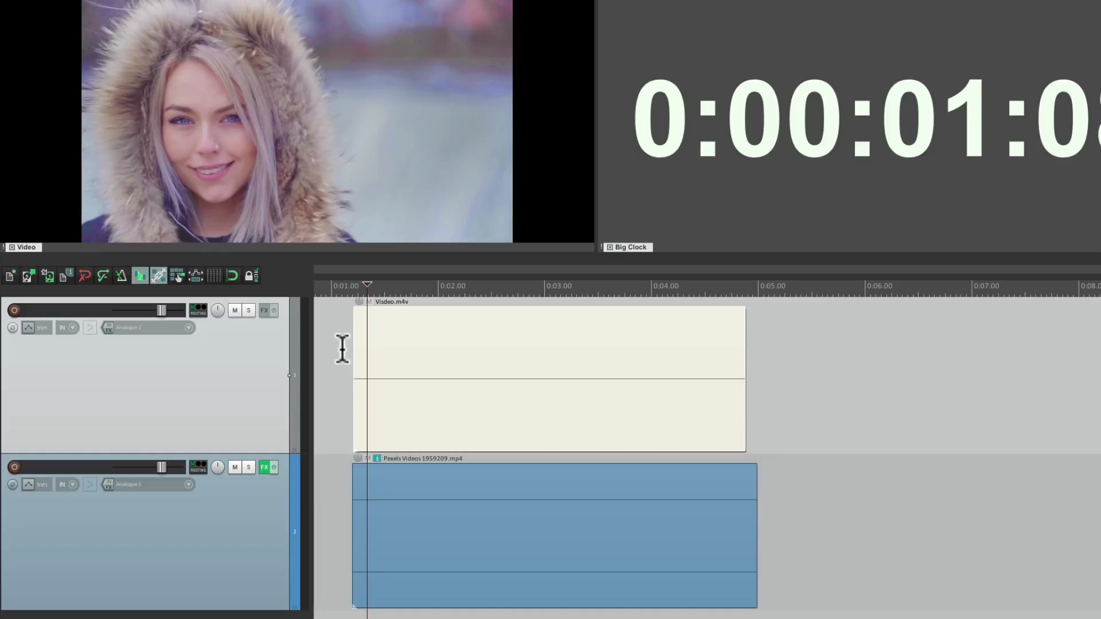
{"action": "mouse_move", "coordinate": [317, 543]}
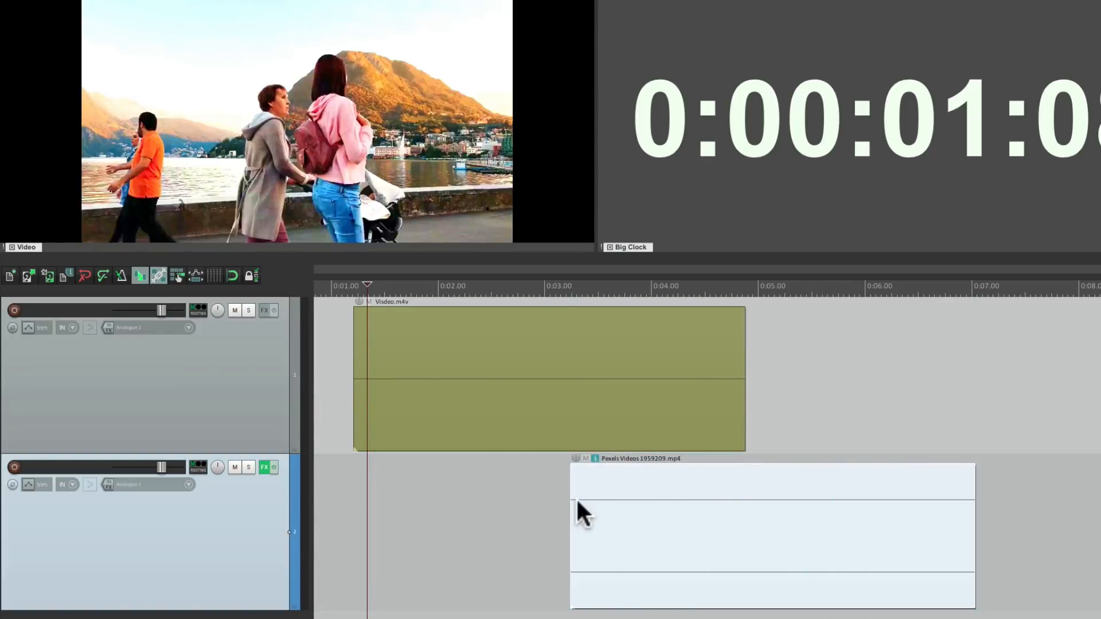
{"action": "mouse_move", "coordinate": [435, 358]}
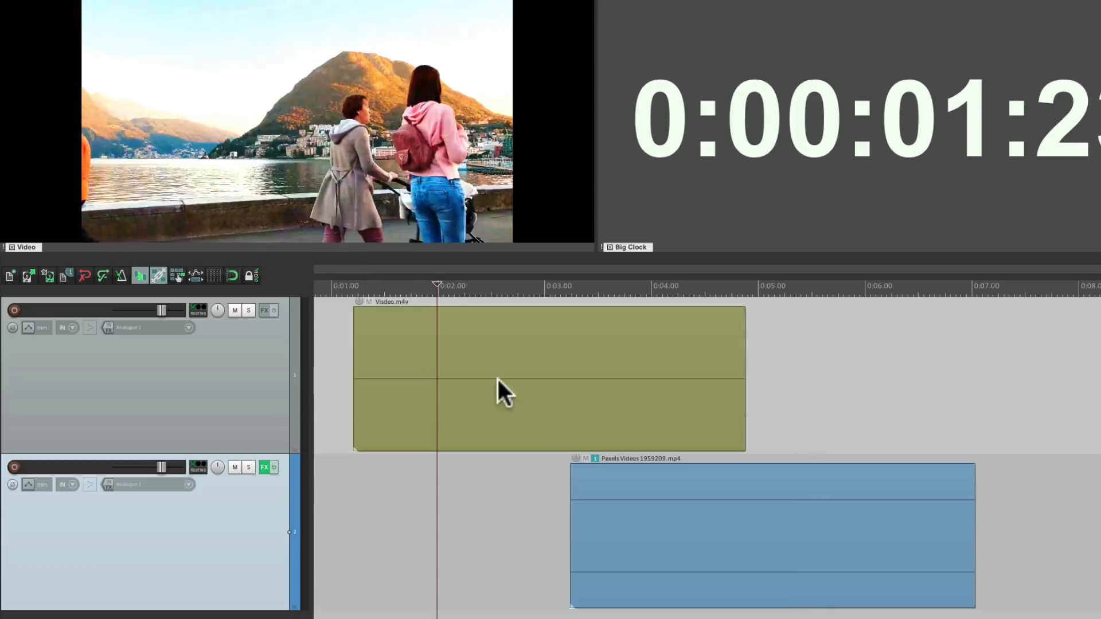
Drag Visdeo.m4v later so it starts around 4 seconds, after the Pexels clip
{"action": "left_click_drag", "start_coordinate": [505, 393], "coordinate": [554, 506]}
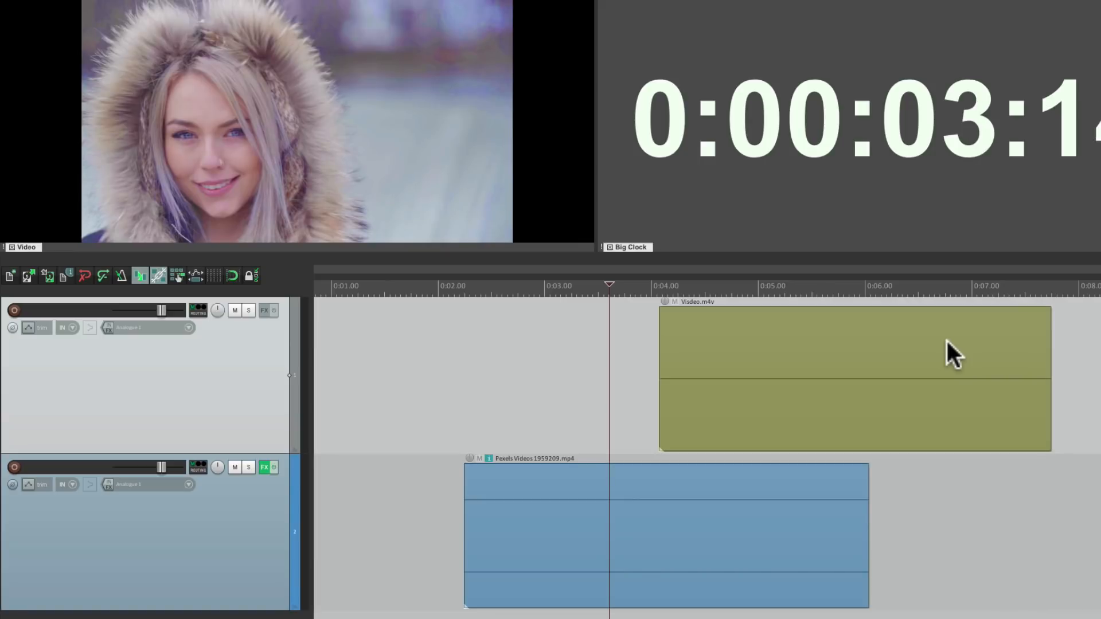
{"action": "mouse_move", "coordinate": [287, 526]}
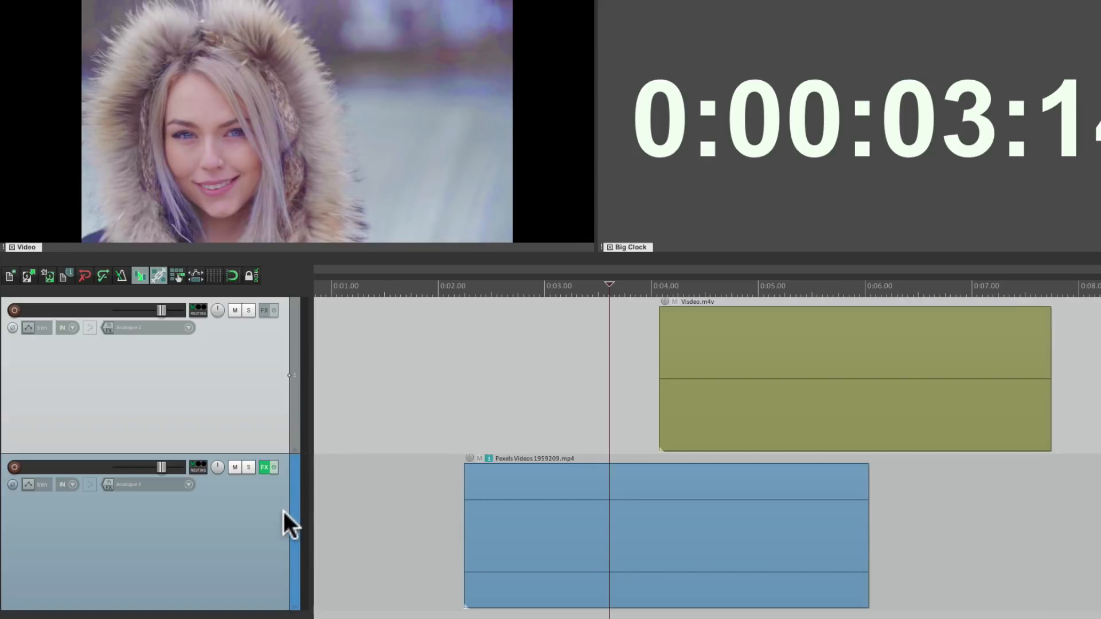
Check Track 2's FX chain briefly and place the Pexels clip at about 0:01.203
{"action": "left_click", "coordinate": [264, 468]}
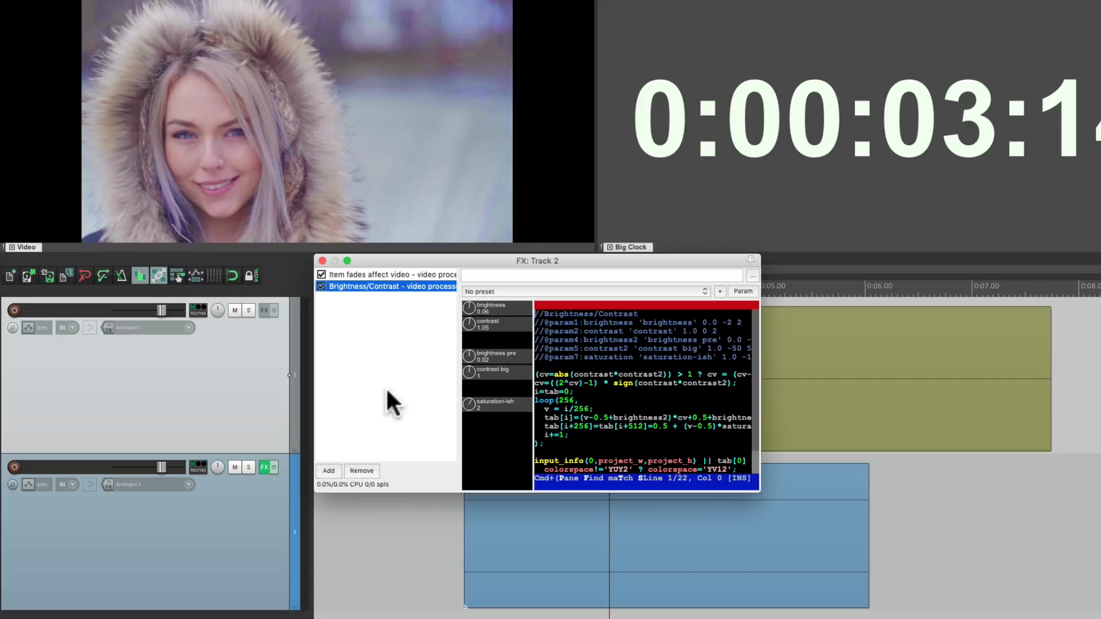
{"action": "left_click", "coordinate": [322, 260]}
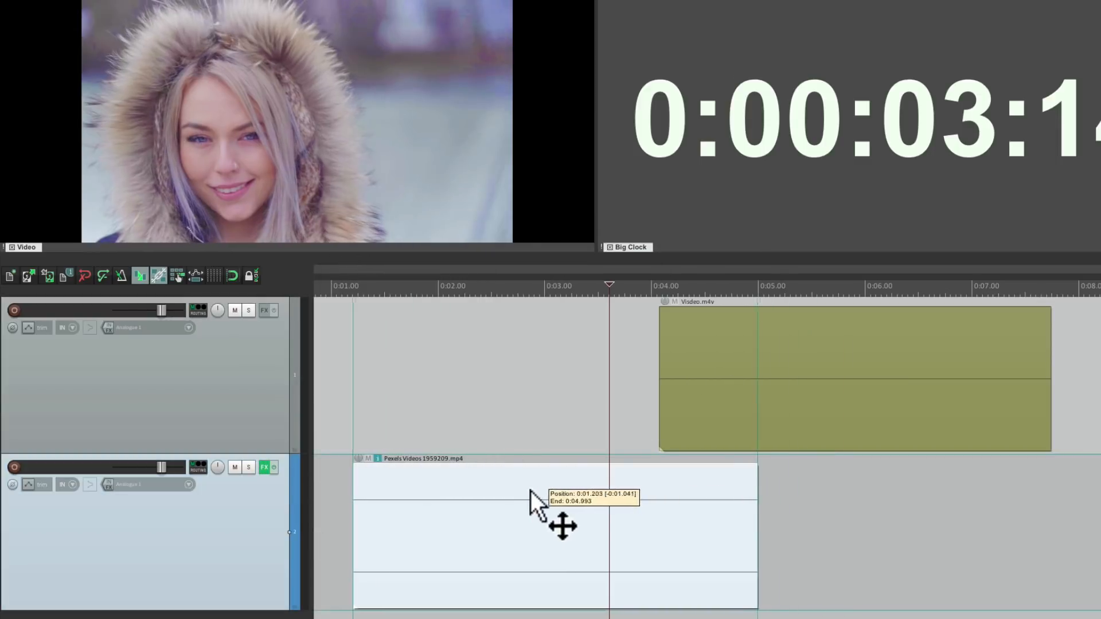
{"action": "left_click", "coordinate": [268, 467]}
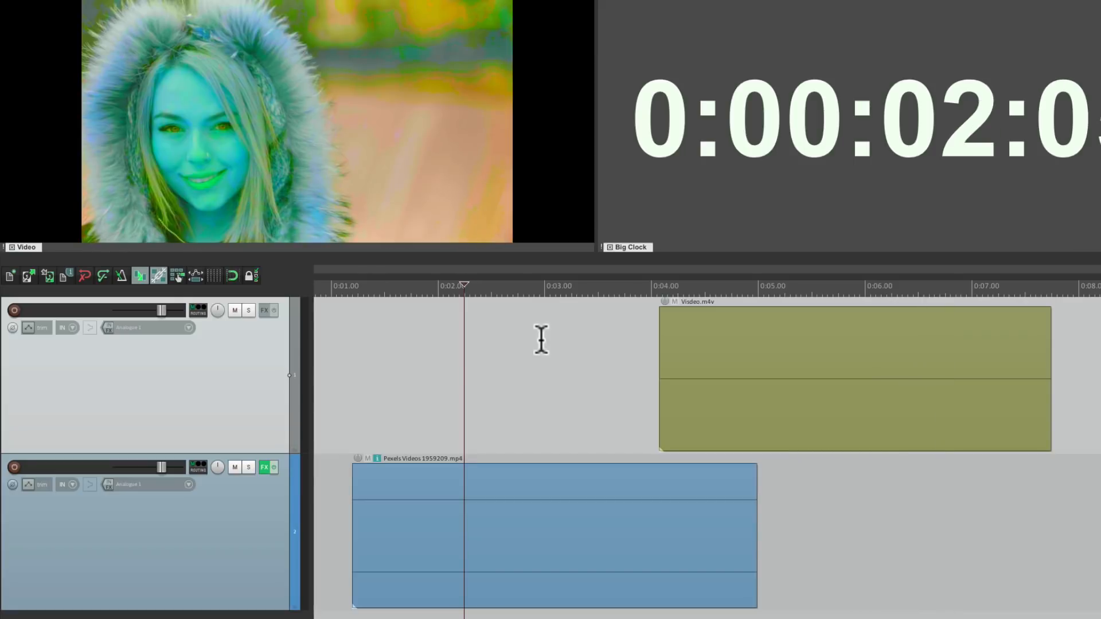
{"action": "mouse_move", "coordinate": [427, 510]}
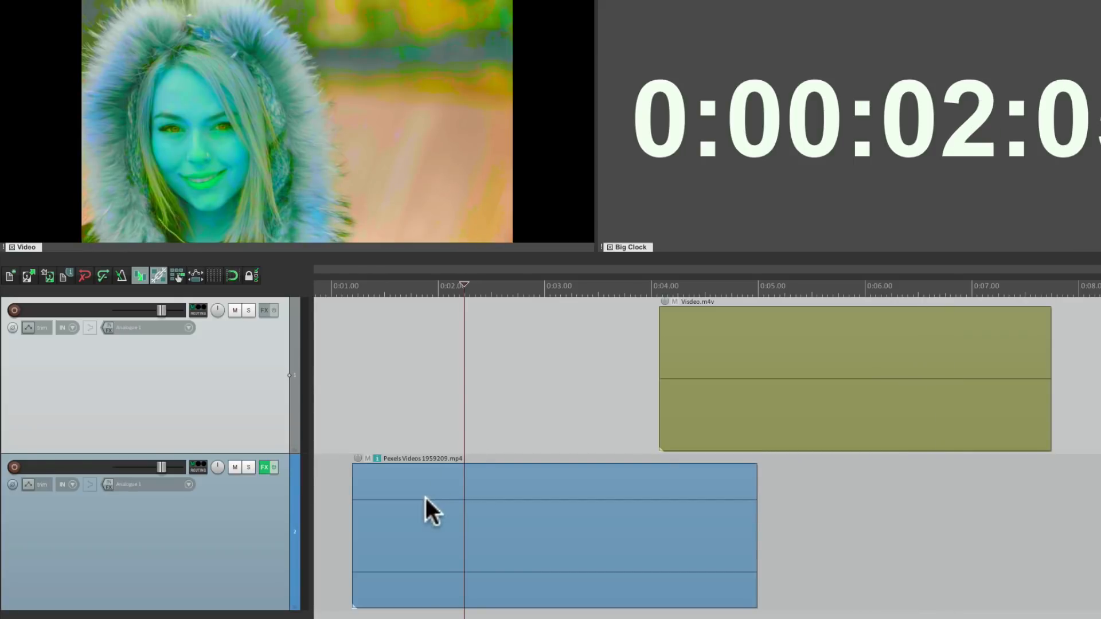
{"action": "mouse_move", "coordinate": [436, 529]}
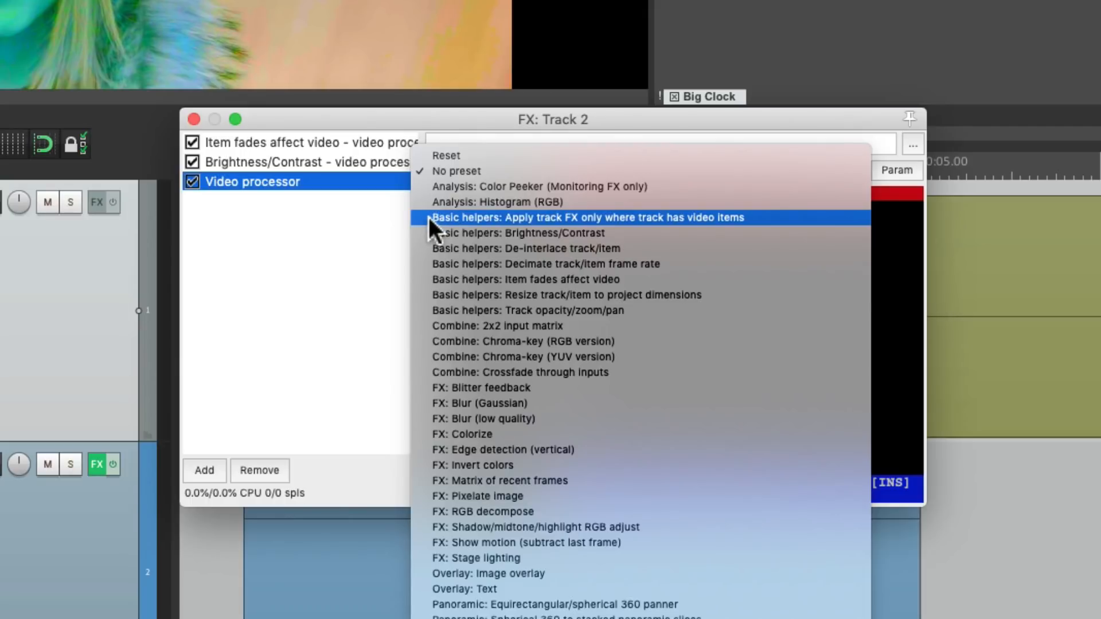
Choose the 'Basic helpers: Apply track FX only where track has video items' preset for Track 2's processor
{"action": "left_click", "coordinate": [587, 217]}
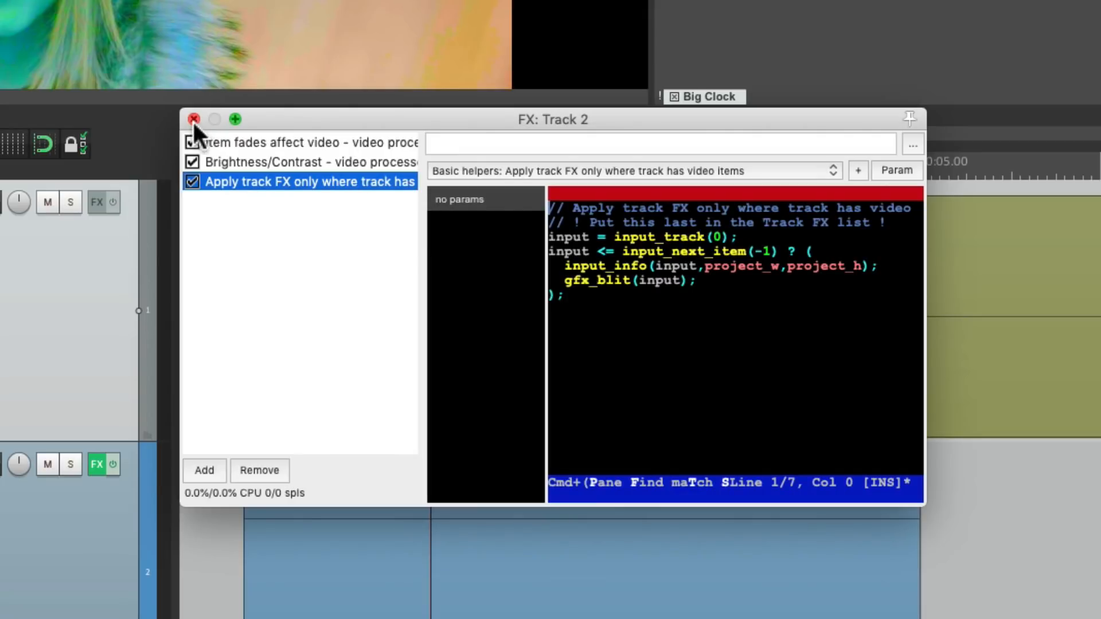
Move Visdeo.m4v to about 2.0 s and review Track 2's three-processor FX chain
{"action": "left_click", "coordinate": [193, 119]}
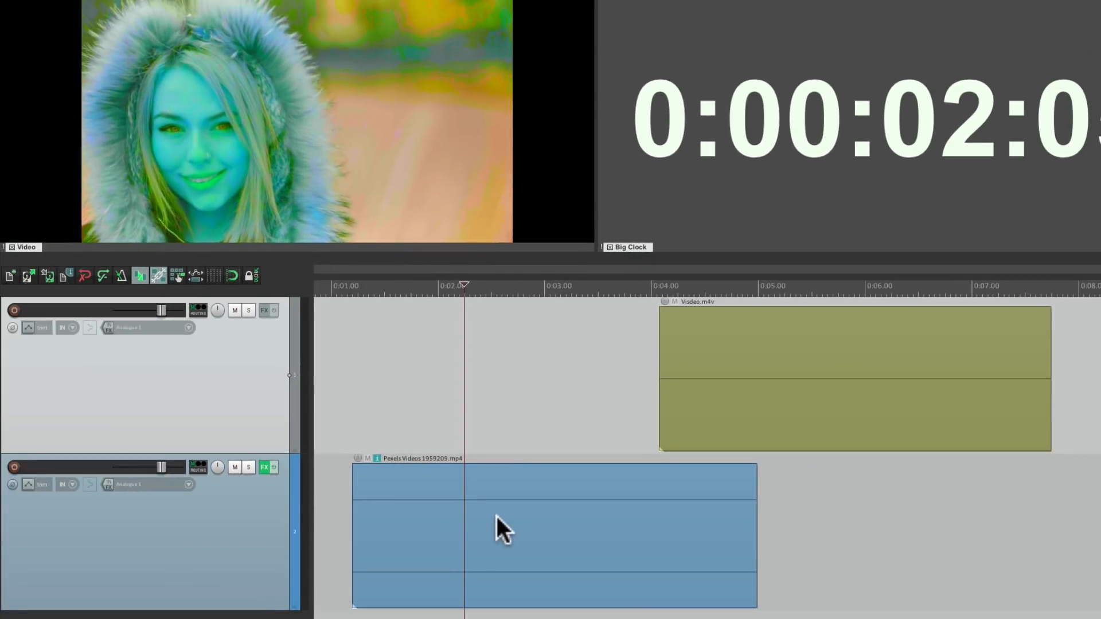
{"action": "left_click_drag", "start_coordinate": [502, 530], "coordinate": [793, 502]}
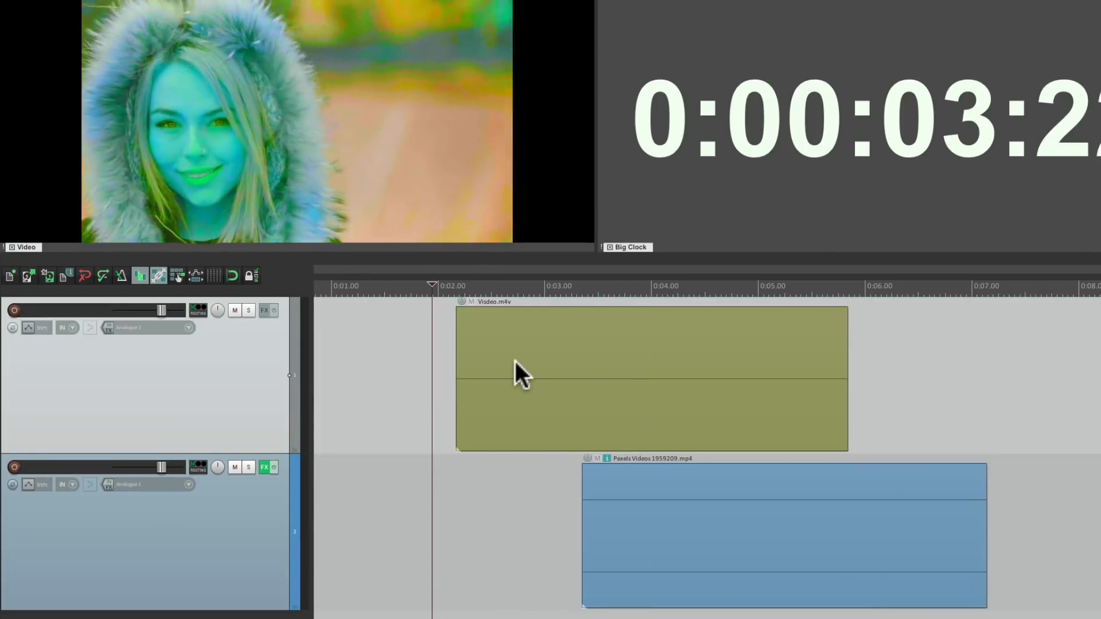
{"action": "left_click", "coordinate": [506, 285]}
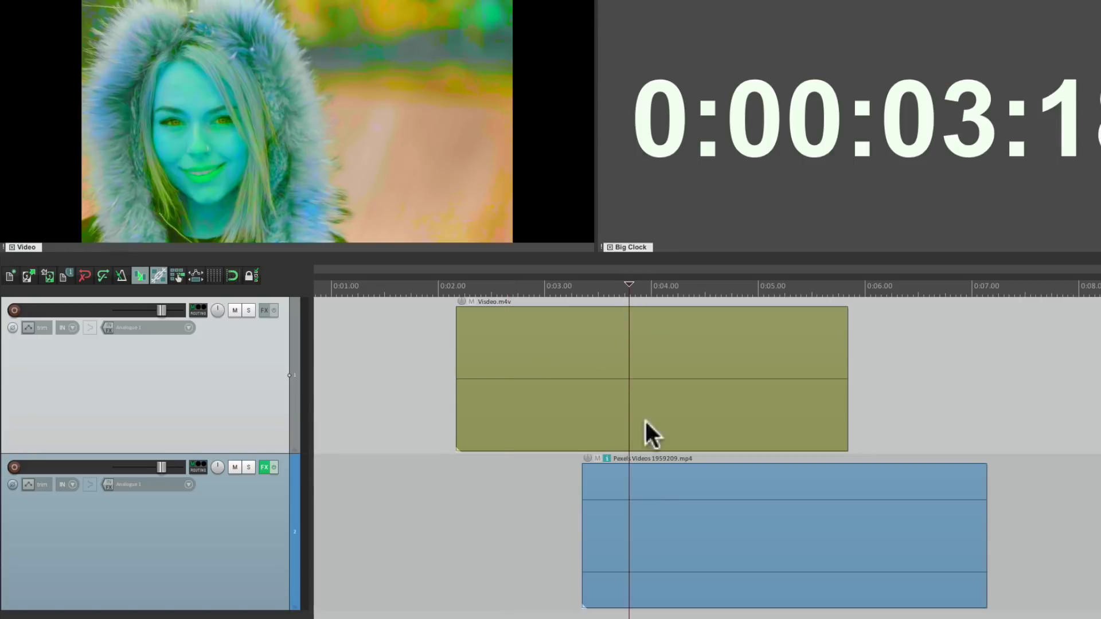
{"action": "left_click", "coordinate": [268, 467]}
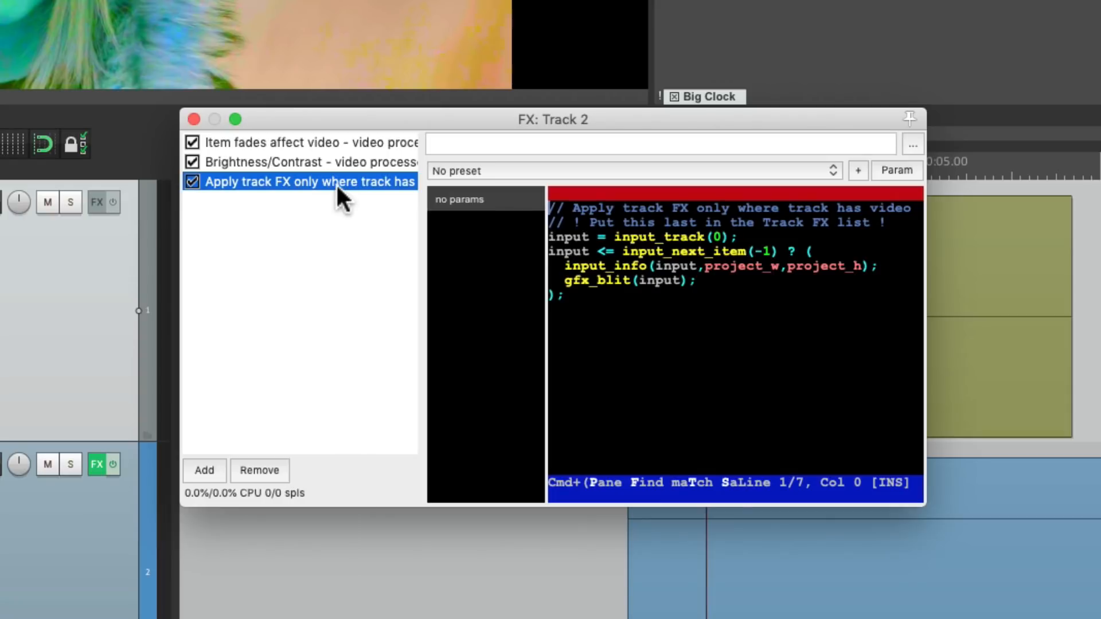
{"action": "mouse_move", "coordinate": [358, 199]}
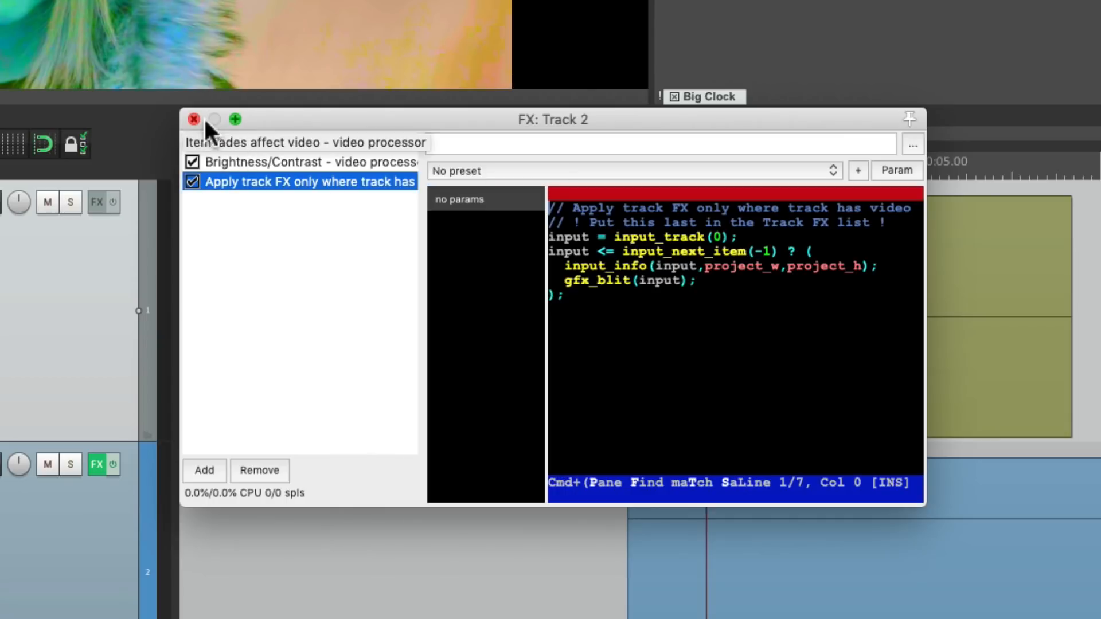
{"action": "left_click", "coordinate": [192, 120]}
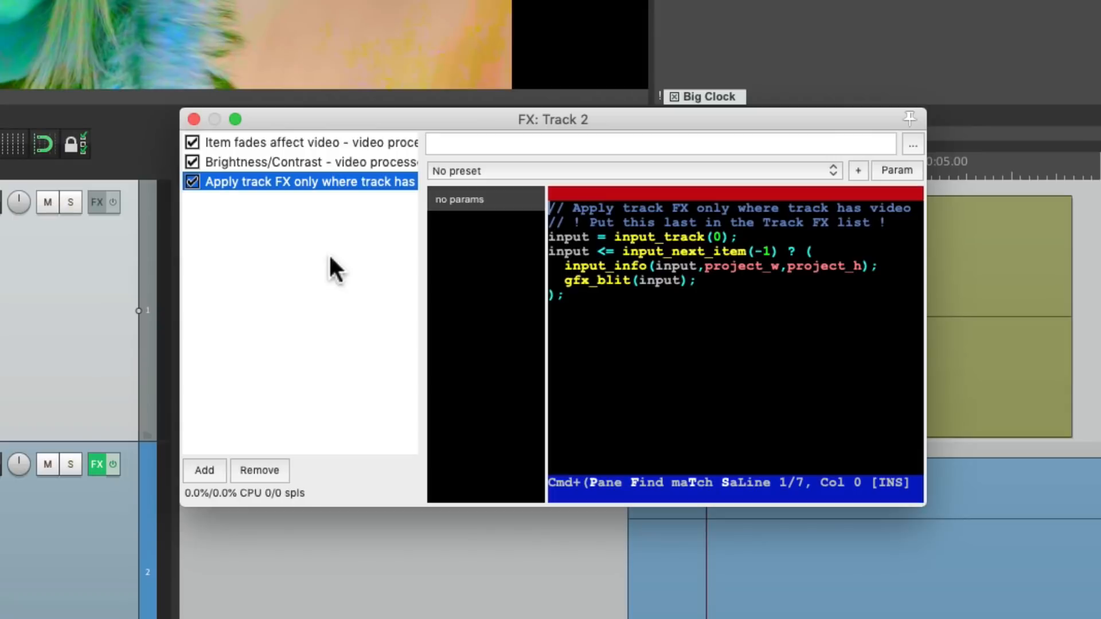
{"action": "mouse_move", "coordinate": [361, 204]}
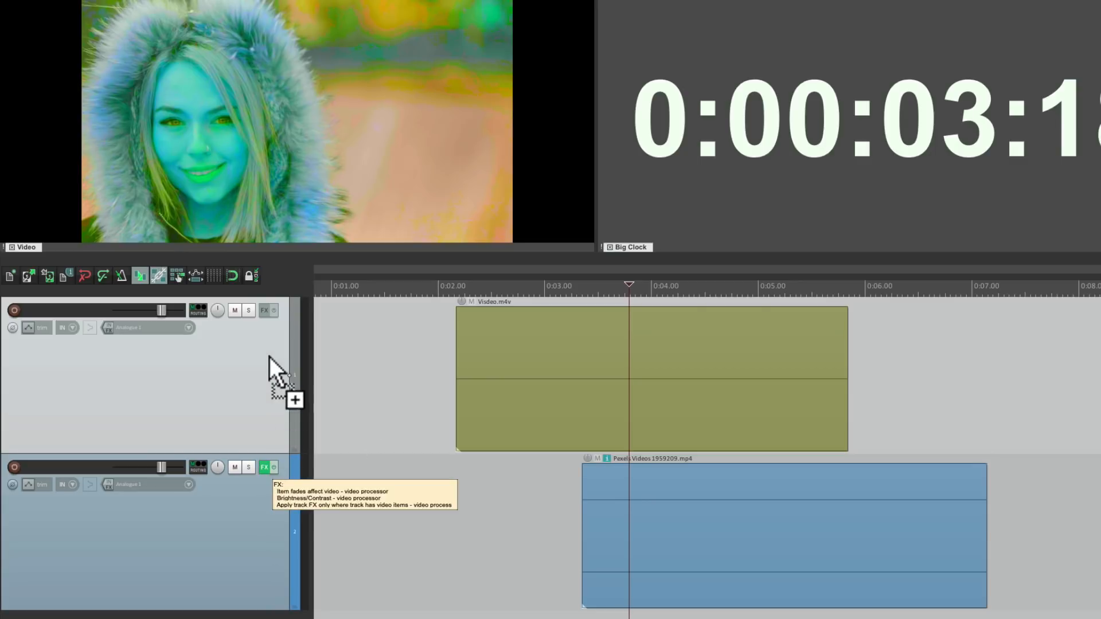
Set Track 1's Brightness/Contrast saturation to 0 so the video turns grayscale
{"action": "left_click", "coordinate": [265, 311]}
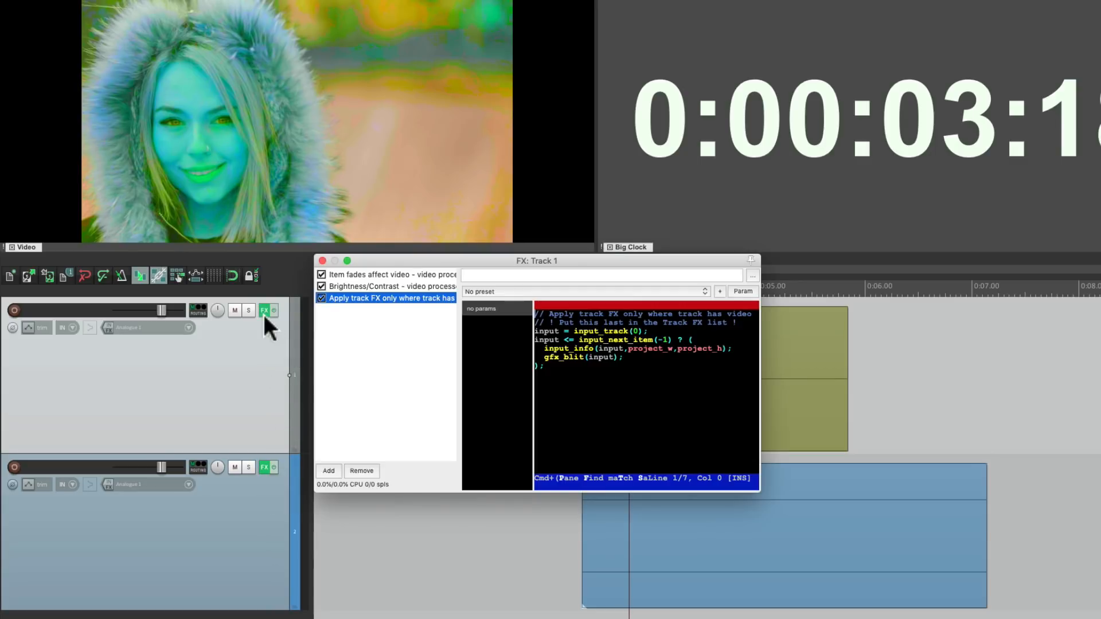
{"action": "mouse_move", "coordinate": [294, 304]}
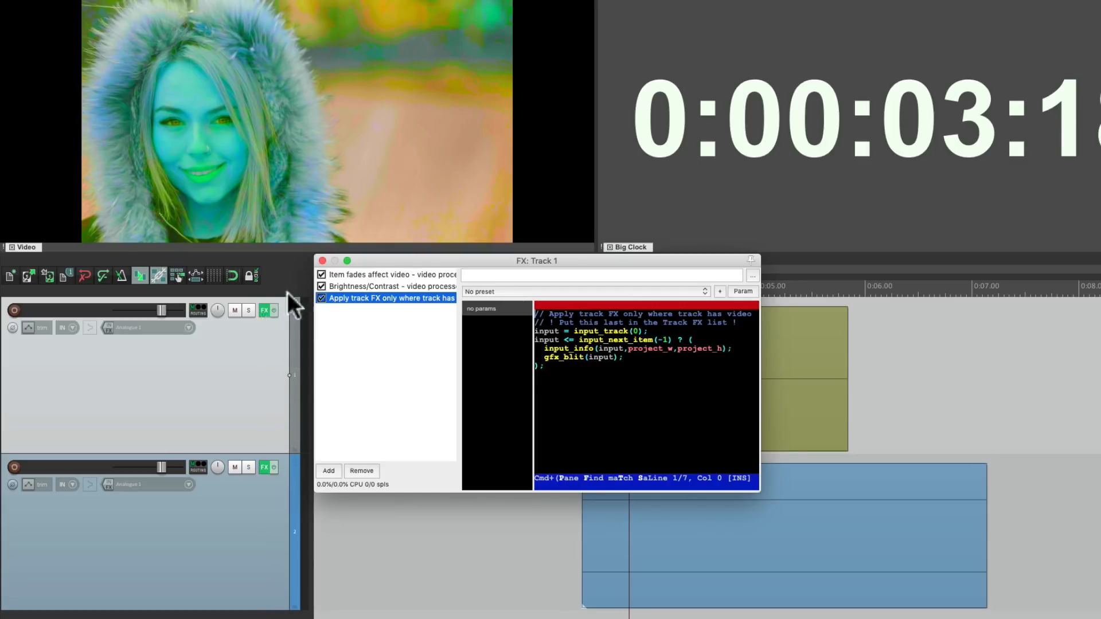
{"action": "left_click", "coordinate": [322, 260]}
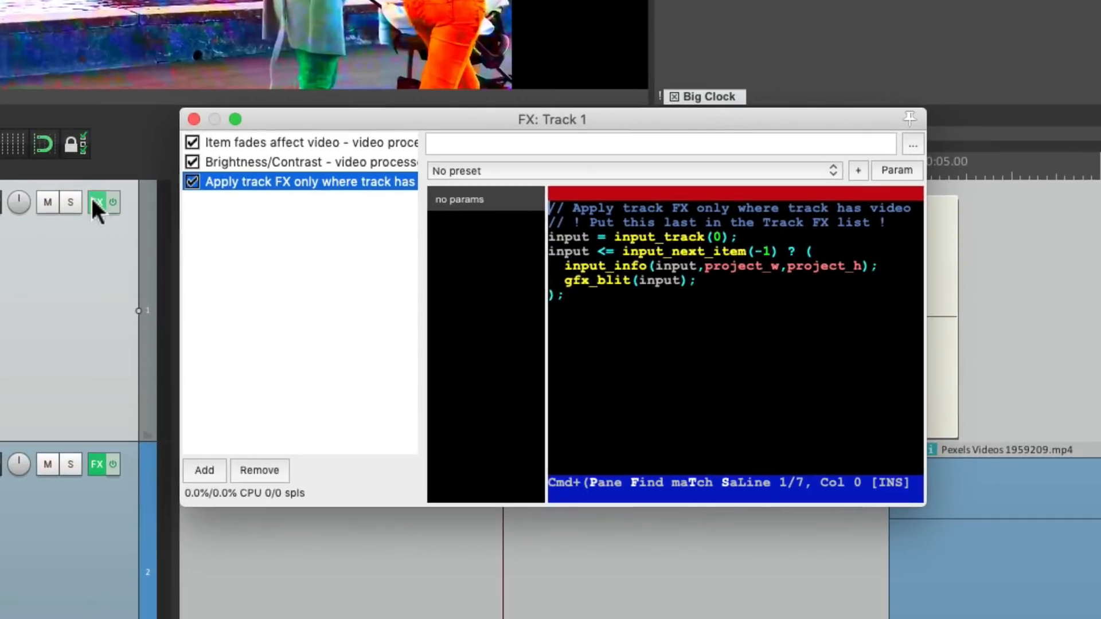
{"action": "left_click", "coordinate": [302, 161]}
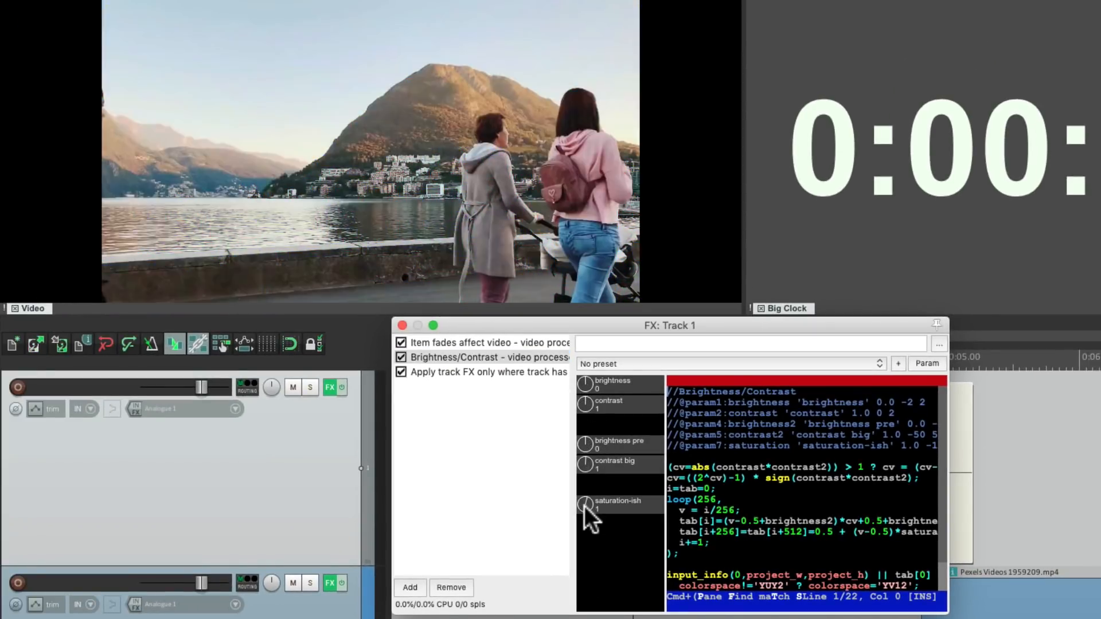
{"action": "left_click", "coordinate": [586, 502]}
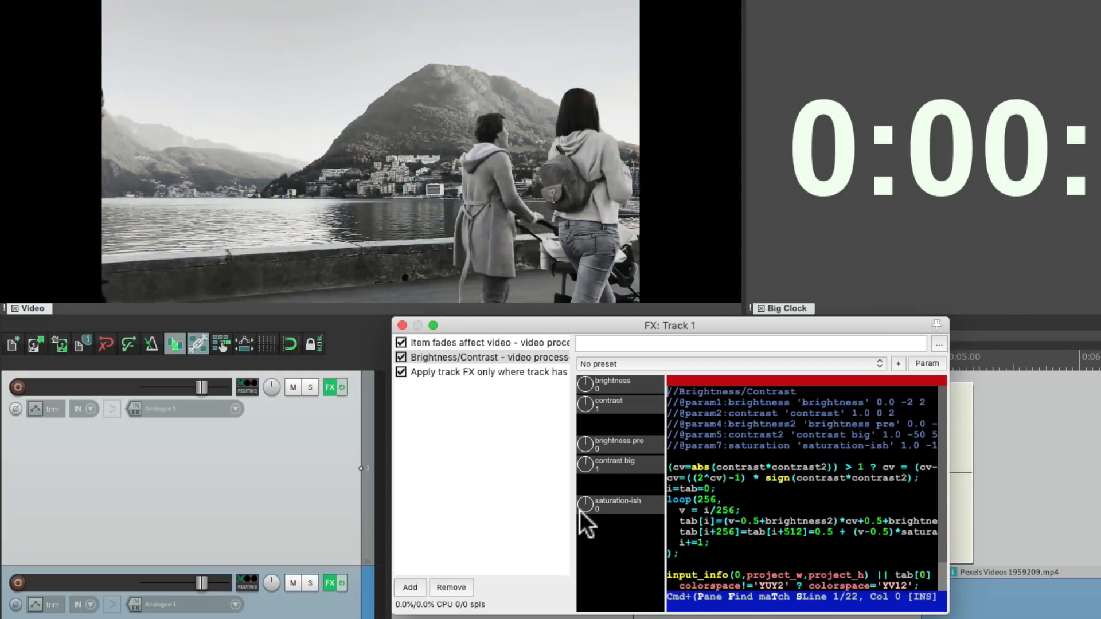
{"action": "mouse_move", "coordinate": [489, 443]}
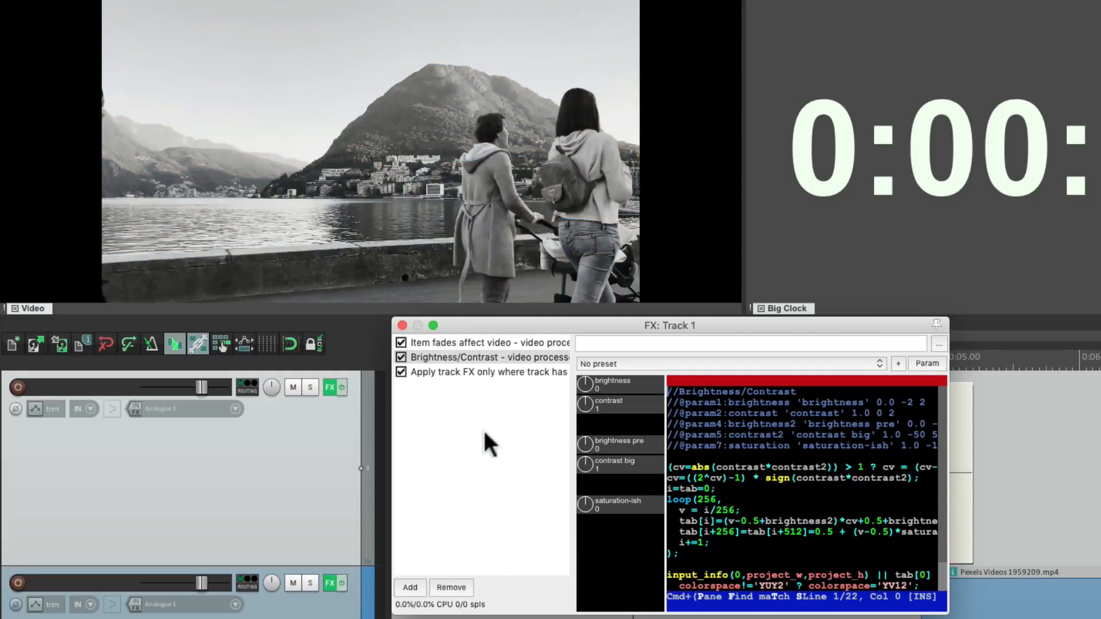
{"action": "mouse_move", "coordinate": [486, 437]}
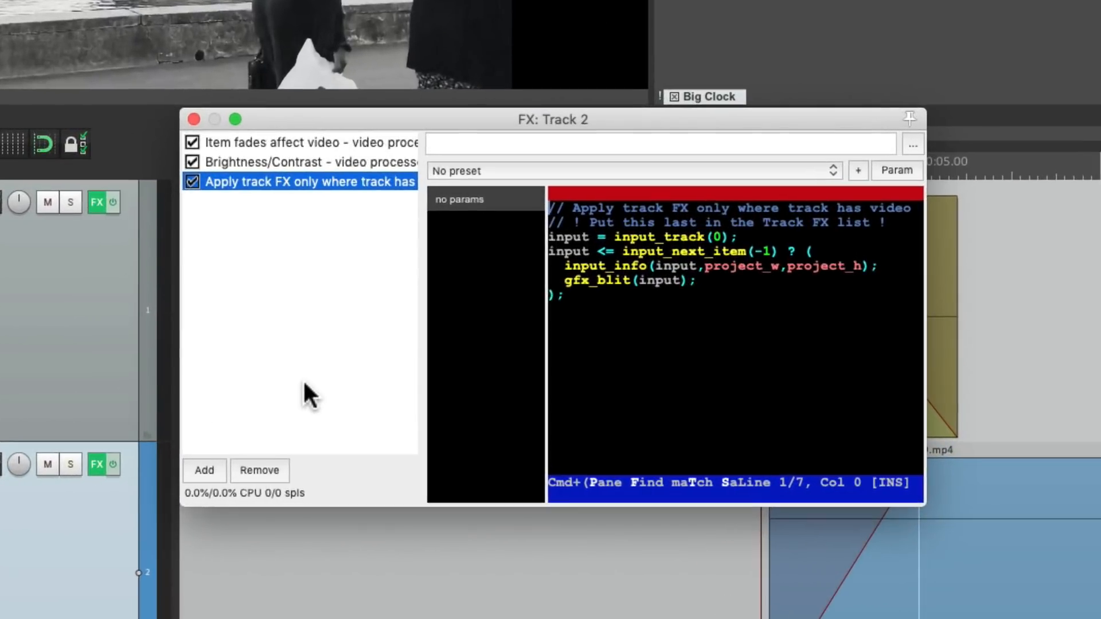
{"action": "mouse_move", "coordinate": [380, 207]}
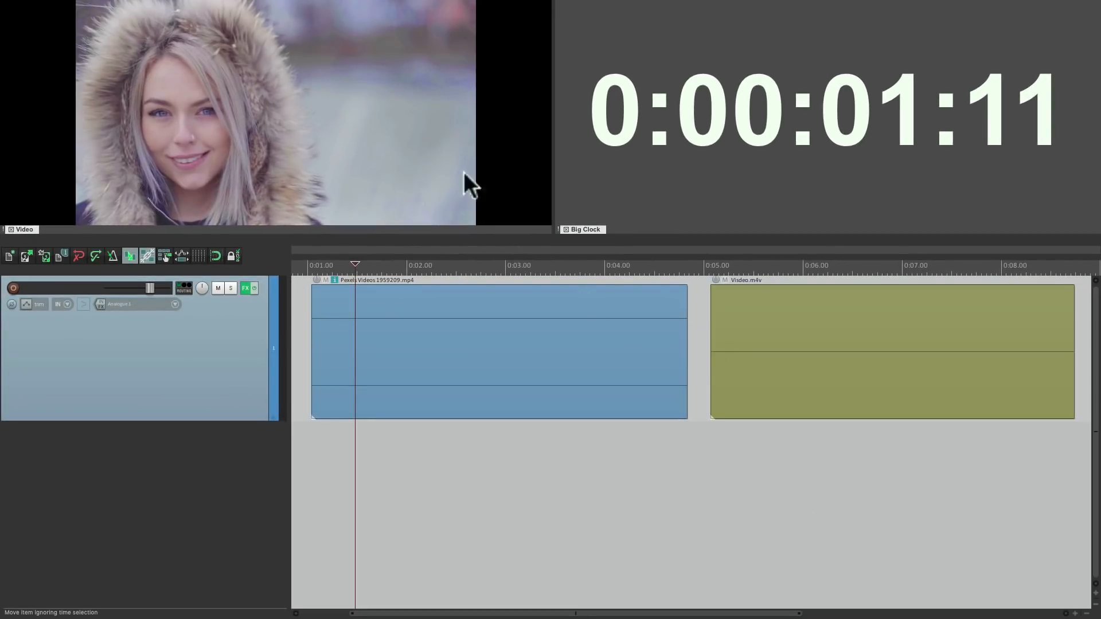
{"action": "mouse_move", "coordinate": [414, 122]}
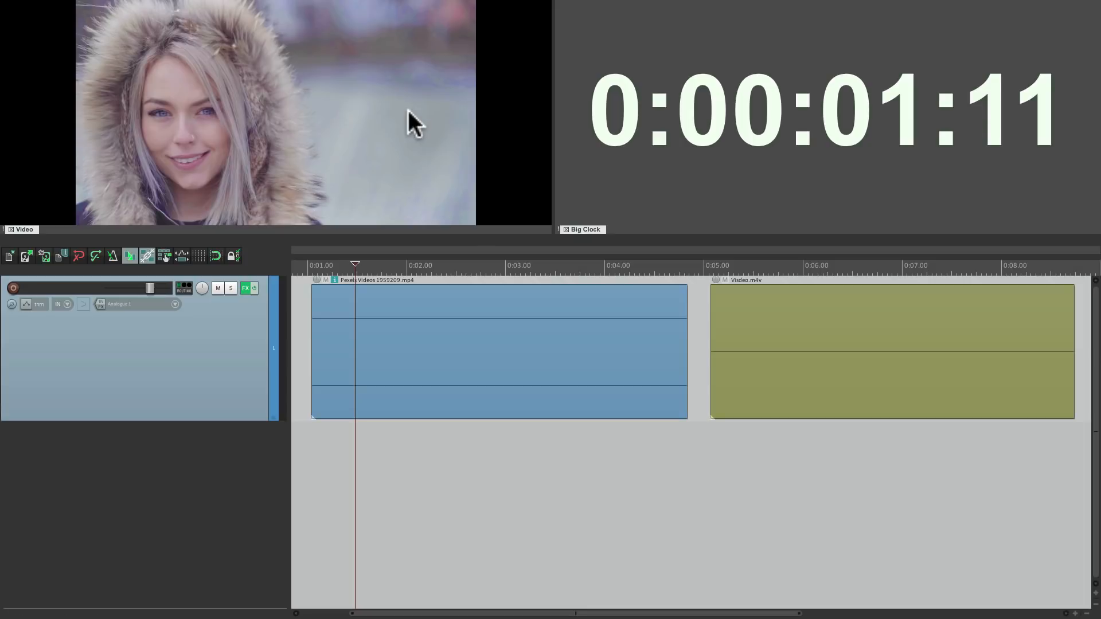
{"action": "mouse_move", "coordinate": [470, 242]}
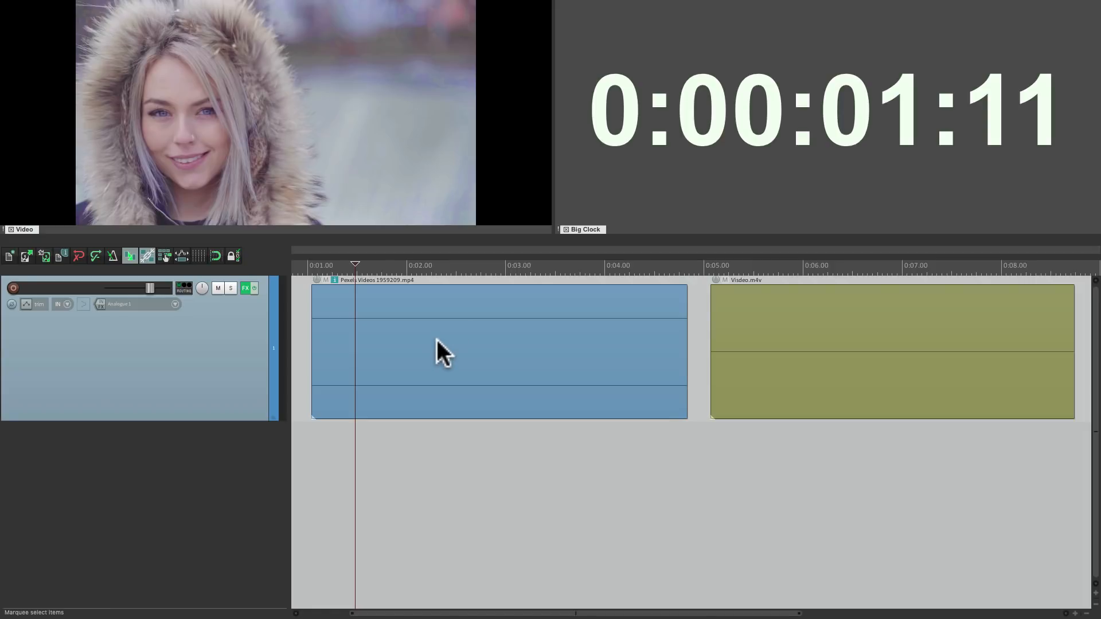
{"action": "right_click", "coordinate": [442, 355]}
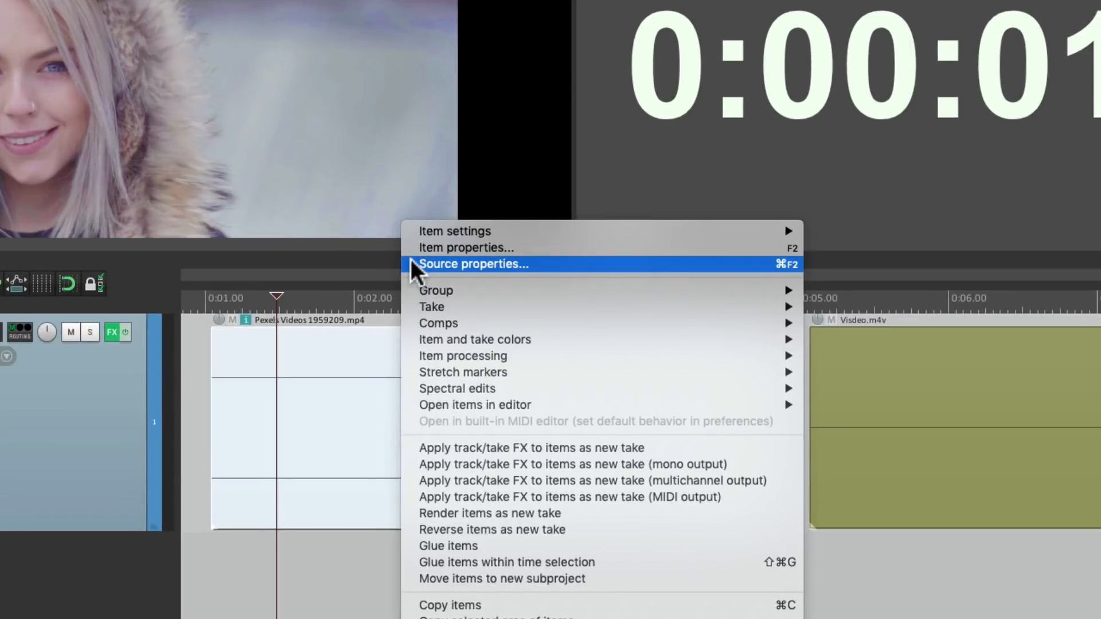
{"action": "left_click", "coordinate": [473, 264]}
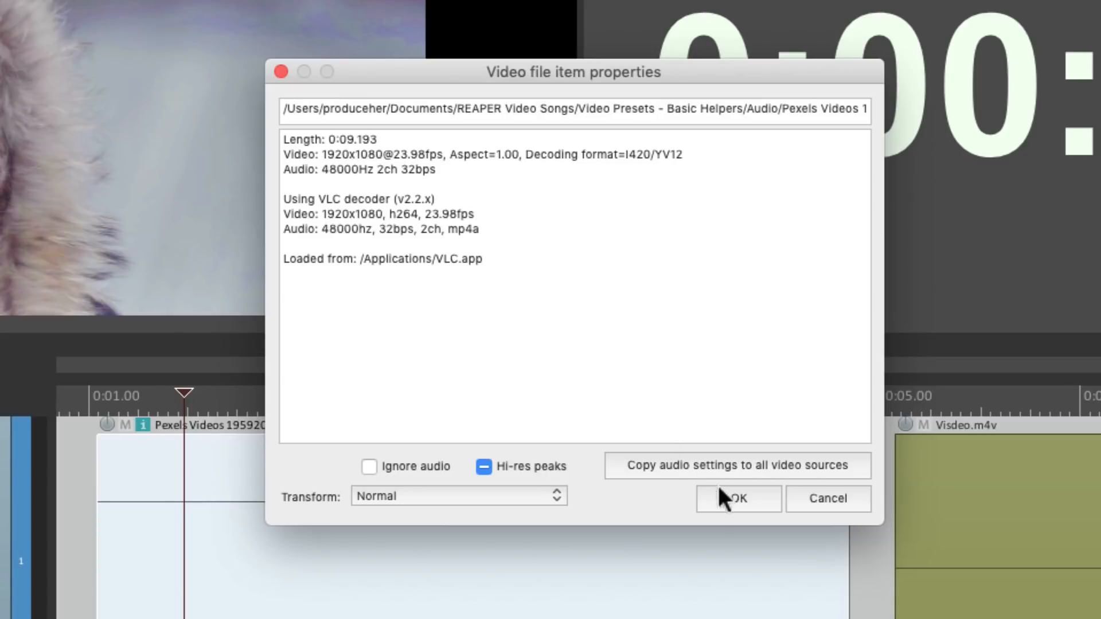
{"action": "left_click", "coordinate": [736, 499]}
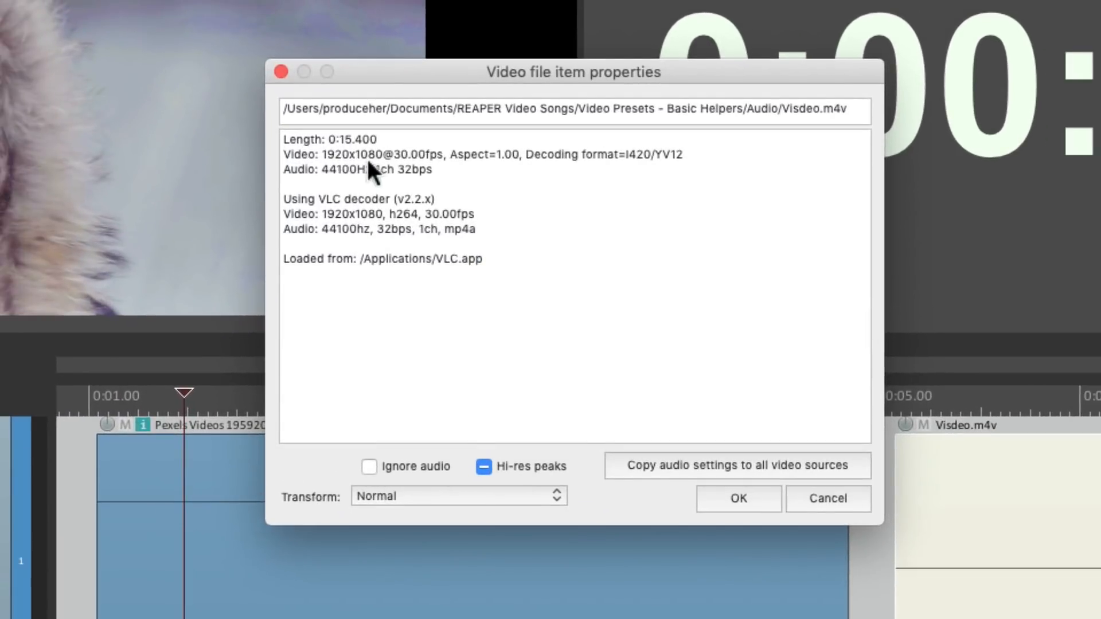
{"action": "left_click", "coordinate": [737, 498]}
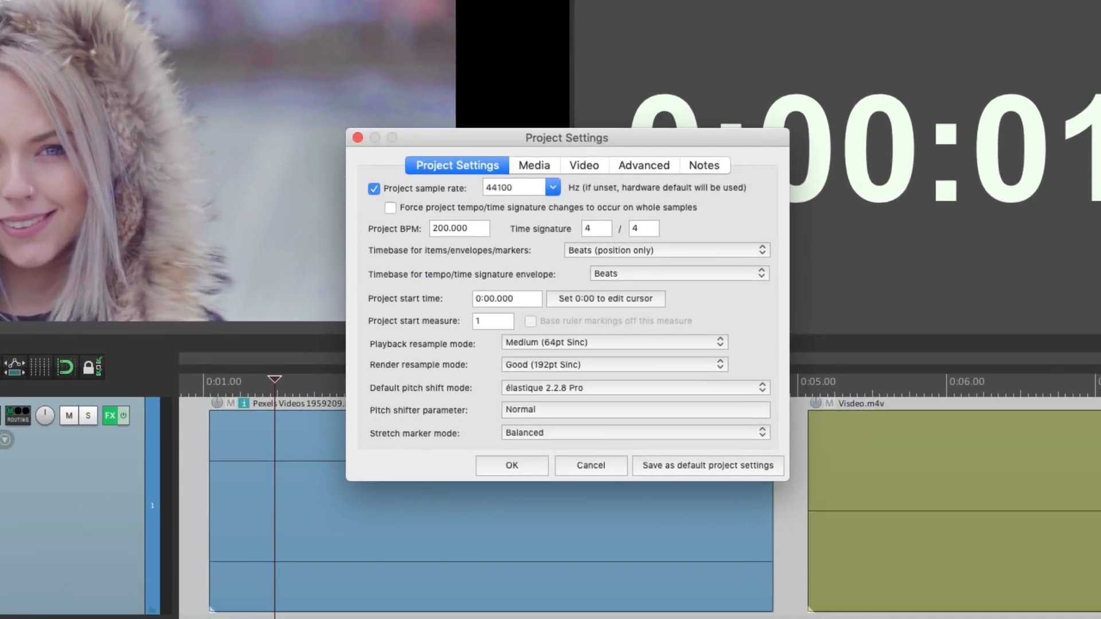
Enter a preferred video size of 800 x 600 in Project Settings and apply it
{"action": "left_click", "coordinate": [583, 165]}
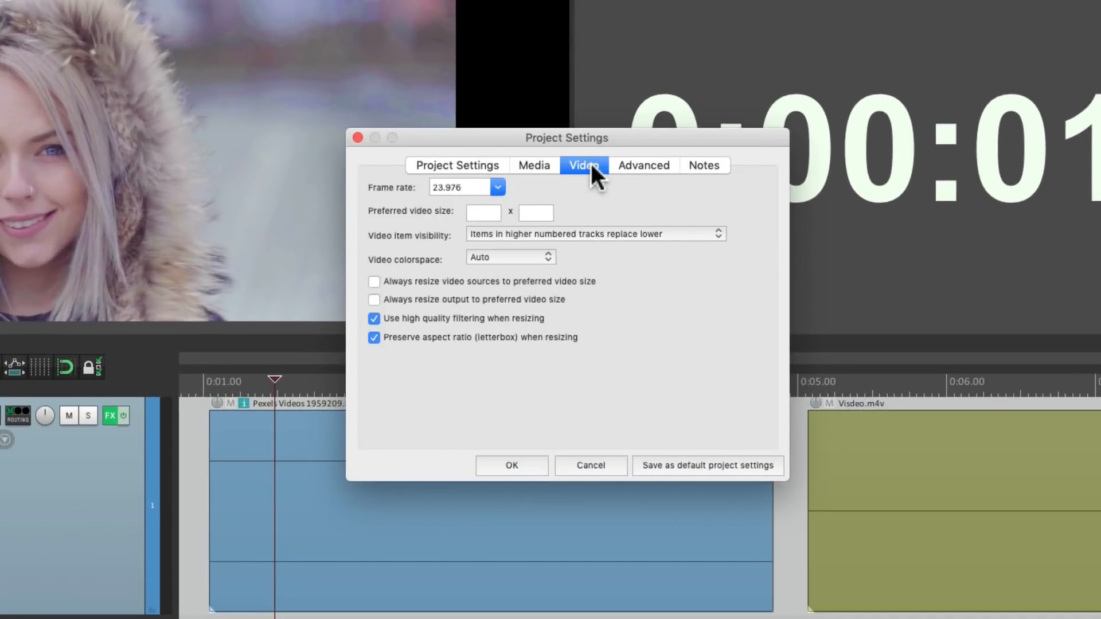
{"action": "mouse_move", "coordinate": [496, 222]}
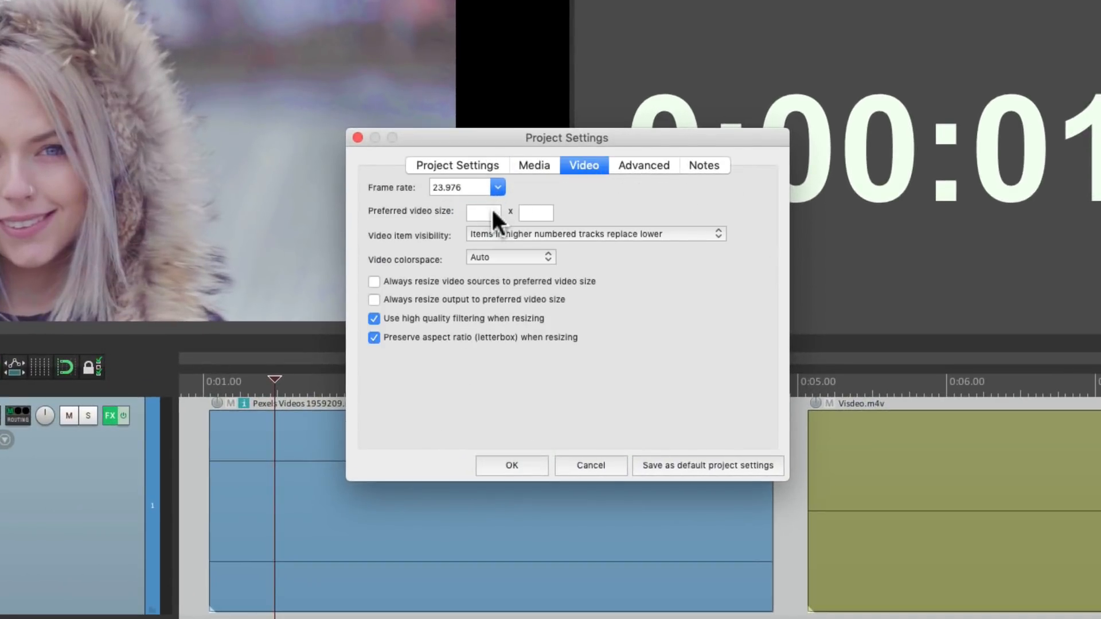
{"action": "left_click", "coordinate": [483, 212]}
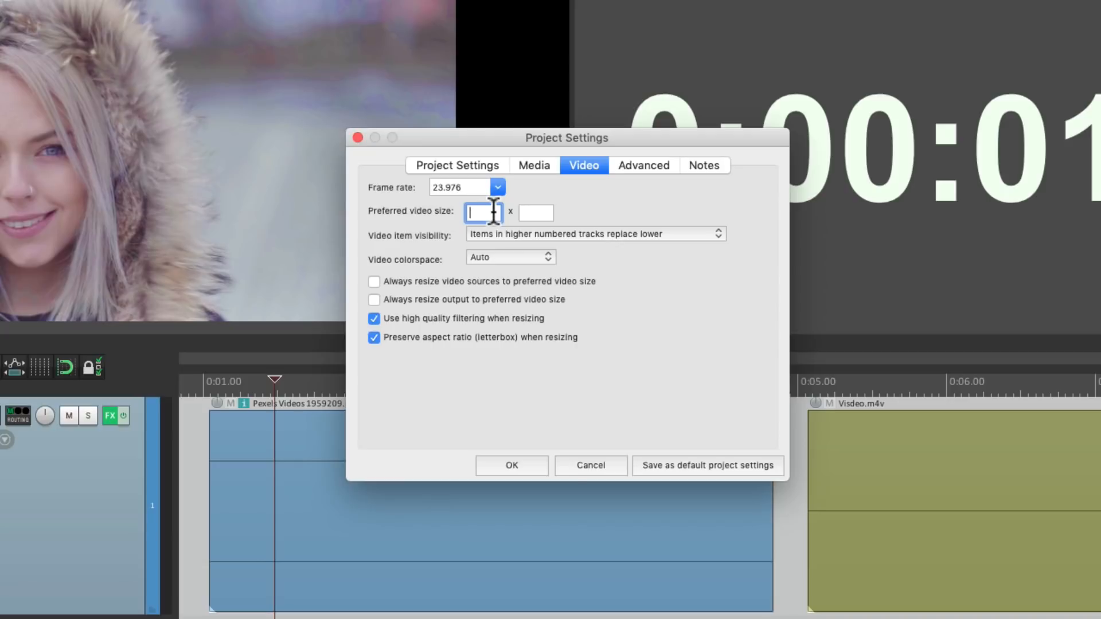
{"action": "type", "text": "8"}
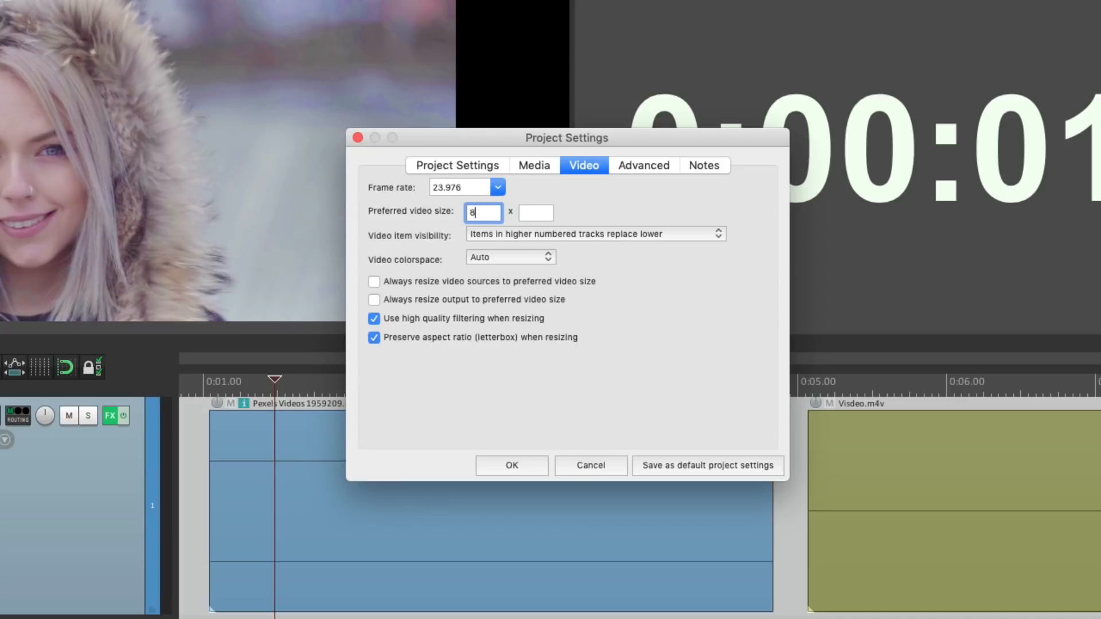
{"action": "type", "text": "6"}
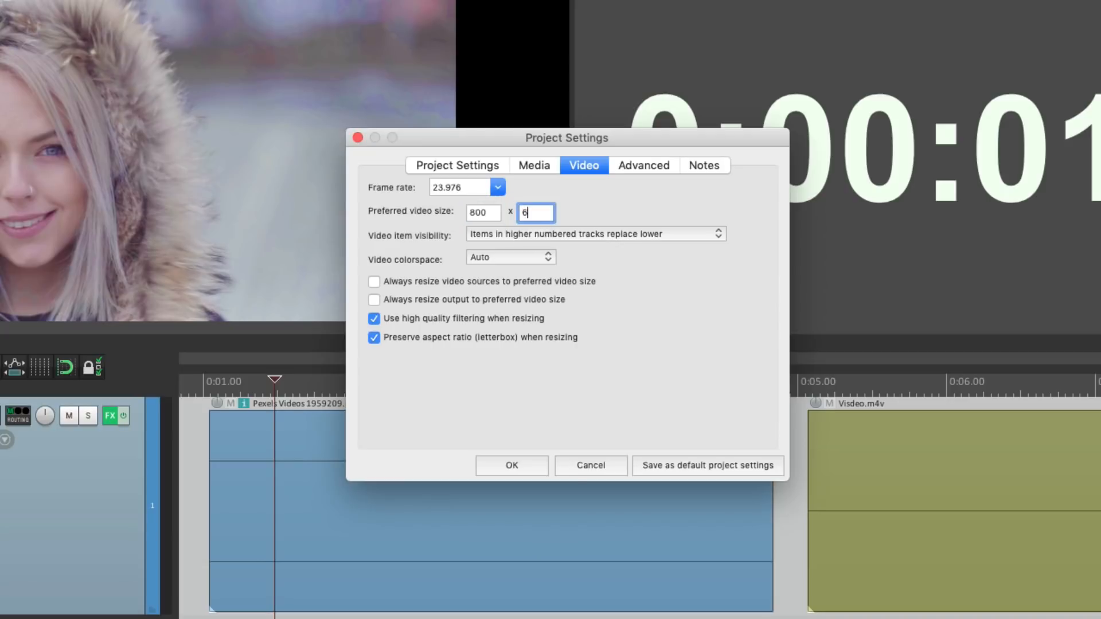
{"action": "left_click", "coordinate": [512, 465]}
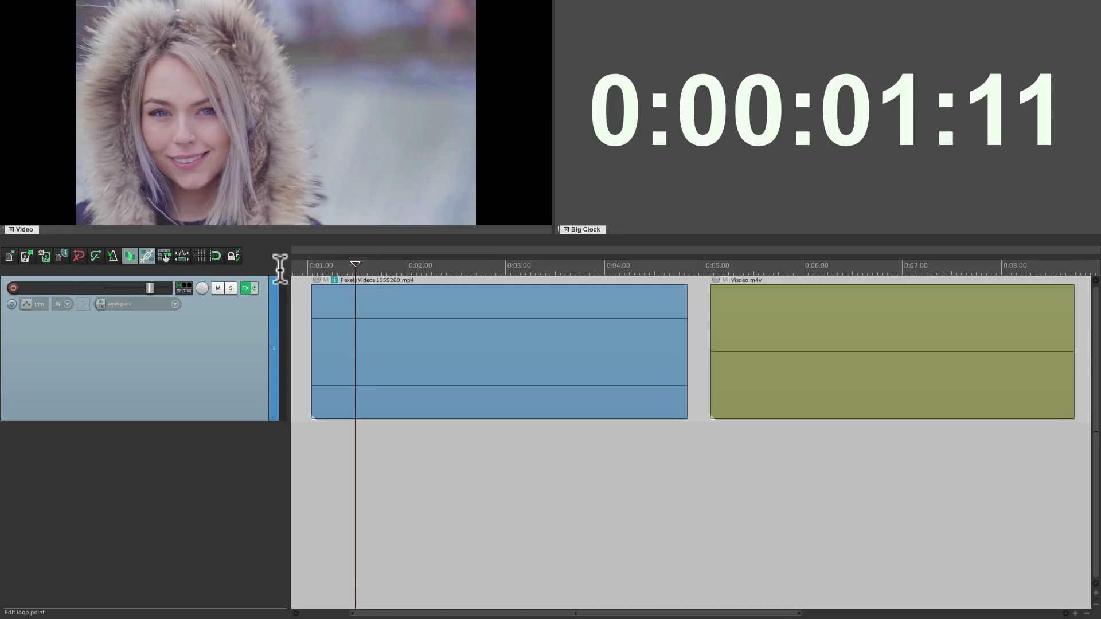
Insert a Video processor on Track 1 with the 'Resize track/item to project dimensions' preset
{"action": "left_click", "coordinate": [245, 288]}
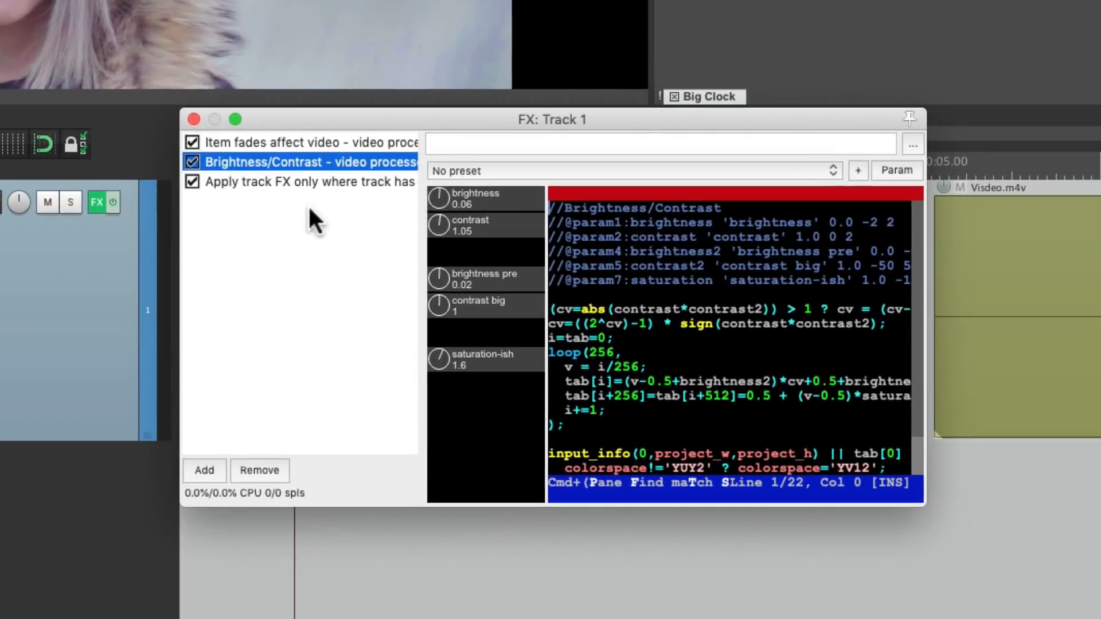
{"action": "left_click", "coordinate": [204, 470]}
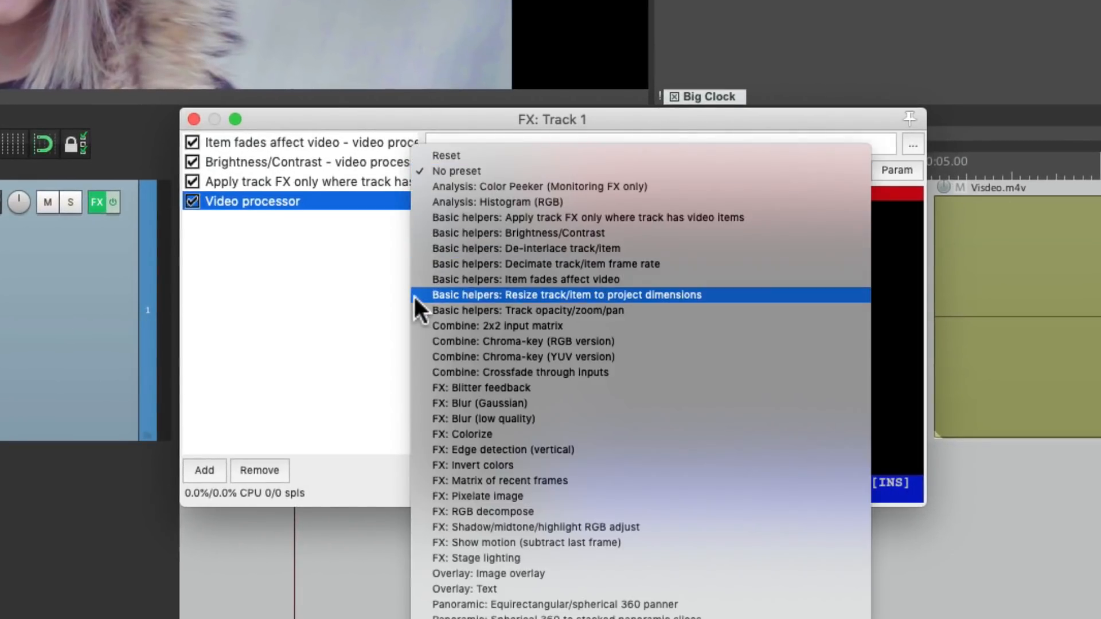
{"action": "mouse_move", "coordinate": [503, 312]}
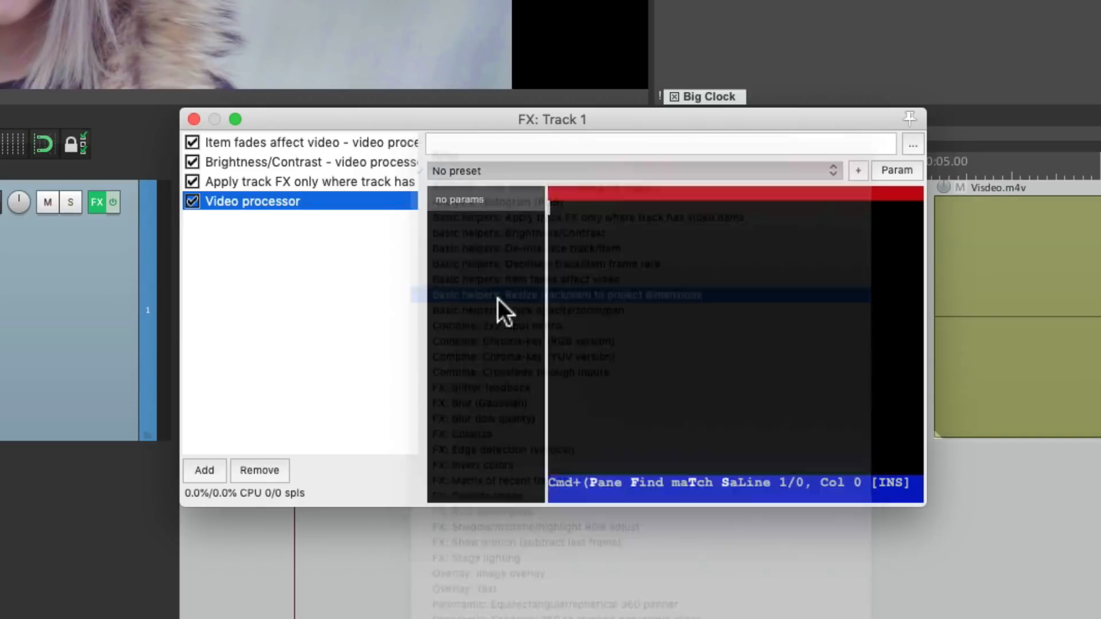
{"action": "left_click", "coordinate": [562, 294]}
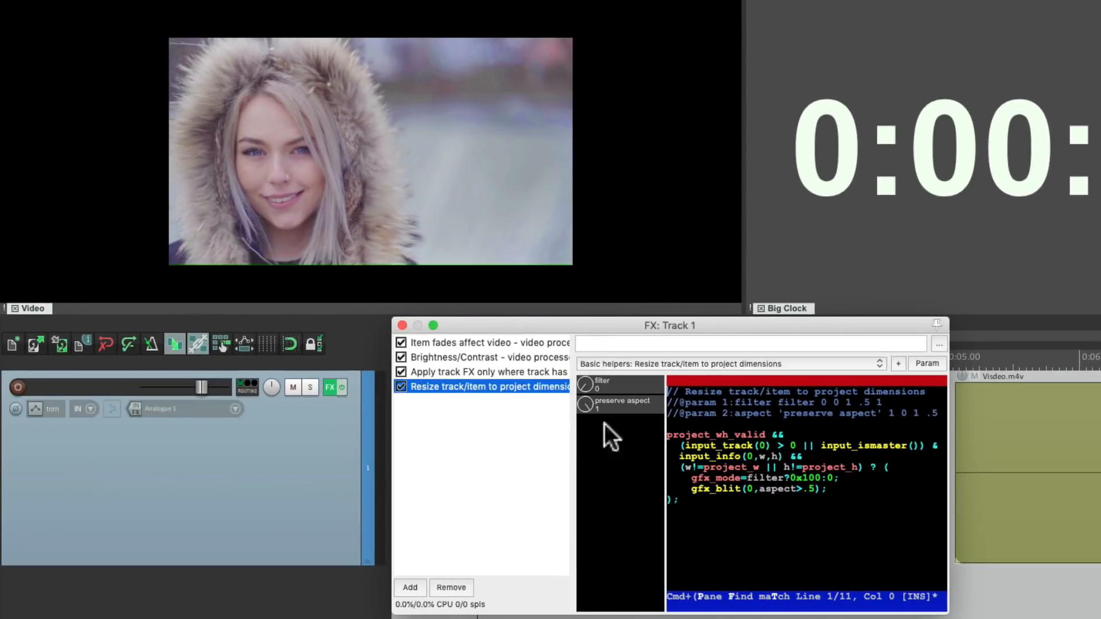
{"action": "mouse_move", "coordinate": [133, 301]}
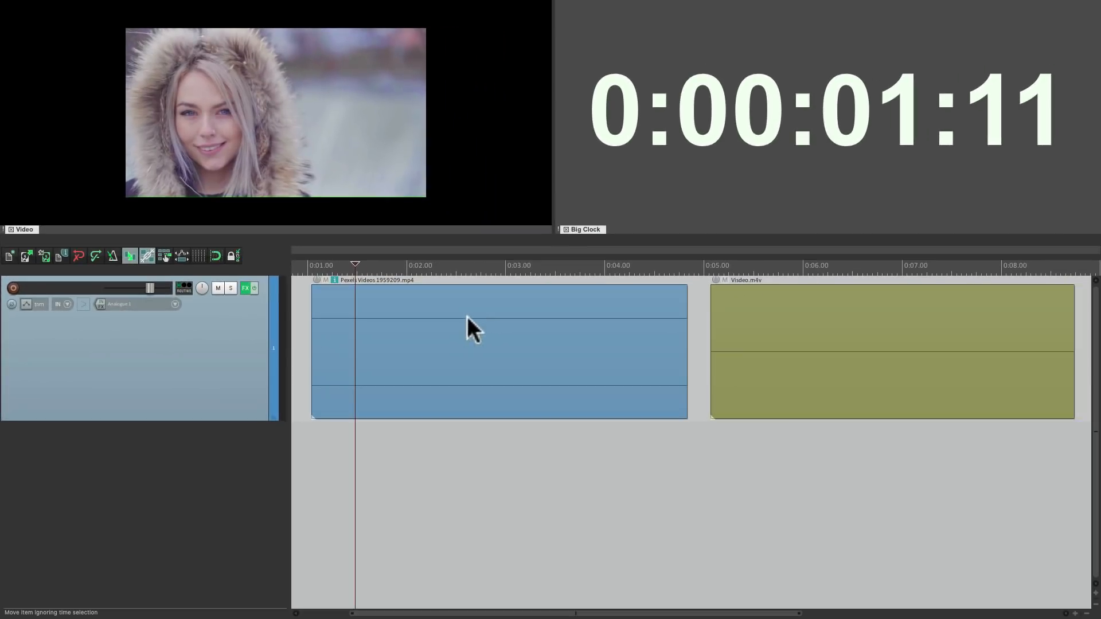
{"action": "mouse_move", "coordinate": [758, 335]}
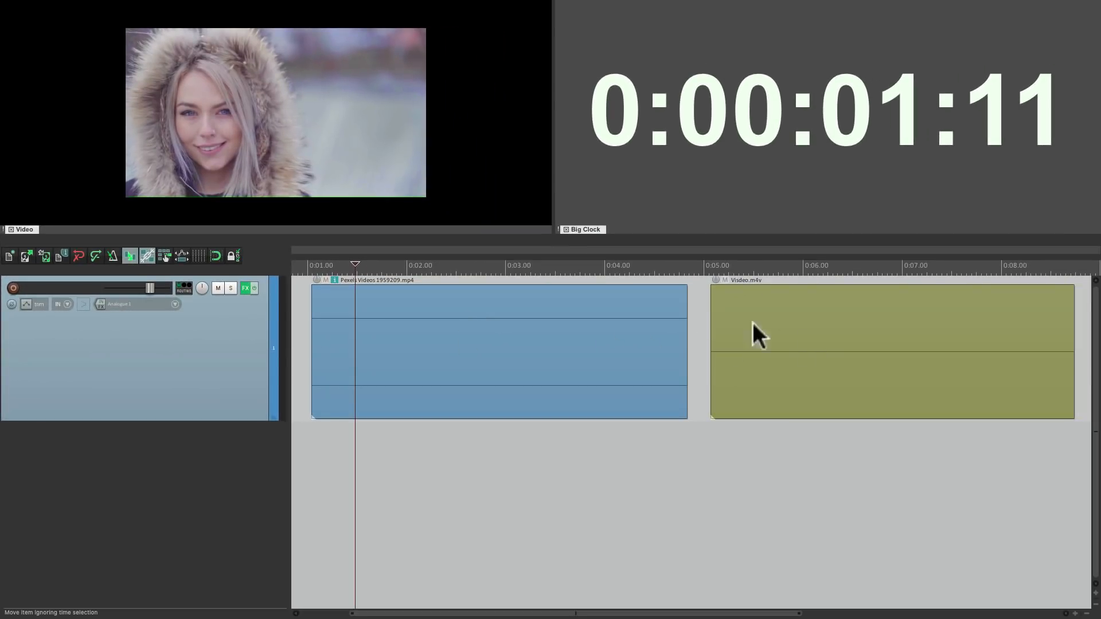
Put Visdeo.m4v alone on track 2 and show Track 1's four-processor chain
{"action": "left_click", "coordinate": [486, 265]}
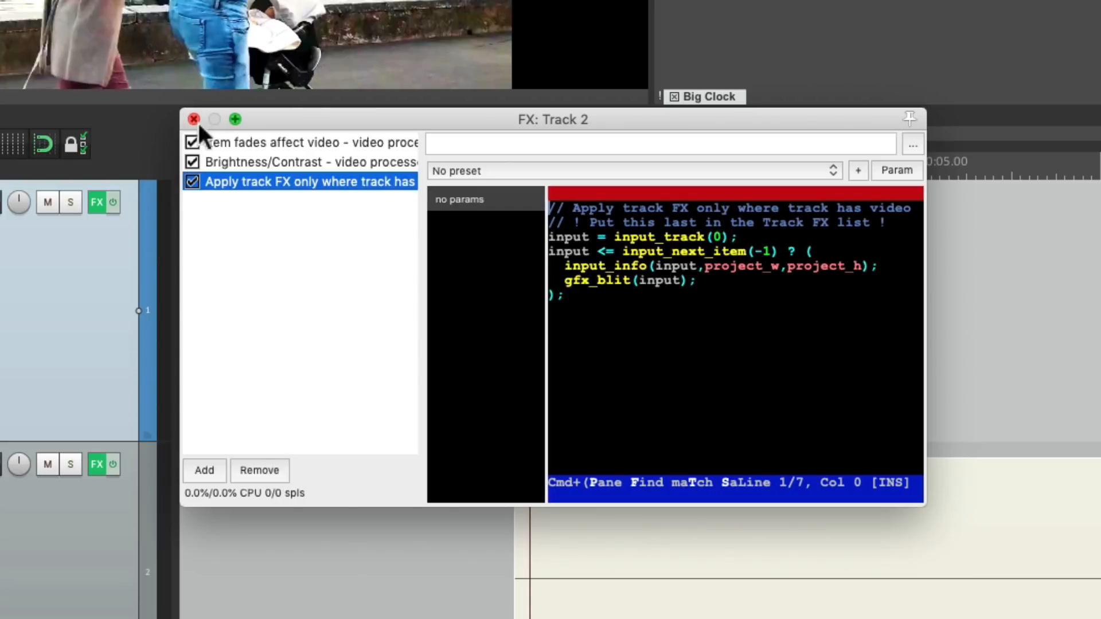
{"action": "left_click", "coordinate": [194, 120]}
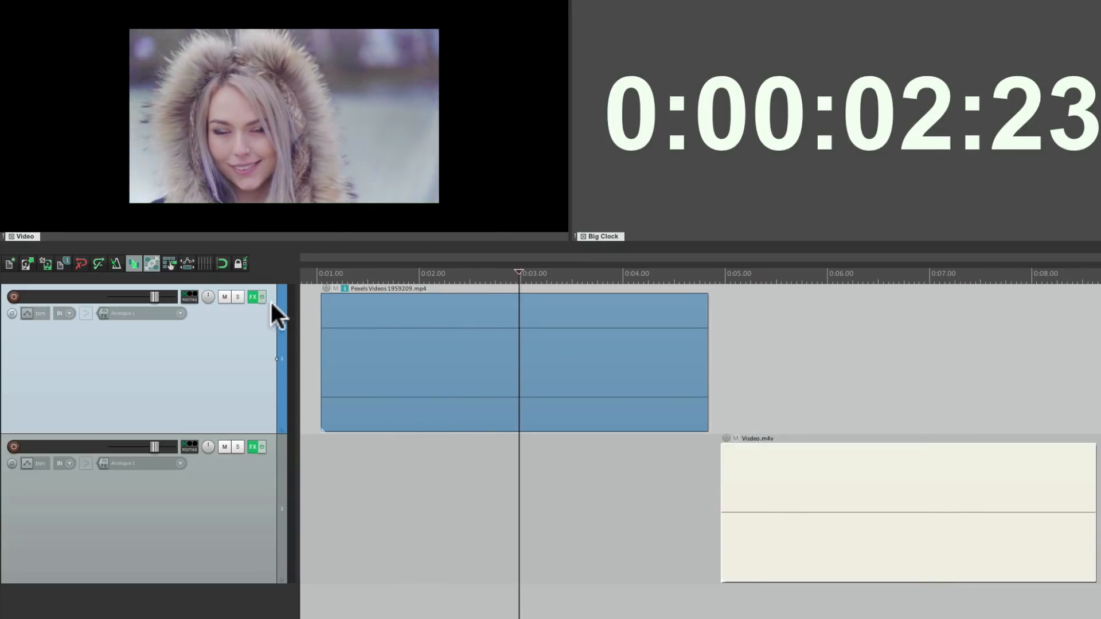
{"action": "left_click", "coordinate": [252, 295]}
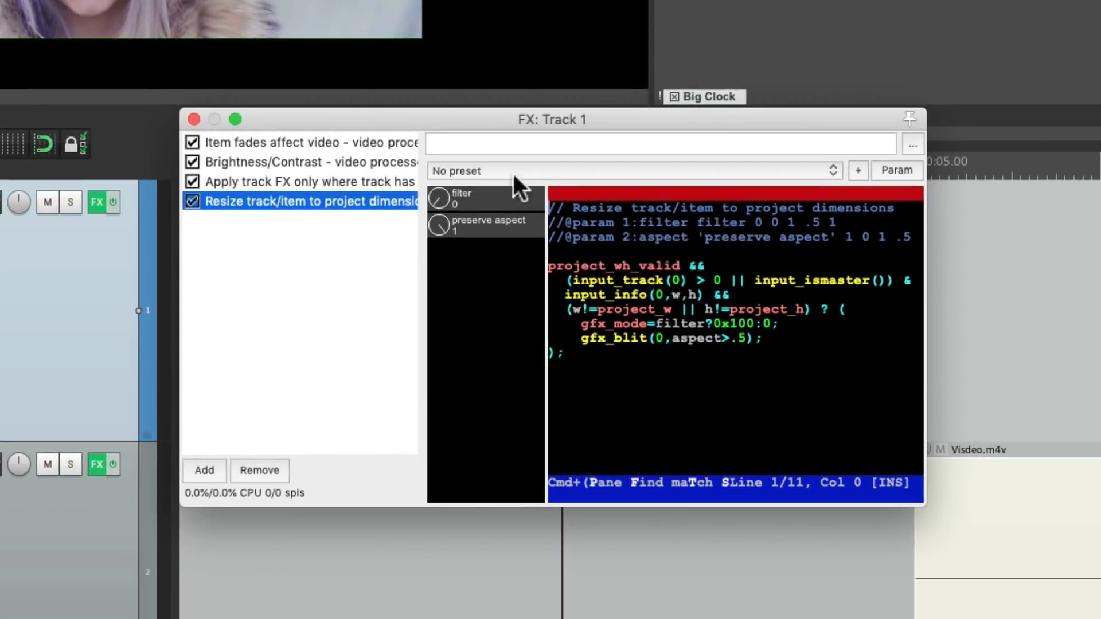